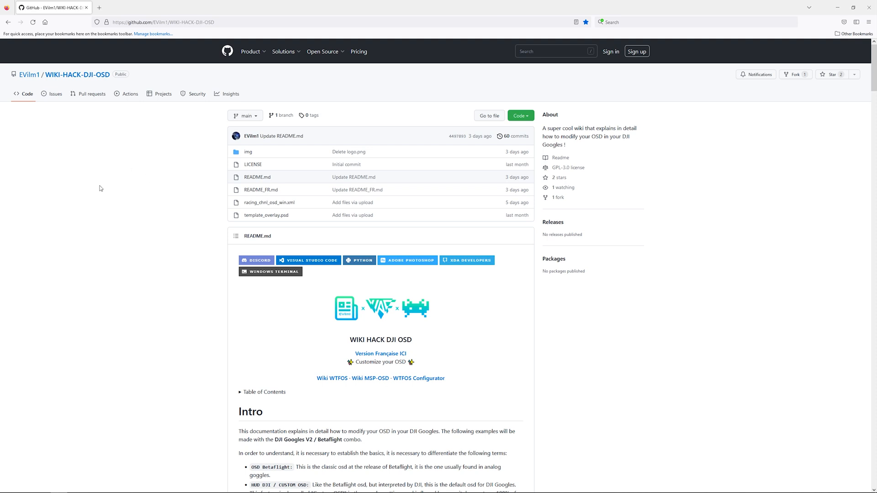
mouse_move(154, 227)
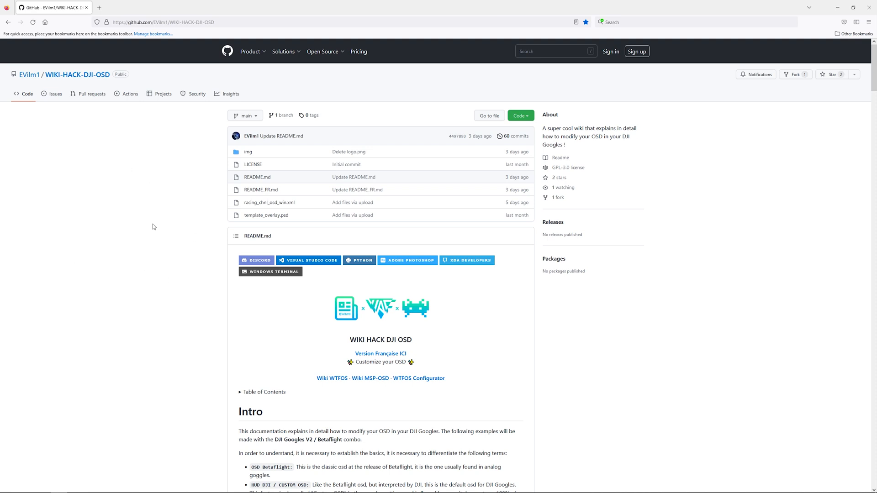
- Scroll the README down to the Example section's Before/After OSD images
scroll("down", 3)
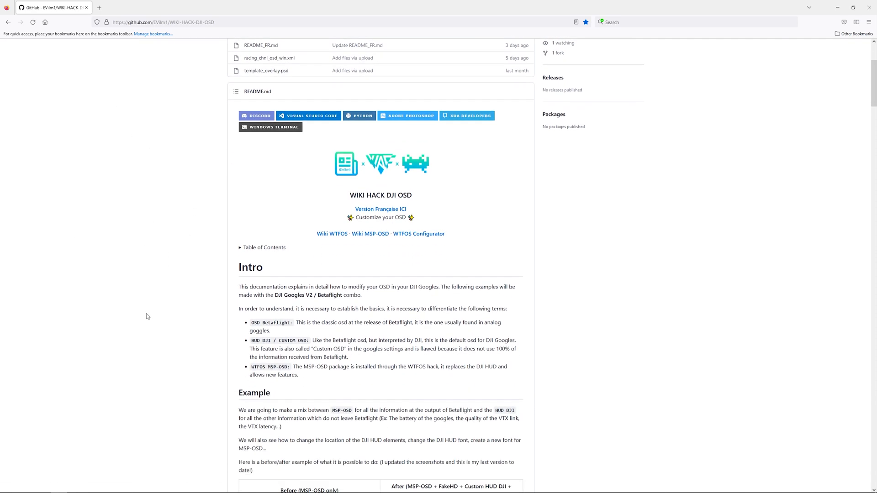
scroll("down", 3)
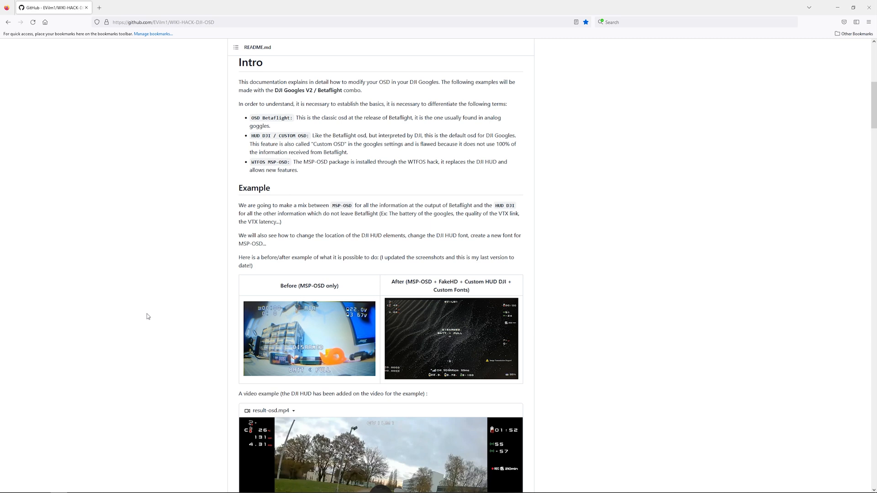
scroll("down", 3)
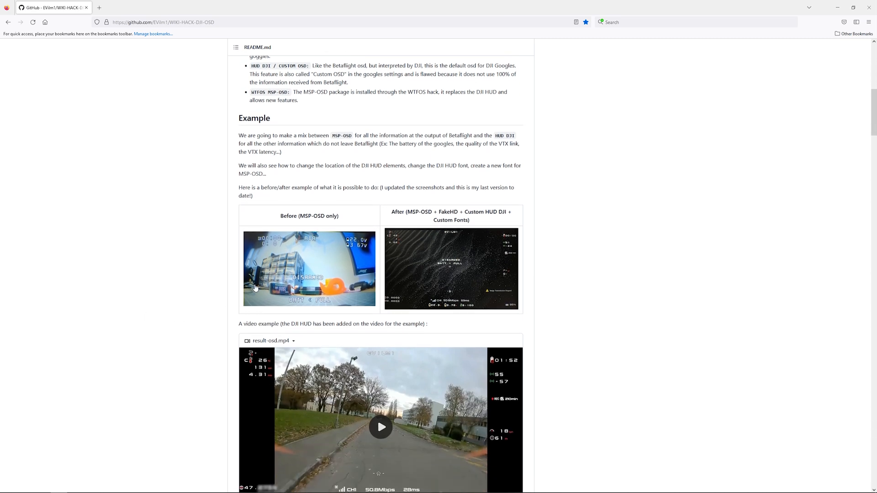
mouse_move(269, 282)
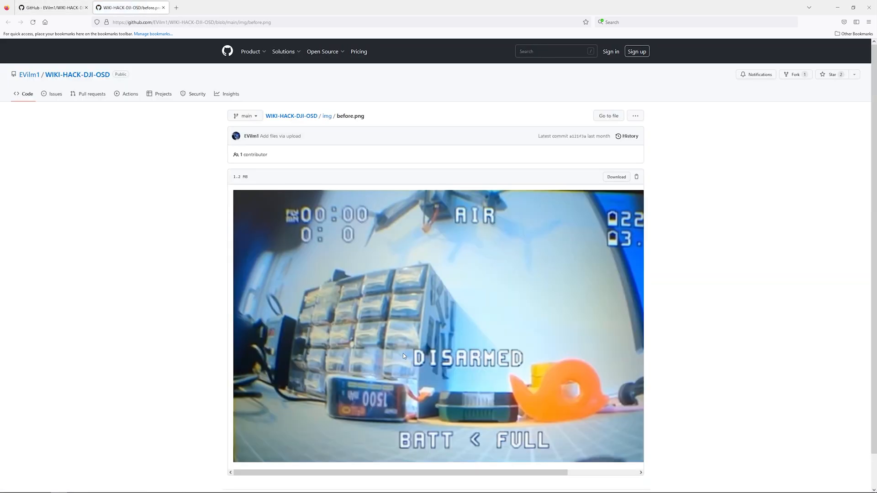
mouse_move(540, 353)
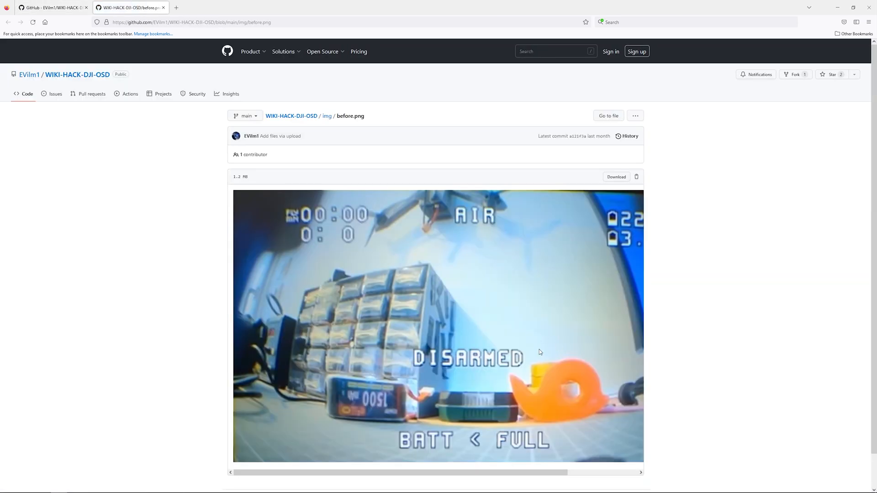
mouse_move(530, 376)
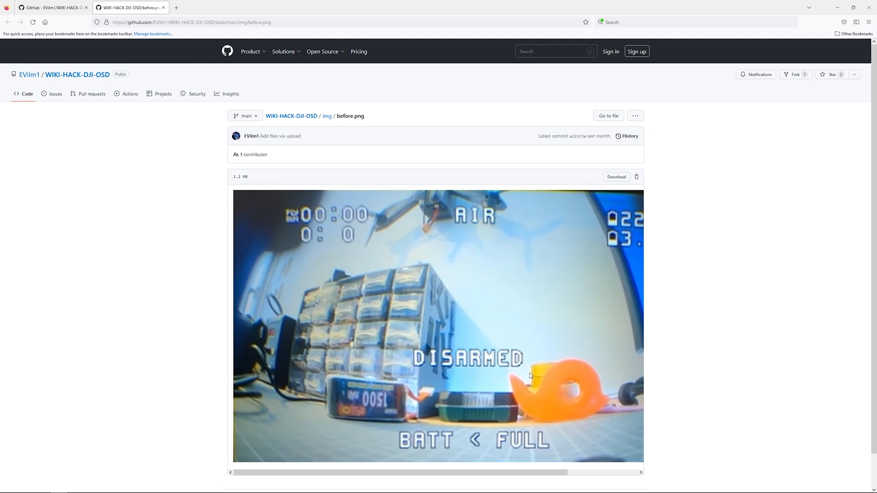
mouse_move(329, 320)
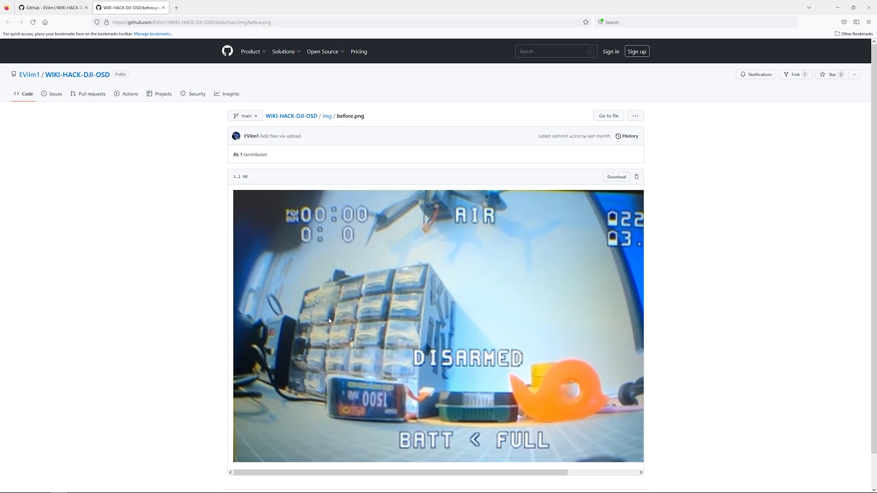
mouse_move(366, 295)
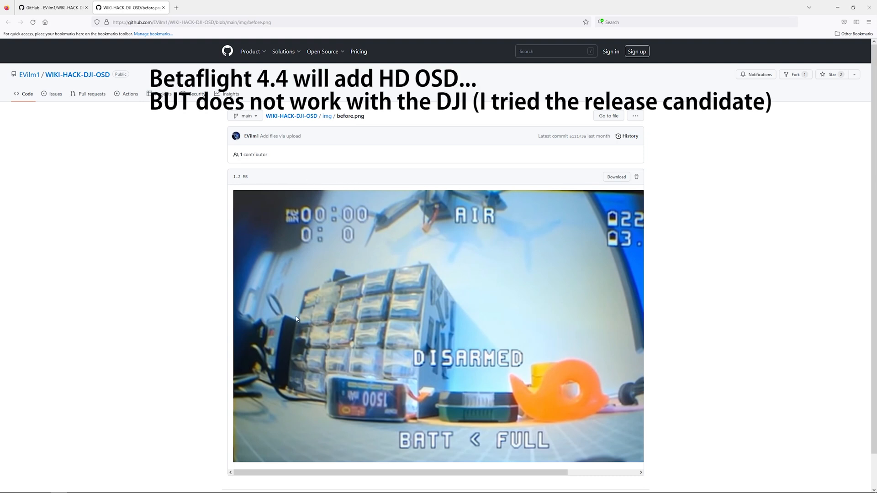
mouse_move(221, 215)
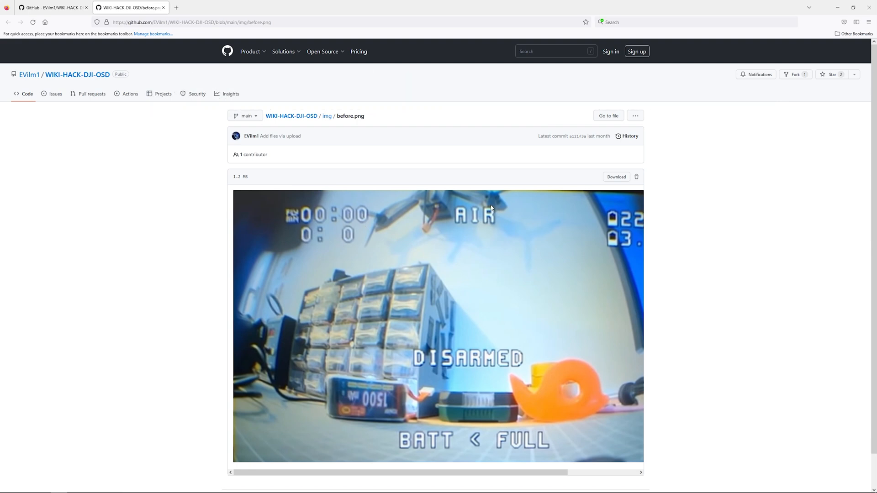
mouse_move(476, 233)
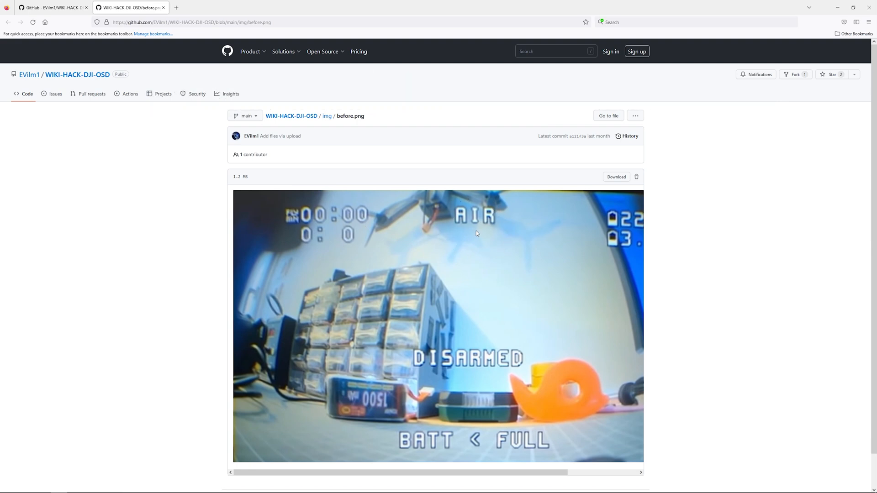
mouse_move(443, 231)
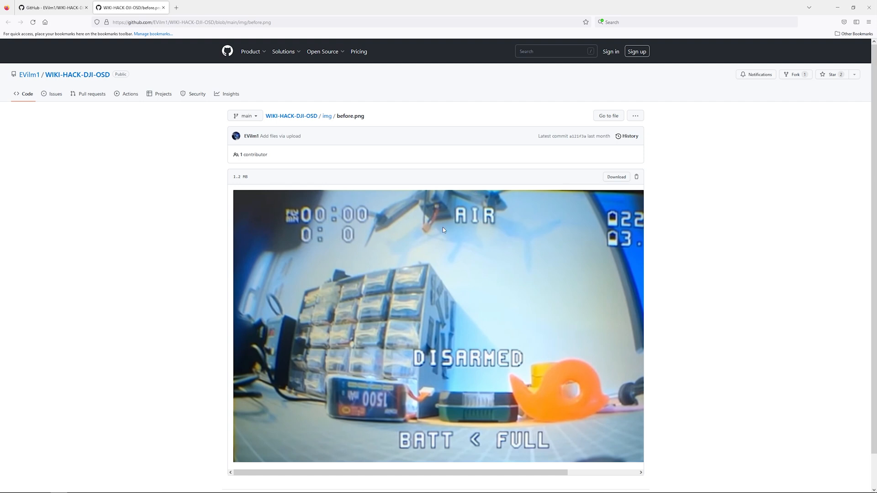
mouse_move(421, 348)
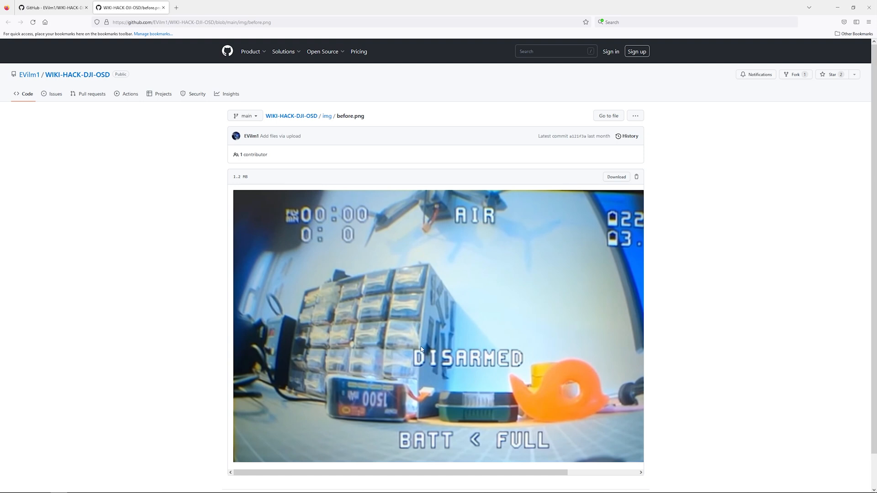
mouse_move(430, 353)
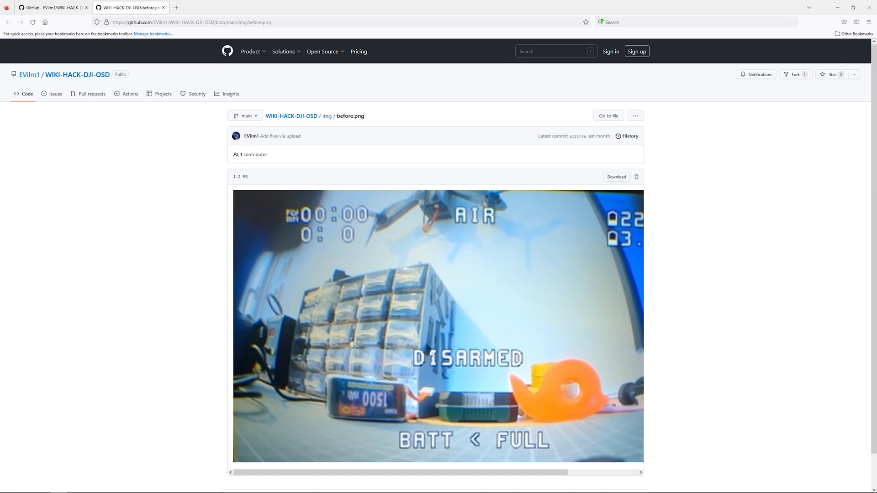
mouse_move(504, 370)
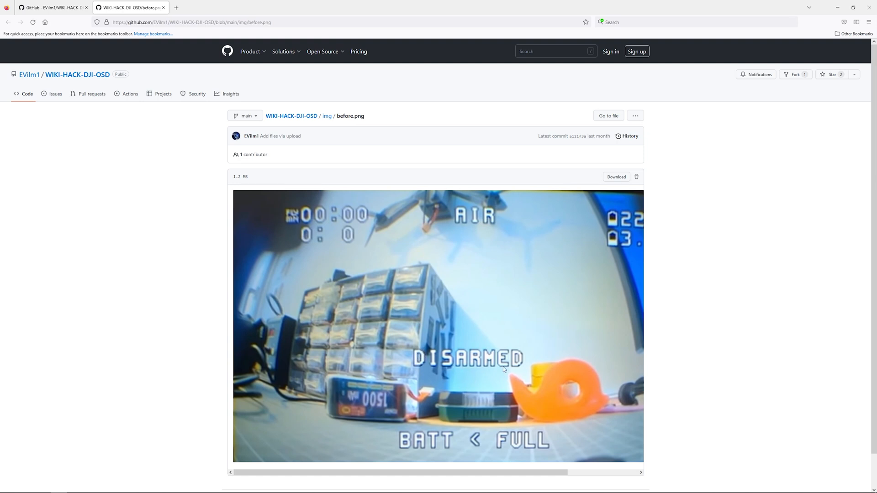
mouse_move(180, 184)
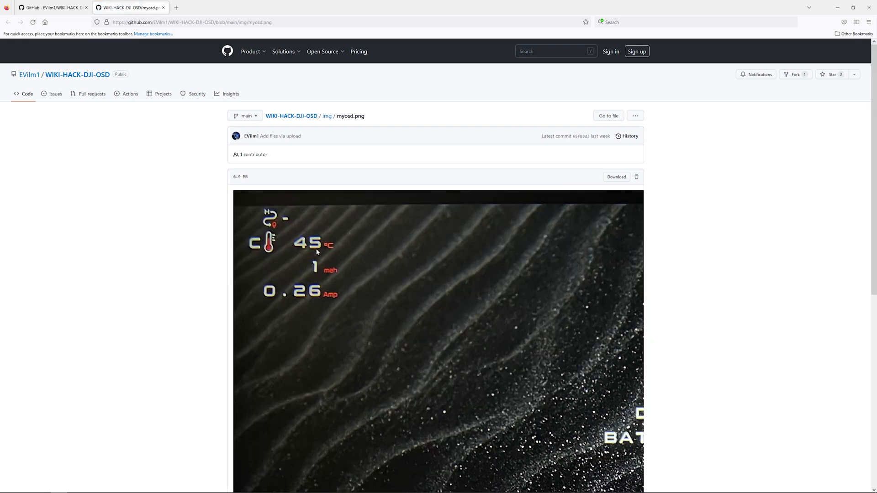
mouse_move(313, 232)
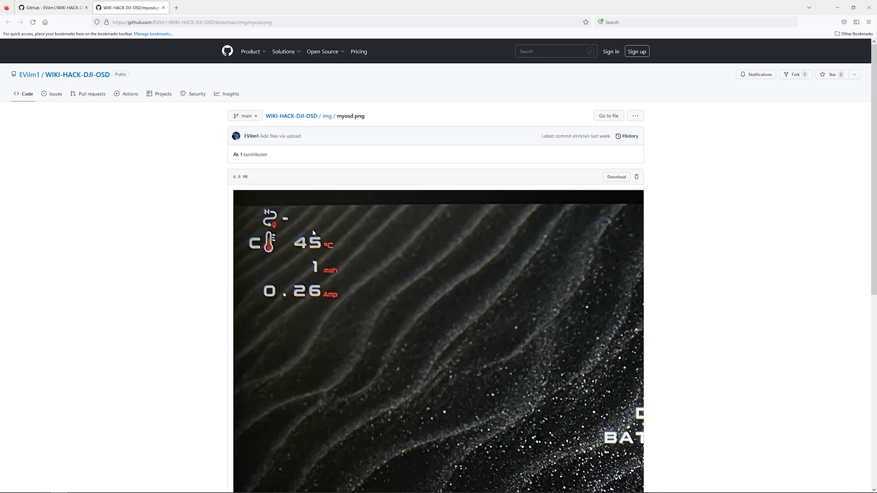
mouse_move(332, 273)
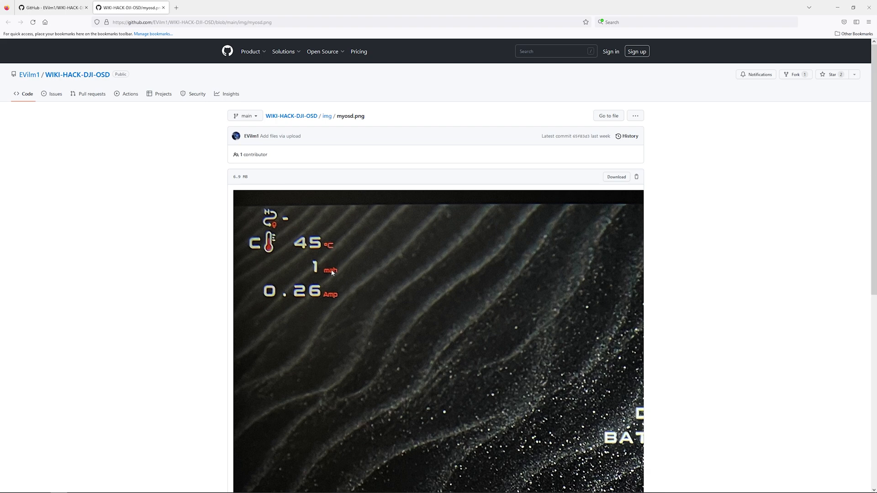
mouse_move(339, 278)
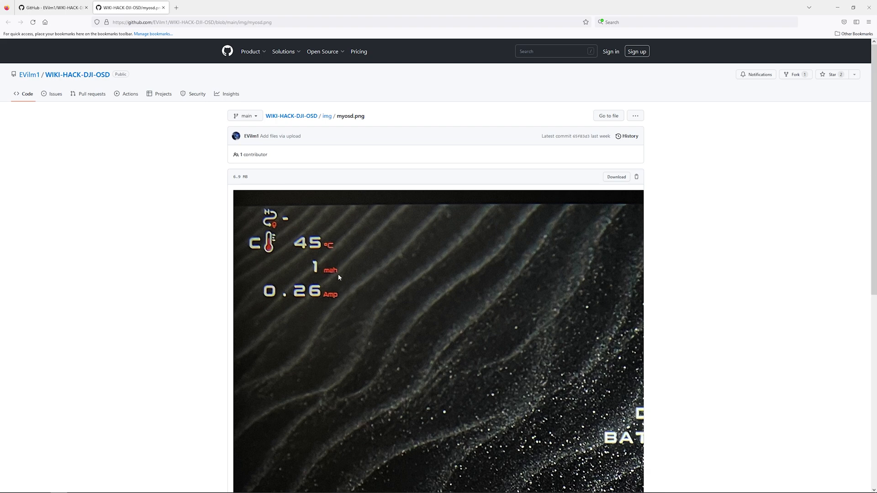
mouse_move(264, 249)
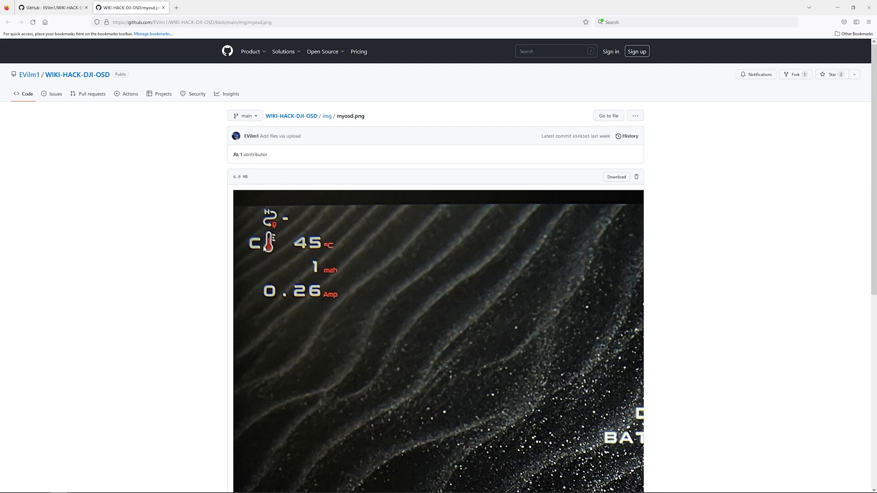
- Pan across the full-size myosd.png image to inspect every OSD overlay element
scroll("down", 3)
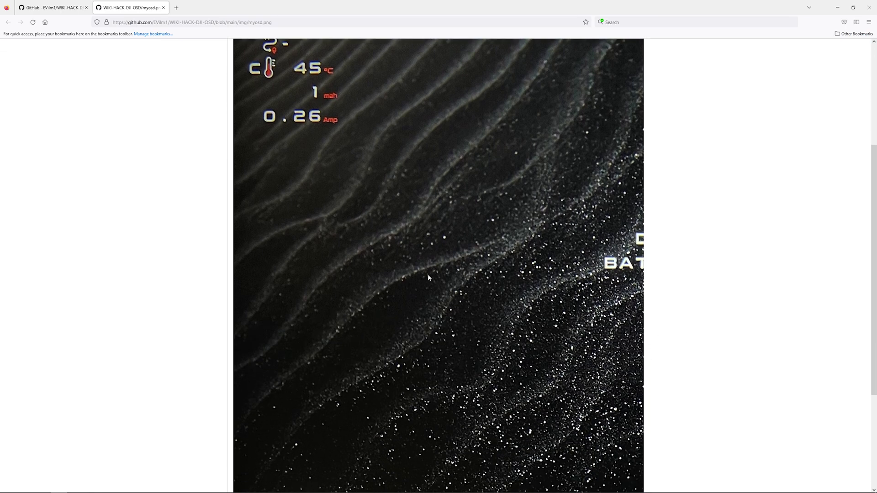
scroll("down", 3)
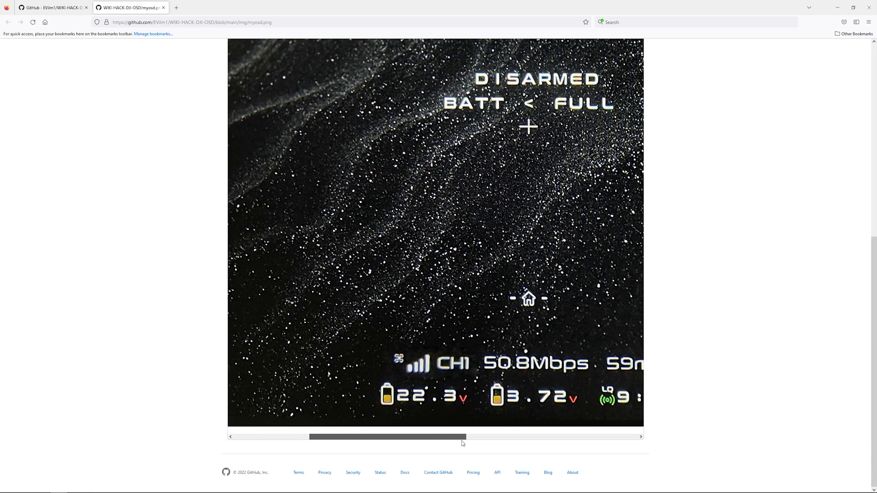
scroll("left", 3)
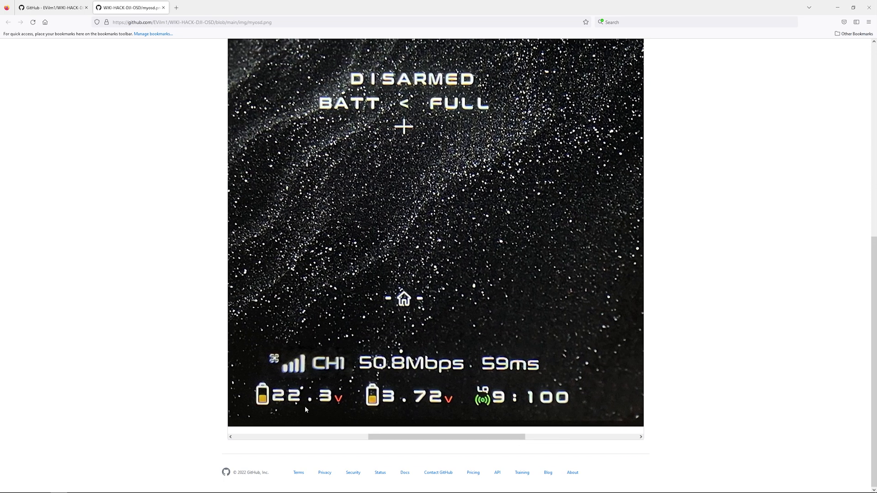
mouse_move(261, 411)
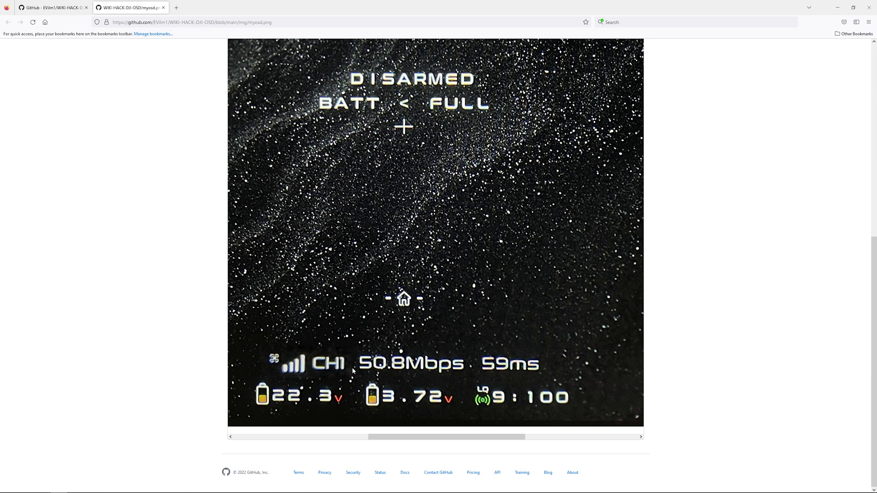
mouse_move(444, 379)
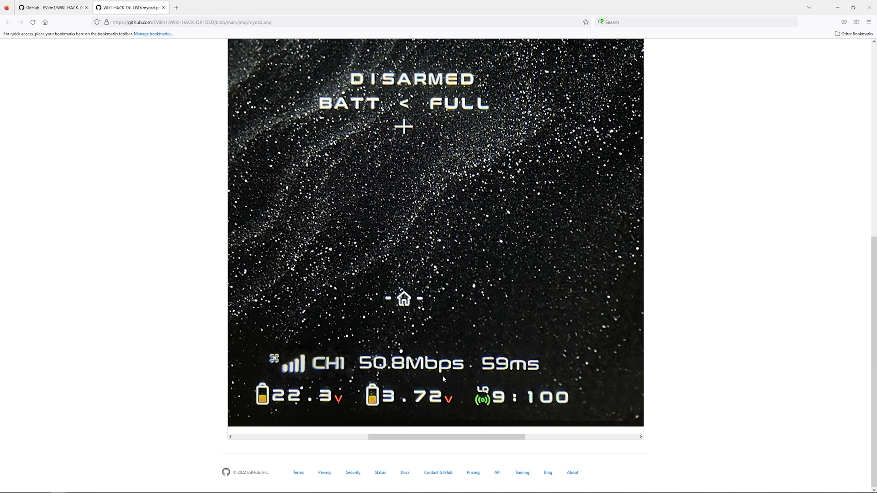
scroll("right", 3)
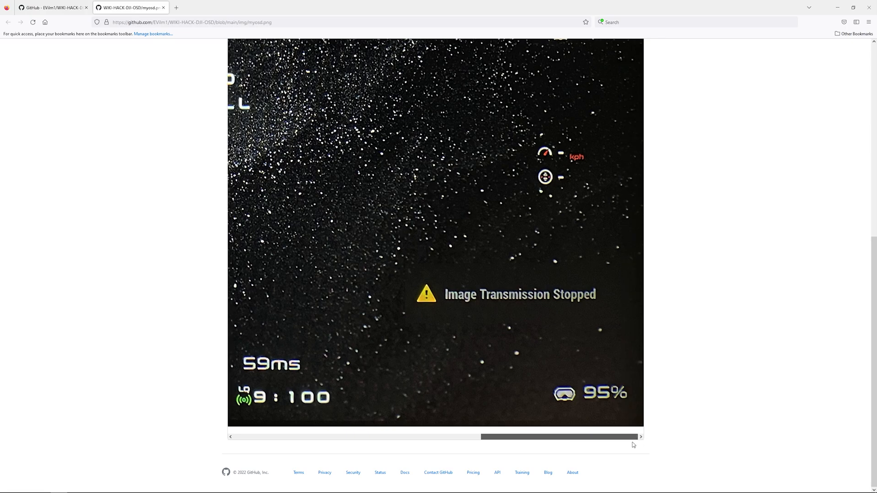
scroll("left", 3)
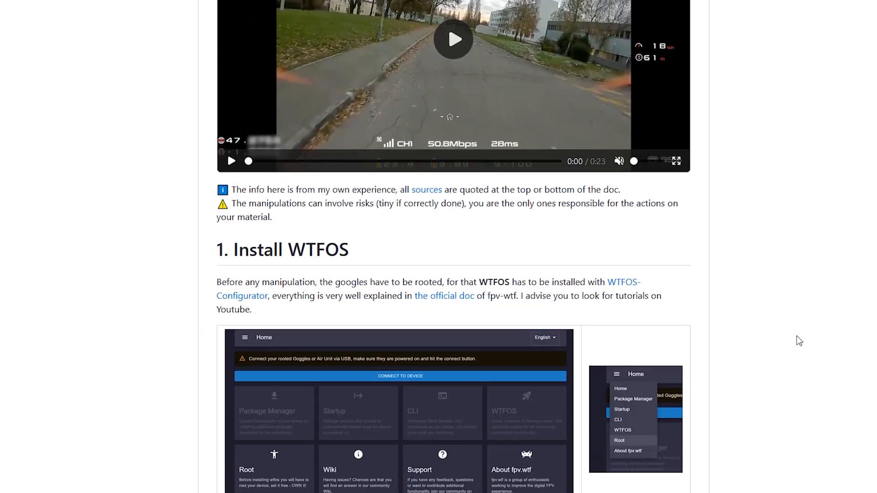
scroll("down", 3)
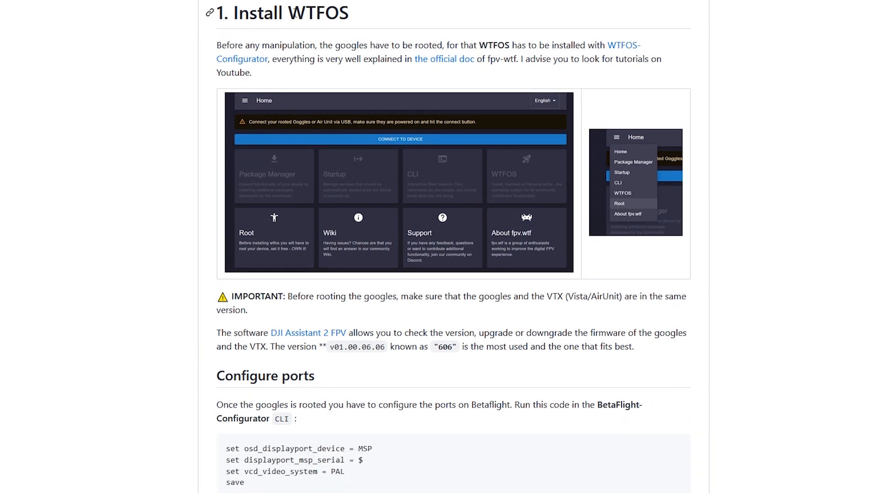
mouse_move(330, 13)
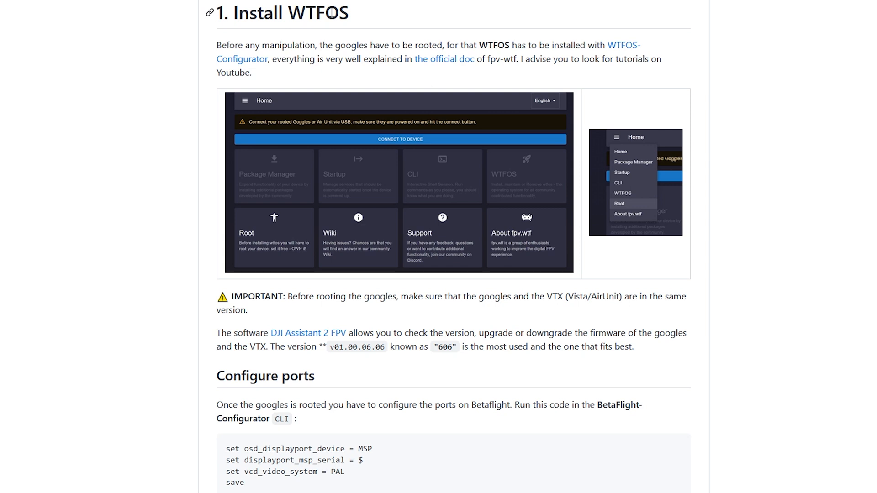
mouse_move(333, 347)
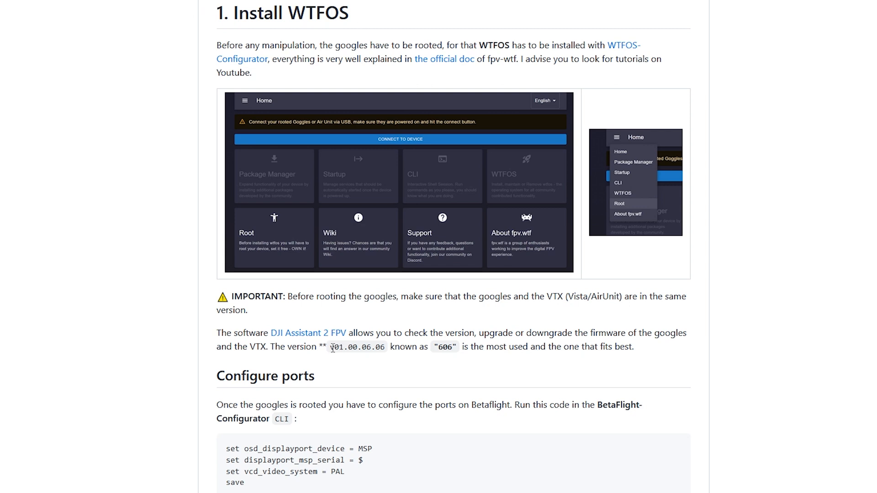
double_click(357, 347)
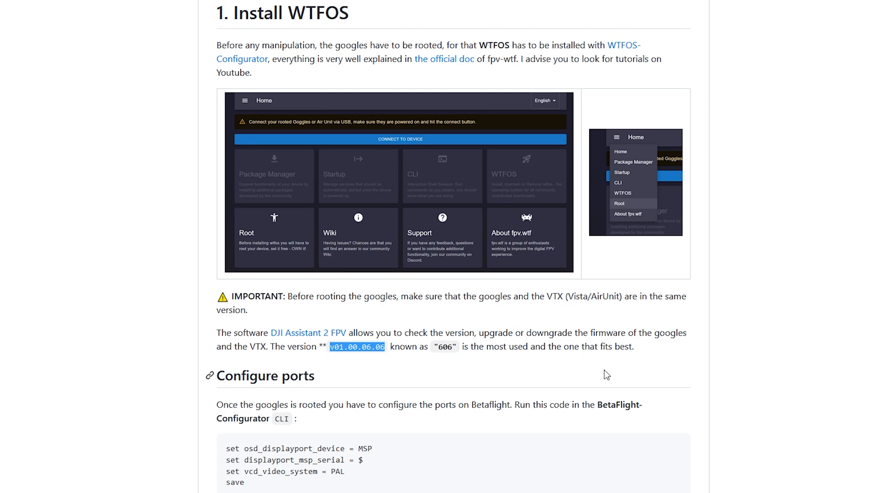
mouse_move(832, 374)
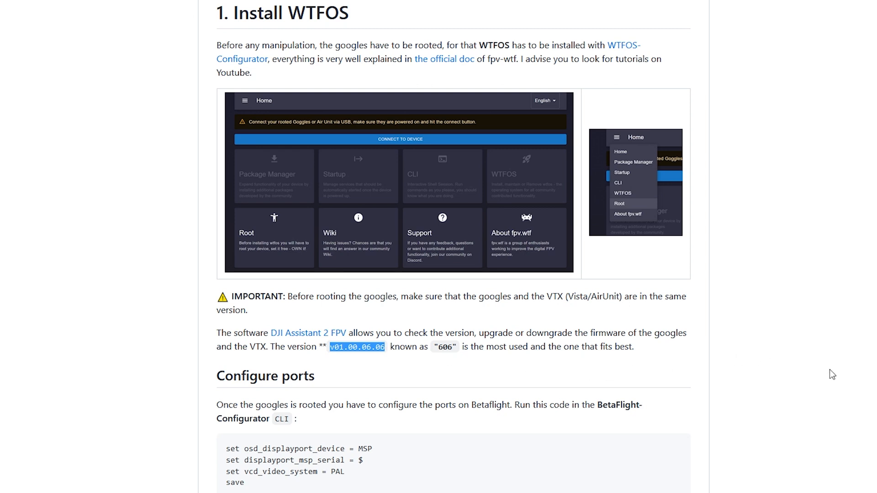
mouse_move(381, 56)
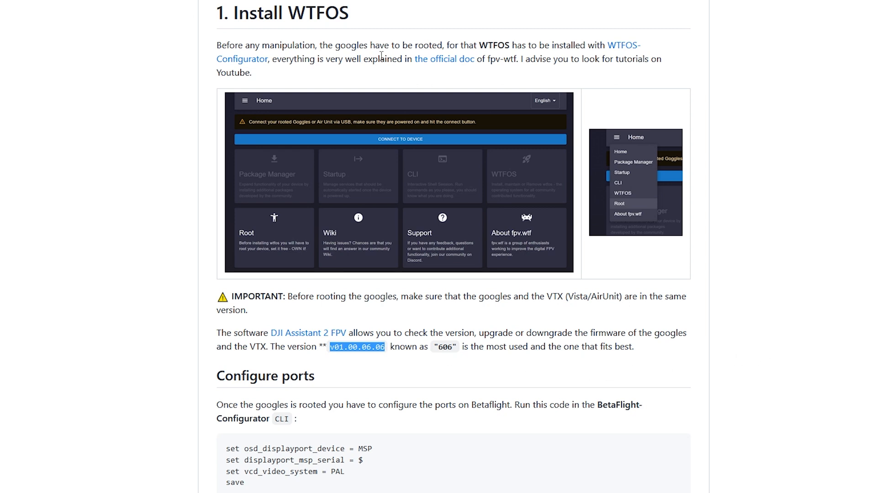
mouse_move(403, 151)
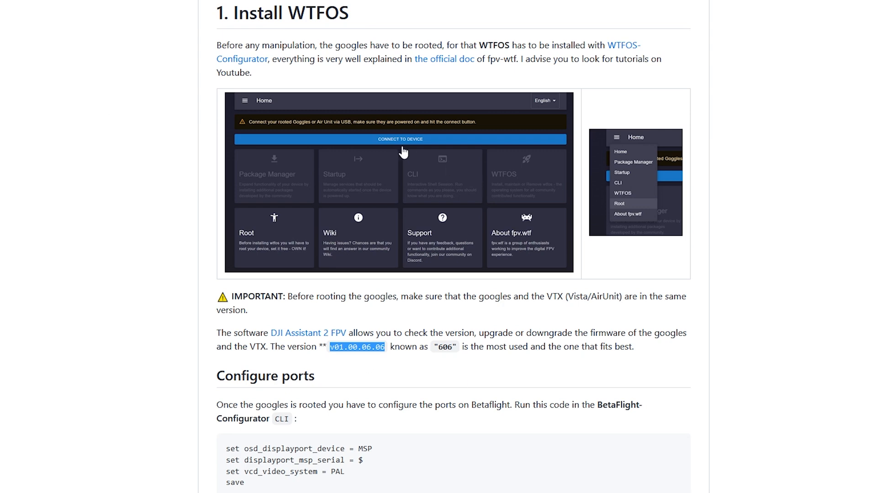
mouse_move(403, 153)
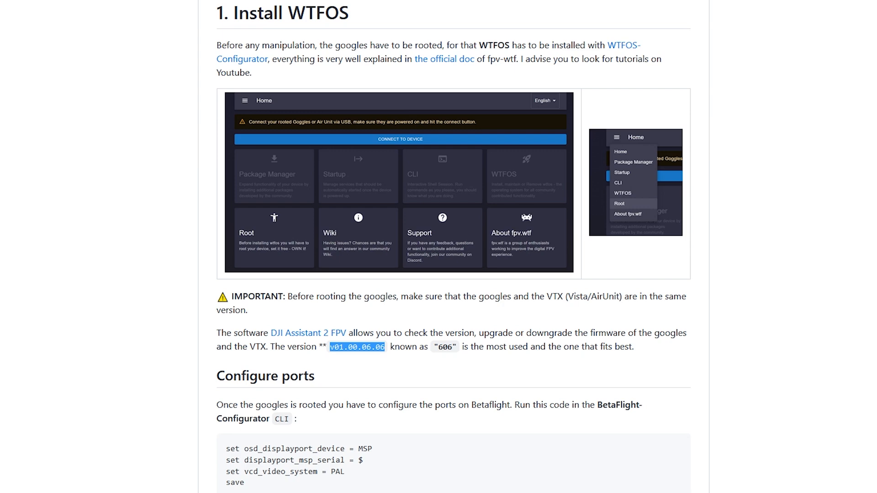
scroll("down", 3)
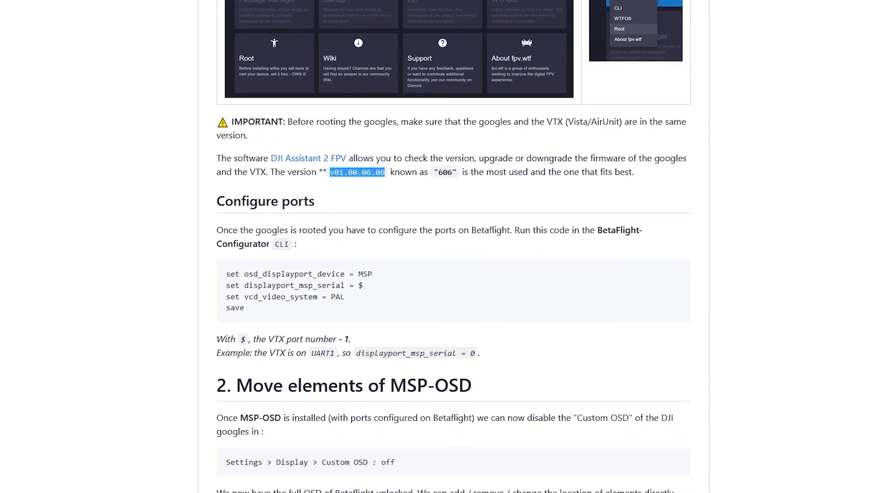
scroll("down", 3)
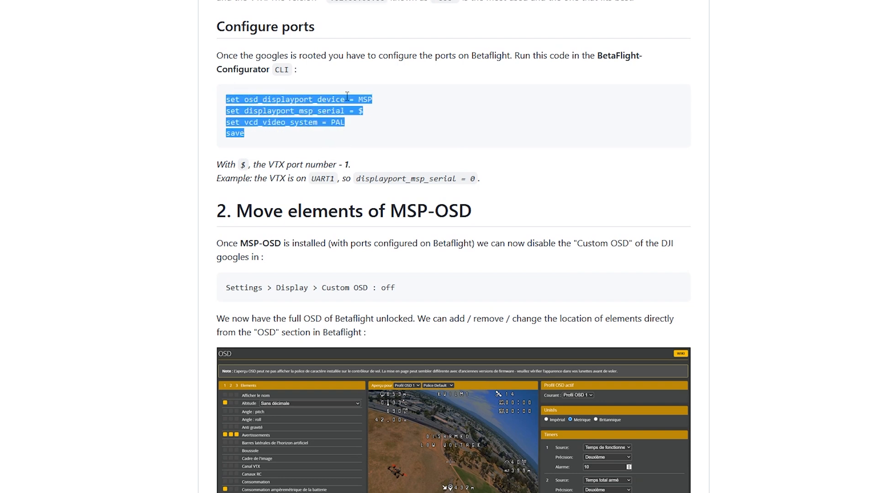
mouse_move(406, 132)
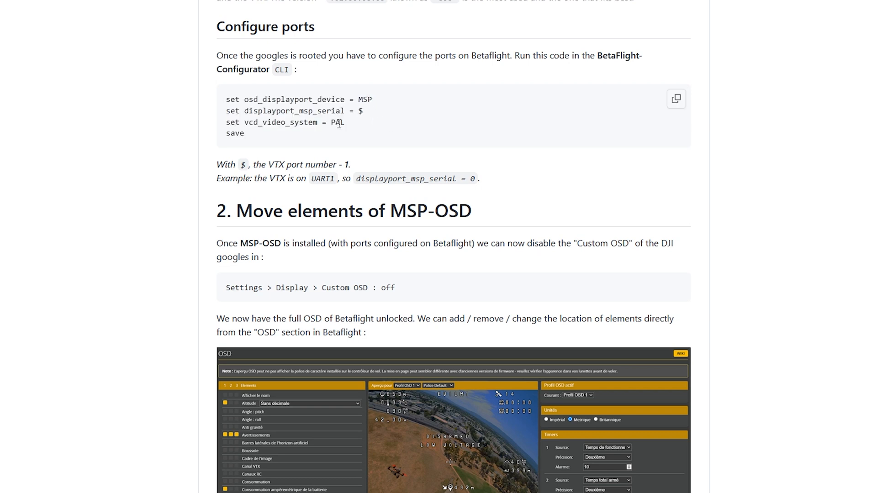
mouse_move(416, 158)
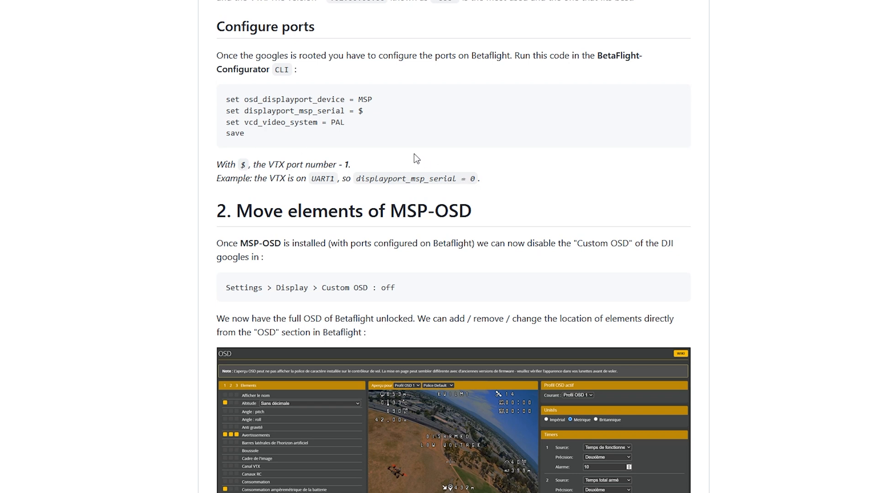
double_click(360, 111)
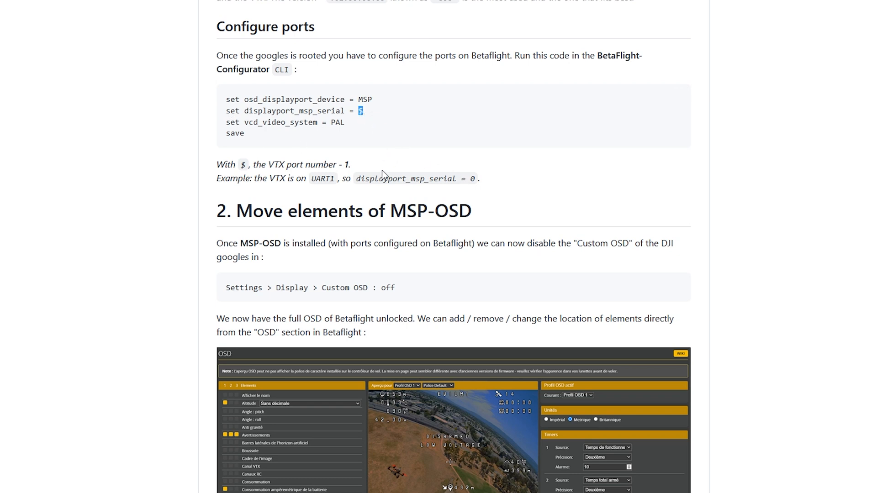
mouse_move(310, 187)
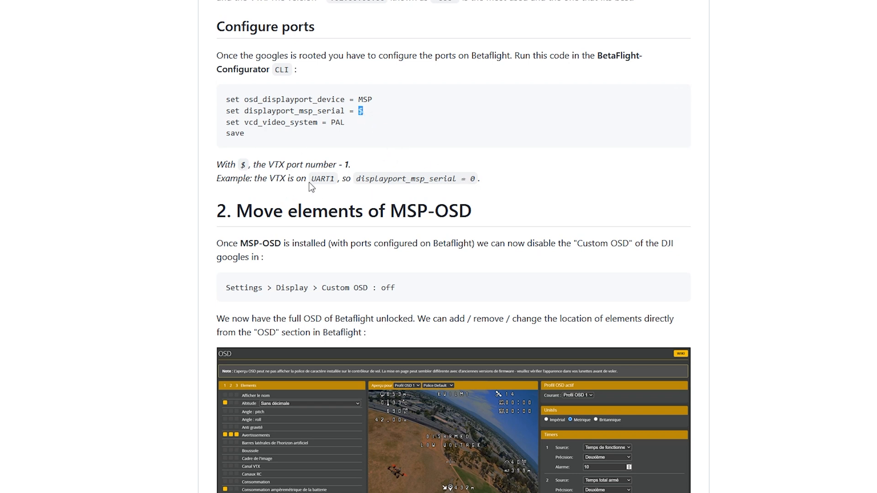
mouse_move(323, 188)
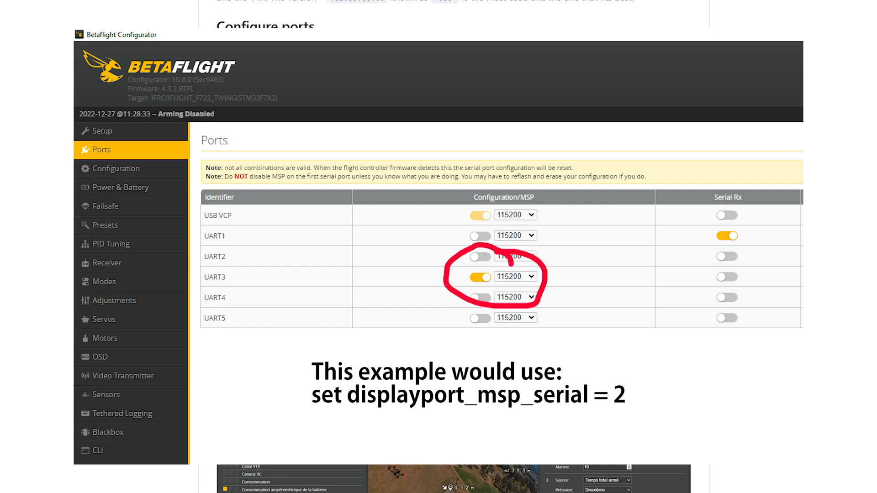
scroll("up", 3)
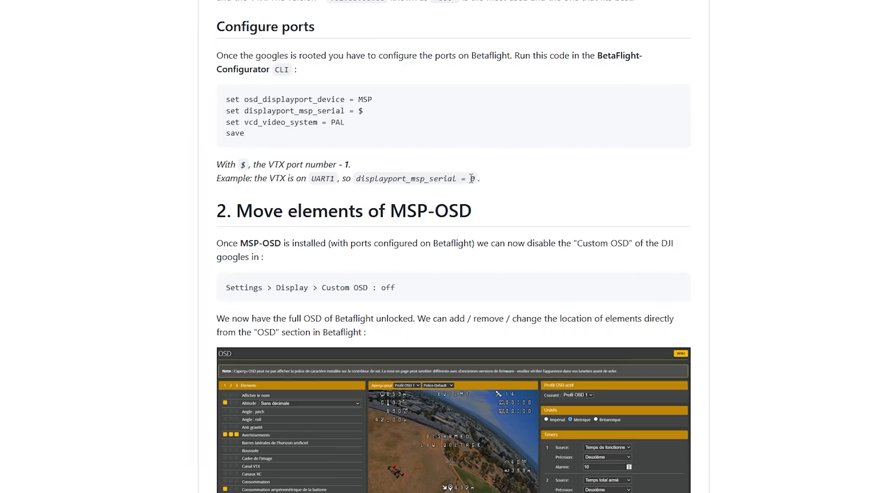
double_click(471, 179)
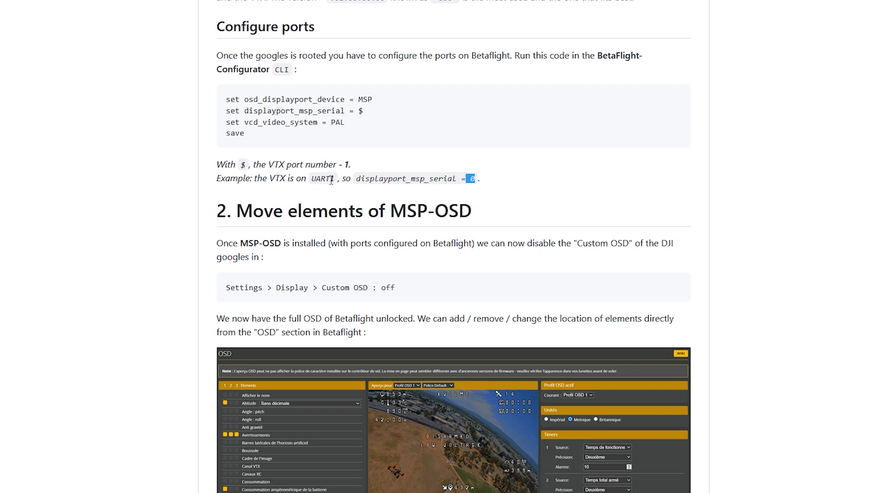
mouse_move(474, 190)
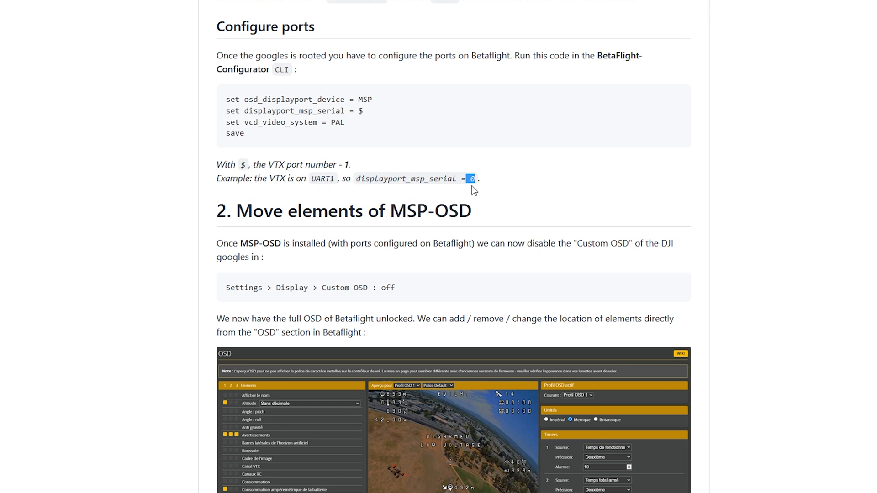
scroll("down", 3)
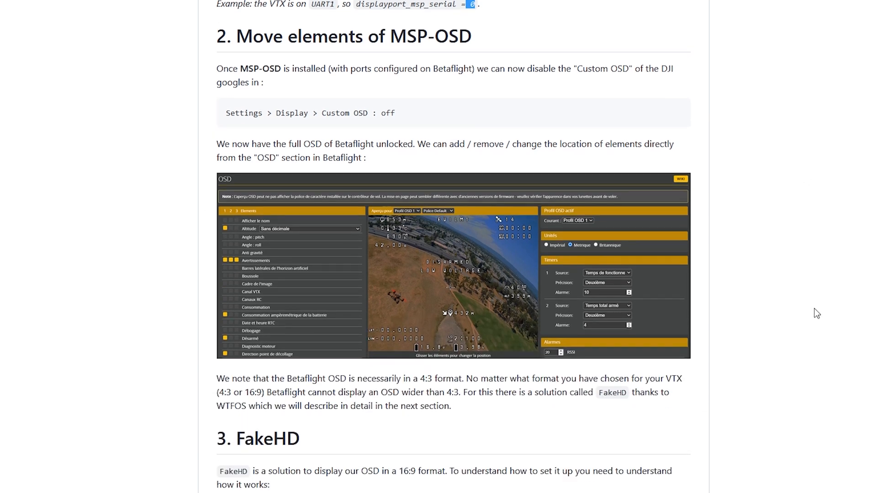
mouse_move(507, 243)
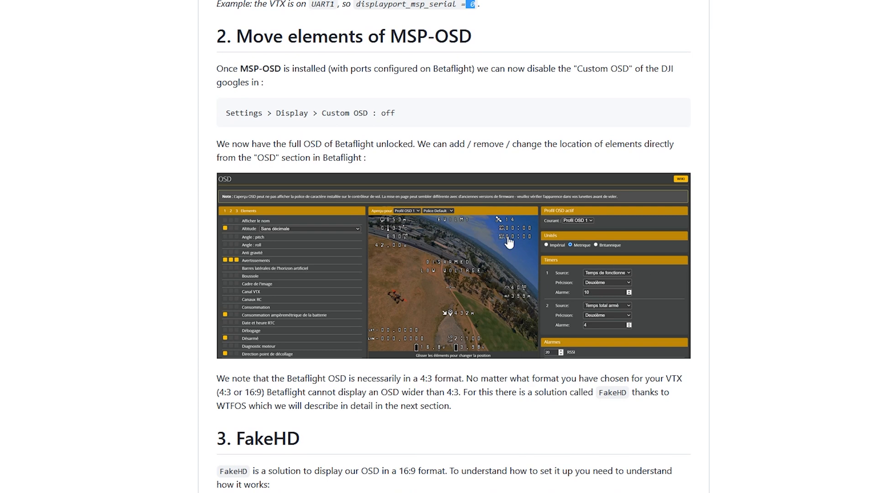
scroll("down", 3)
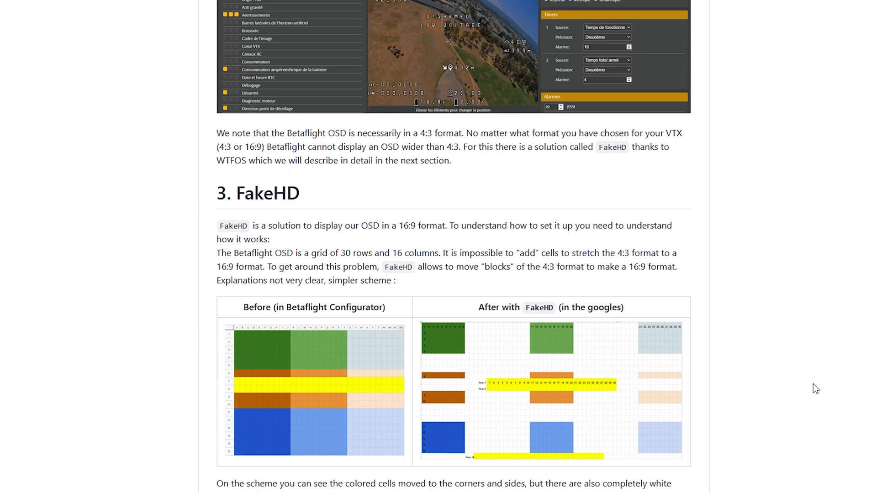
scroll("down", 3)
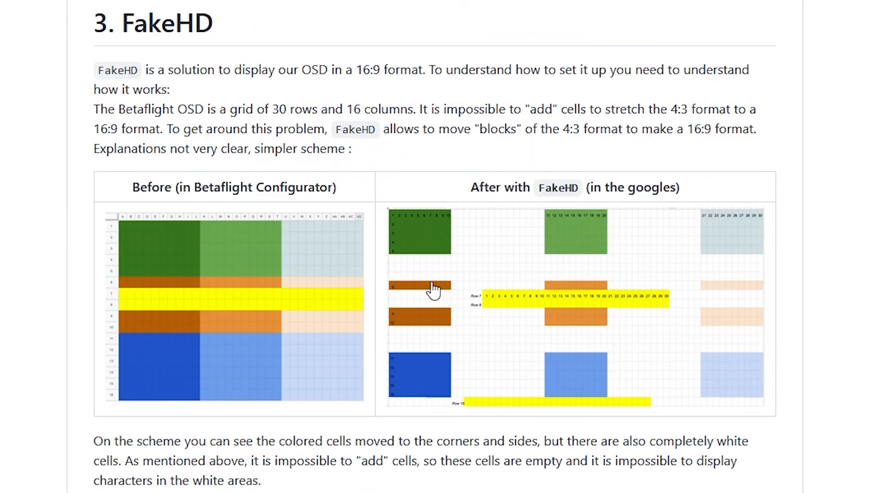
mouse_move(132, 285)
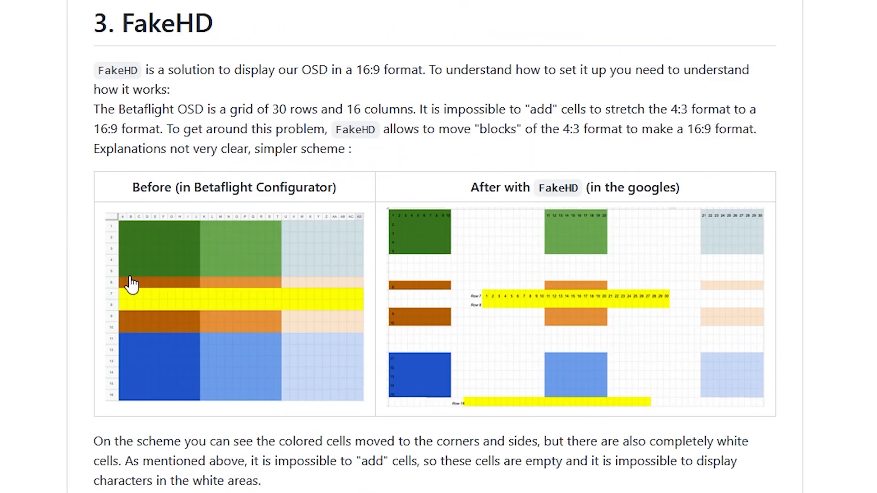
mouse_move(545, 440)
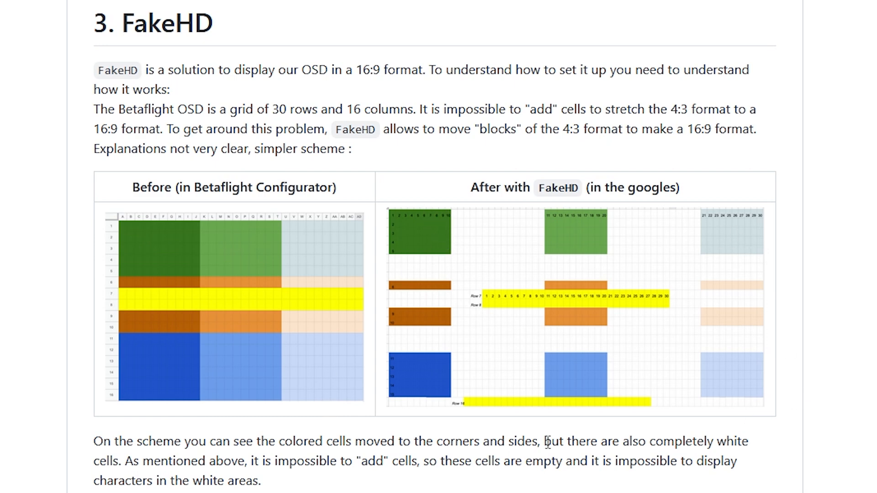
mouse_move(318, 244)
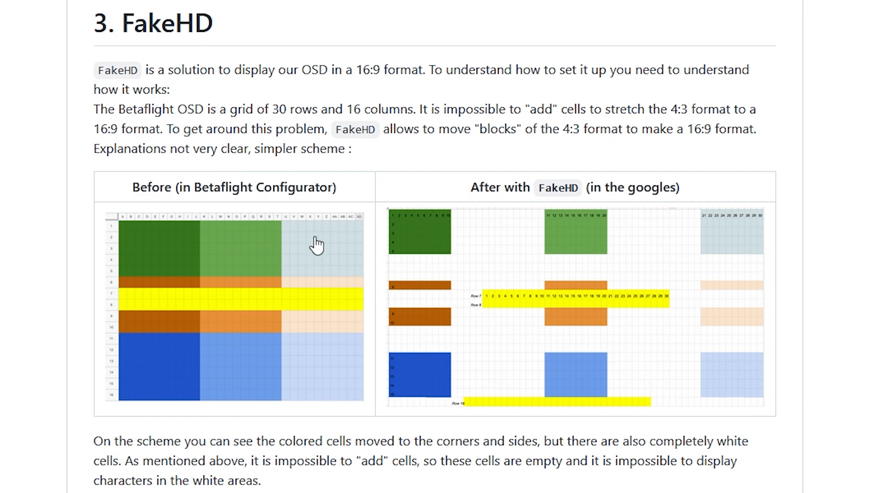
mouse_move(679, 236)
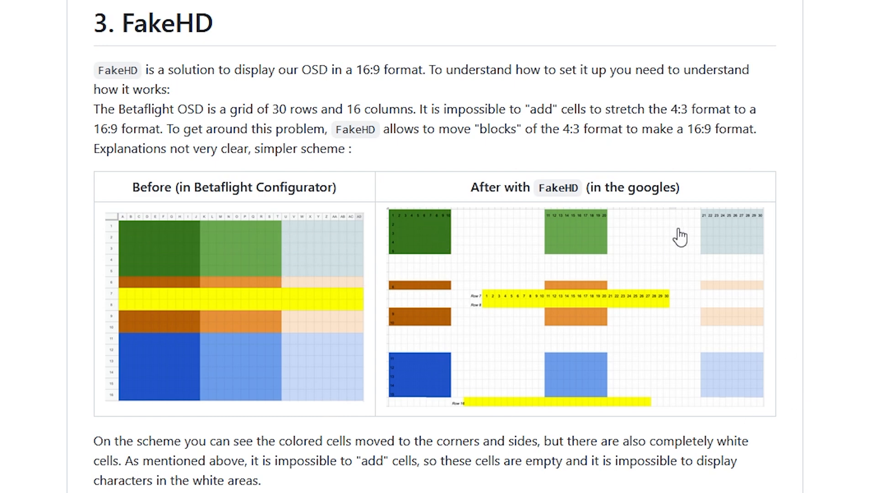
mouse_move(252, 249)
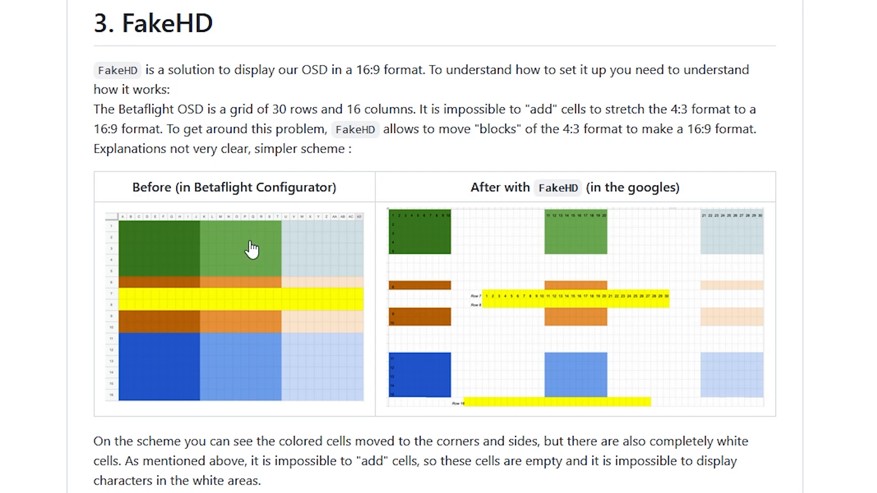
mouse_move(446, 232)
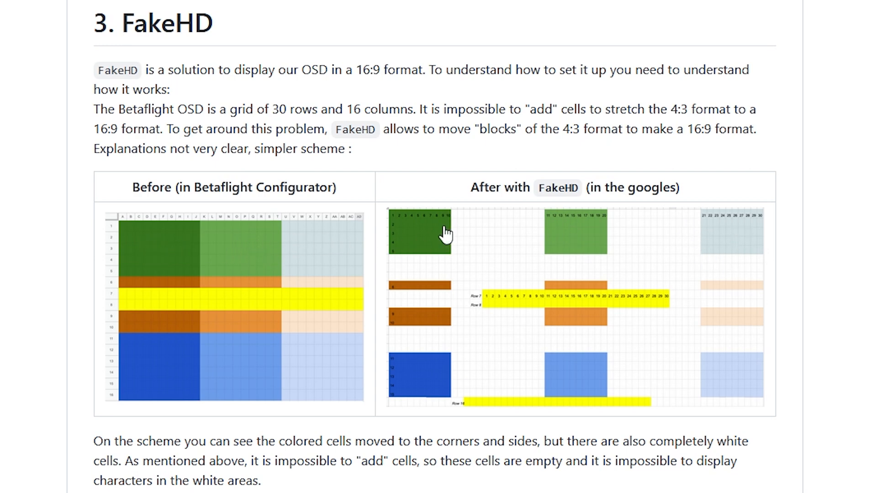
mouse_move(246, 311)
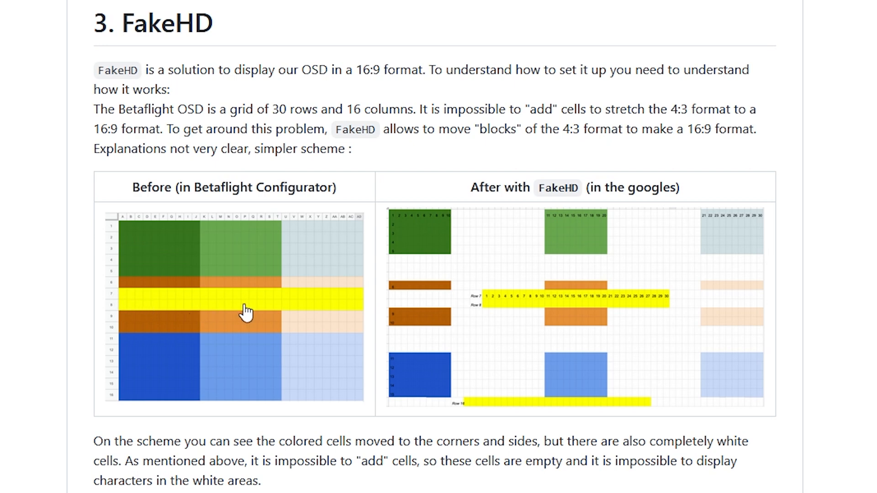
mouse_move(341, 301)
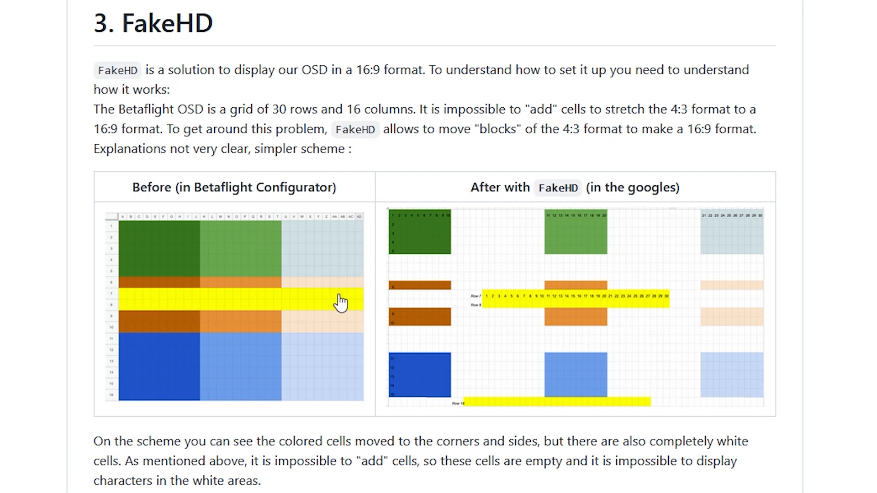
mouse_move(333, 305)
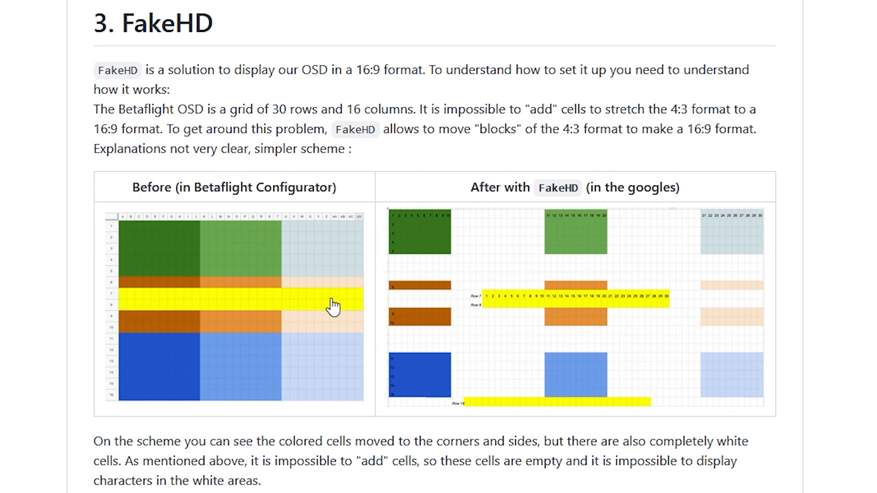
mouse_move(465, 244)
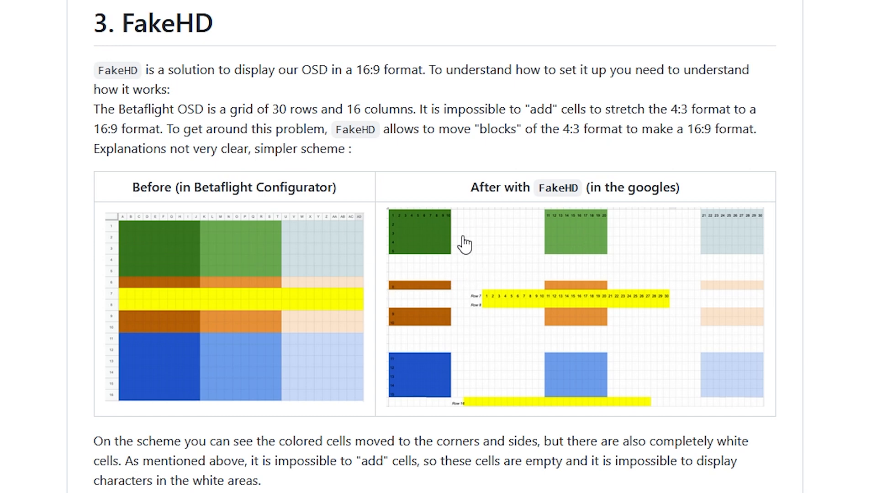
mouse_move(504, 341)
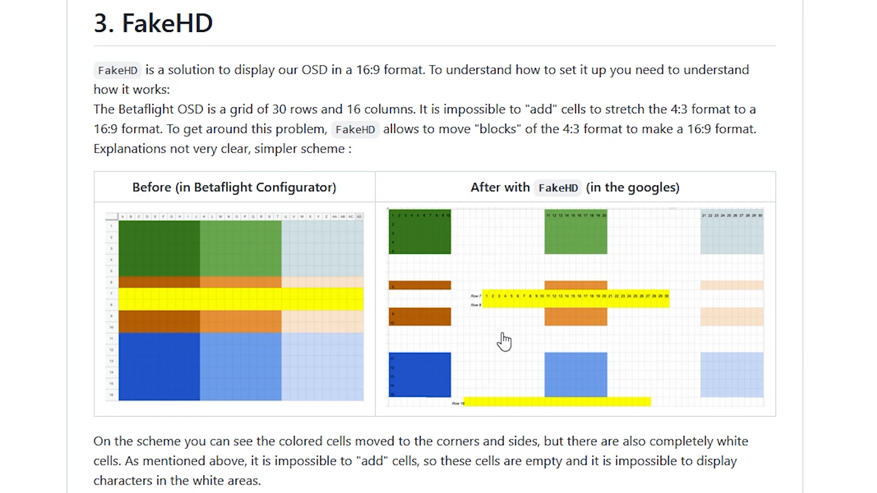
mouse_move(646, 360)
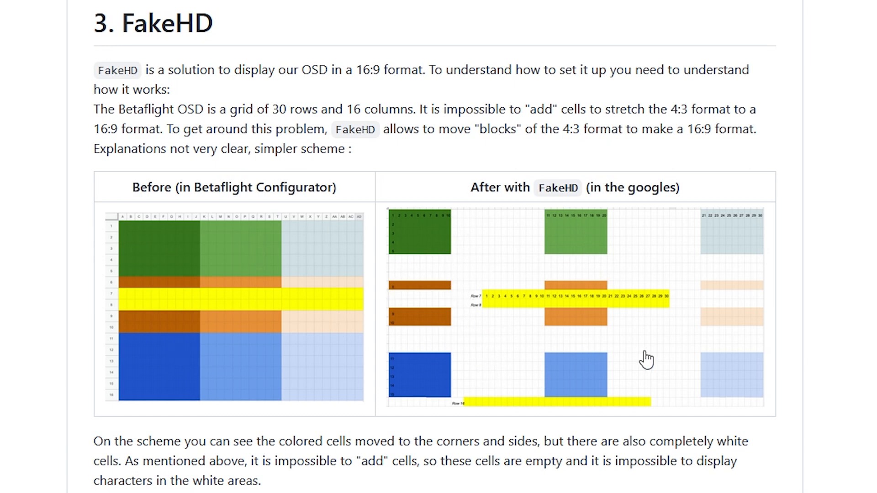
- Read through '5. MSP-OSD Fonts' and the DJI HUD font and icon editing sections
scroll("down", 3)
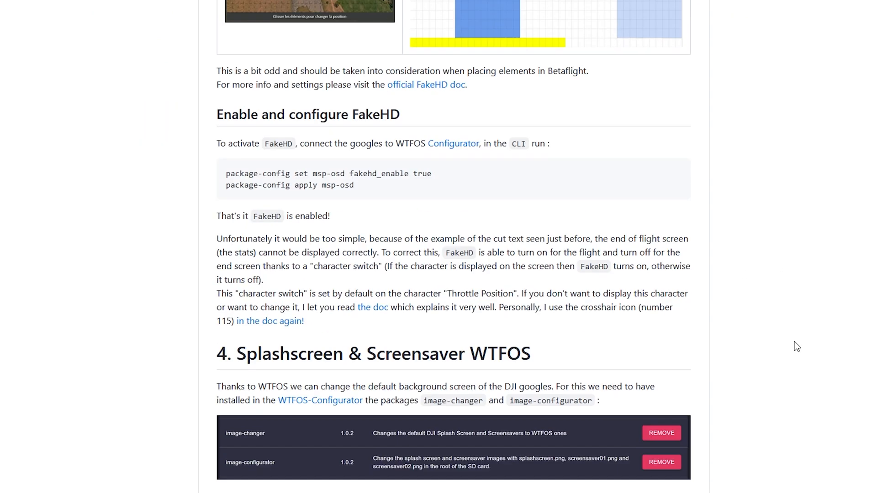
scroll("down", 3)
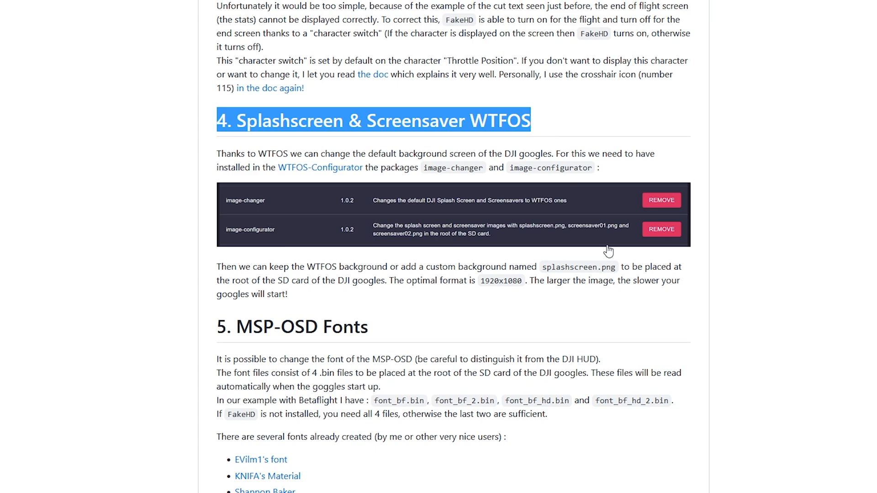
scroll("down", 3)
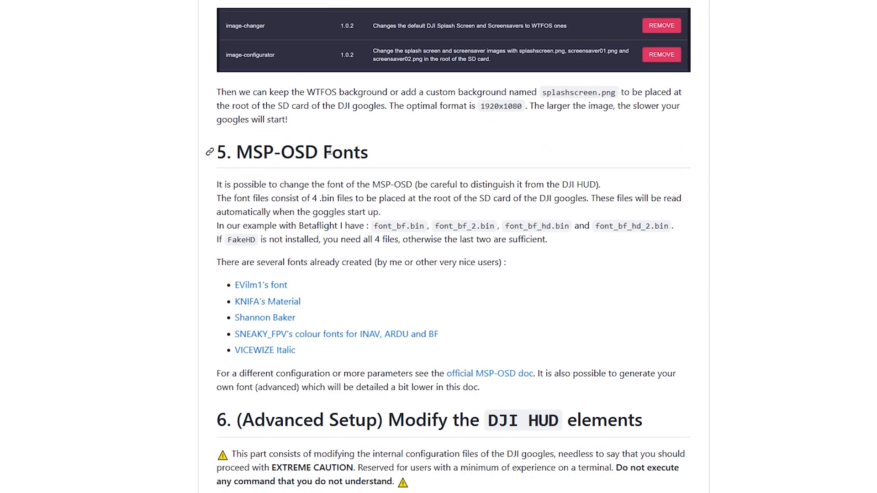
mouse_move(261, 285)
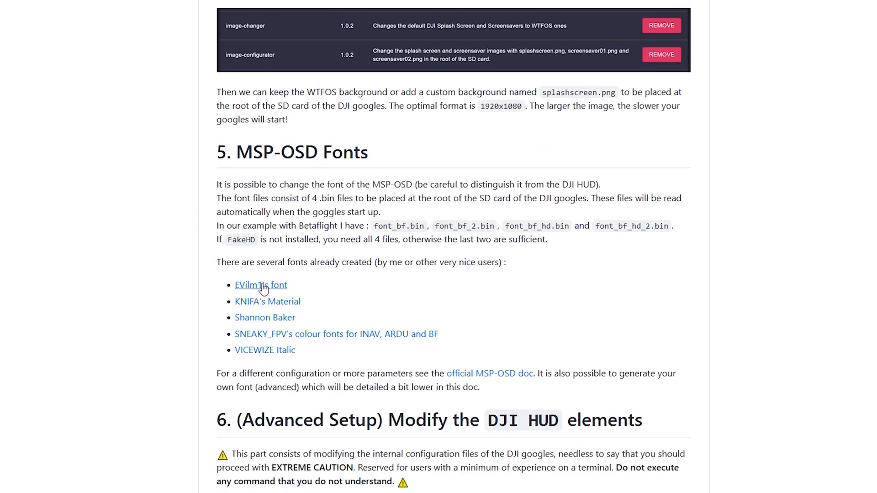
scroll("down", 3)
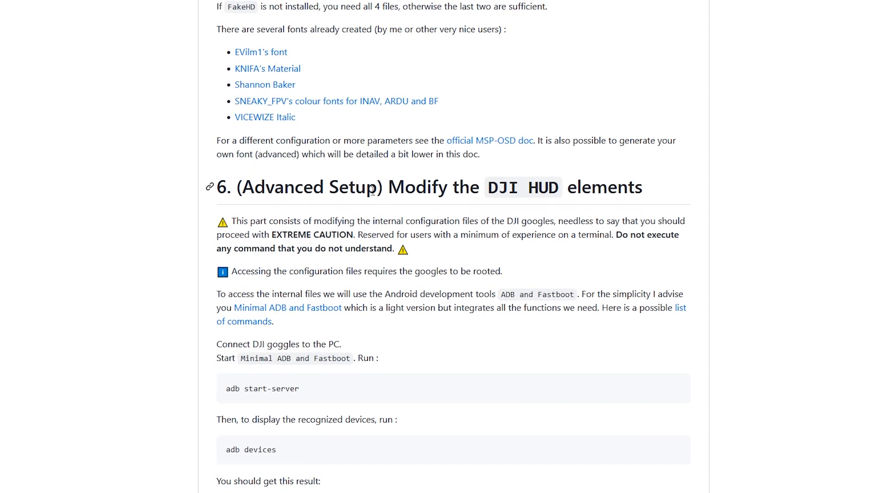
scroll("down", 3)
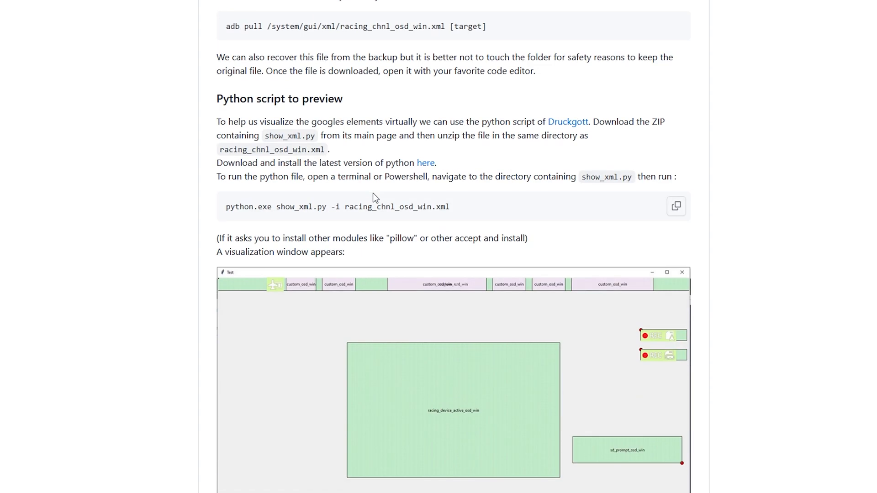
scroll("down", 3)
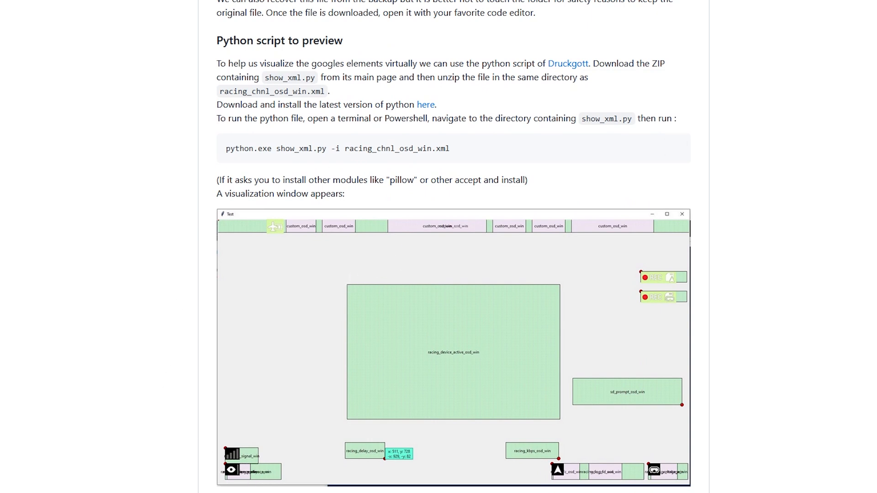
mouse_move(241, 172)
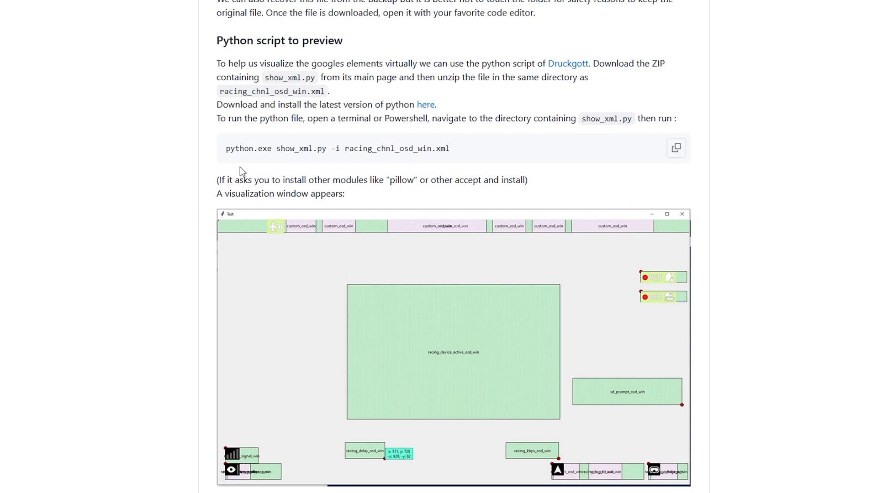
mouse_move(193, 184)
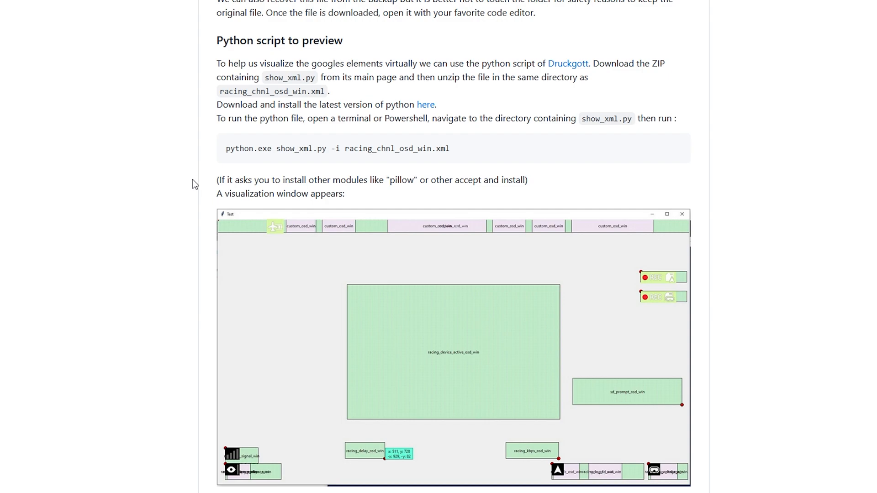
- Continue down to '7. (Advanced config): Generate your own Font for MSP-OSD'
scroll("down", 3)
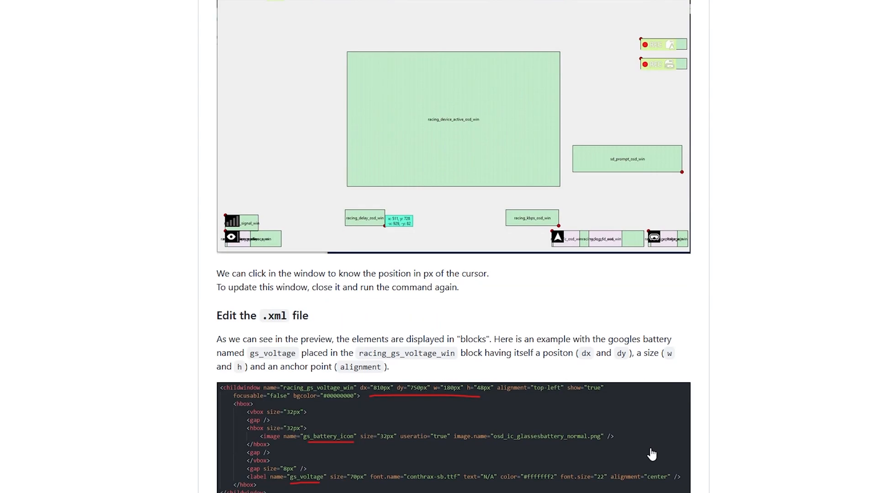
scroll("down", 3)
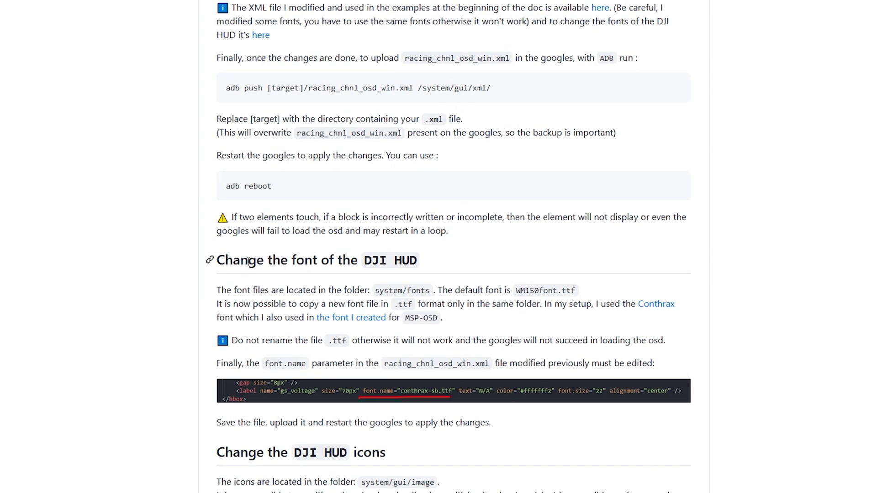
scroll("down", 3)
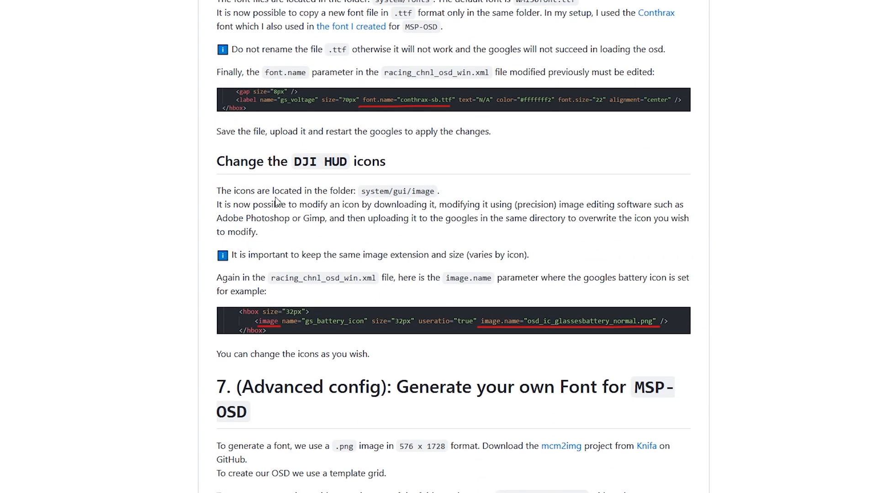
mouse_move(363, 160)
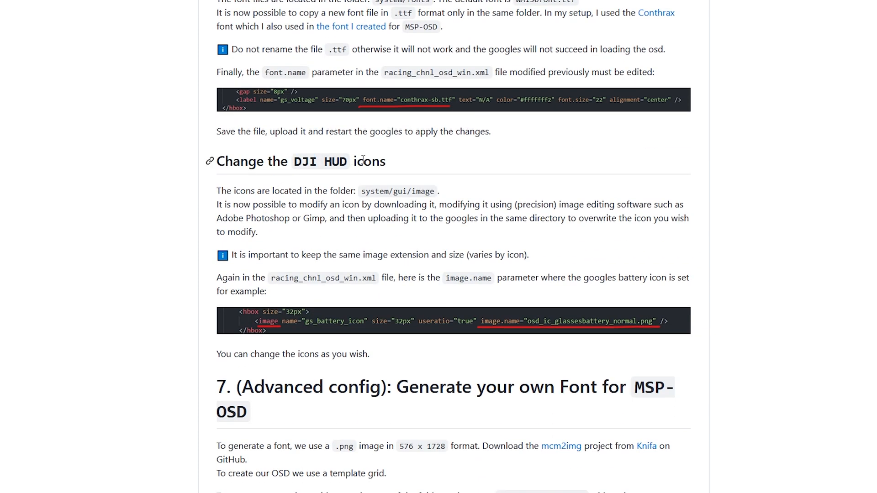
mouse_move(362, 161)
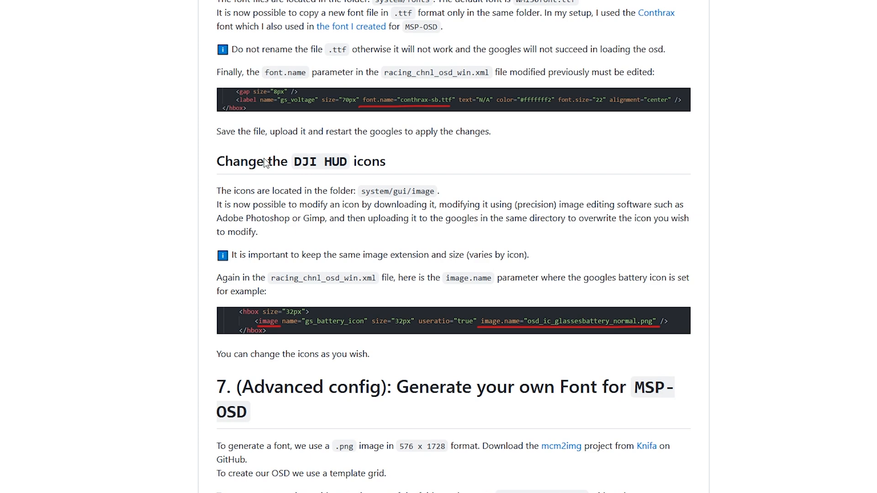
scroll("down", 3)
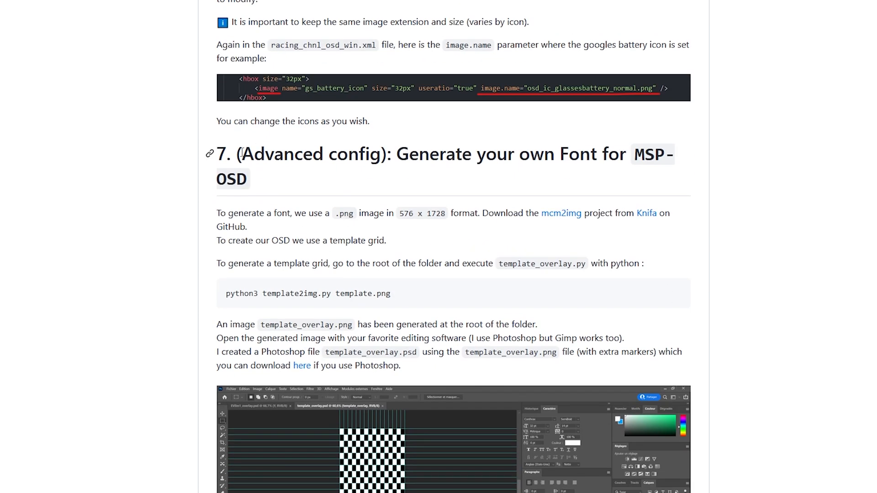
mouse_move(320, 171)
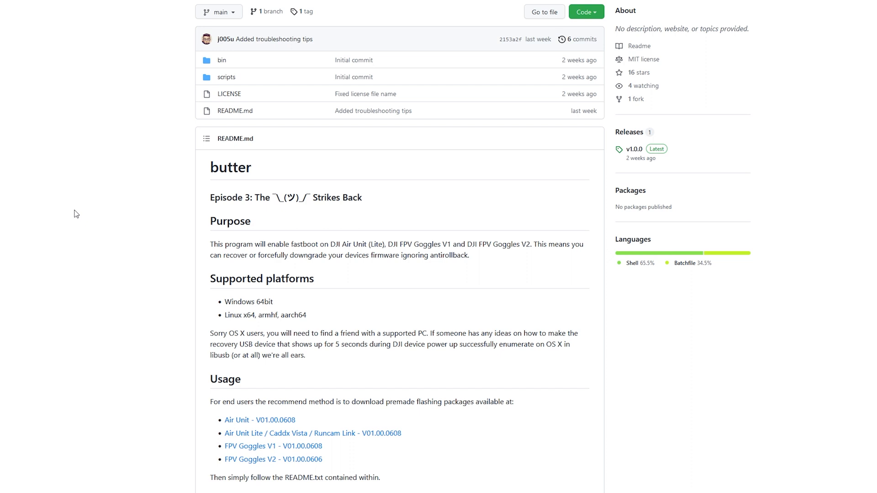
mouse_move(273, 447)
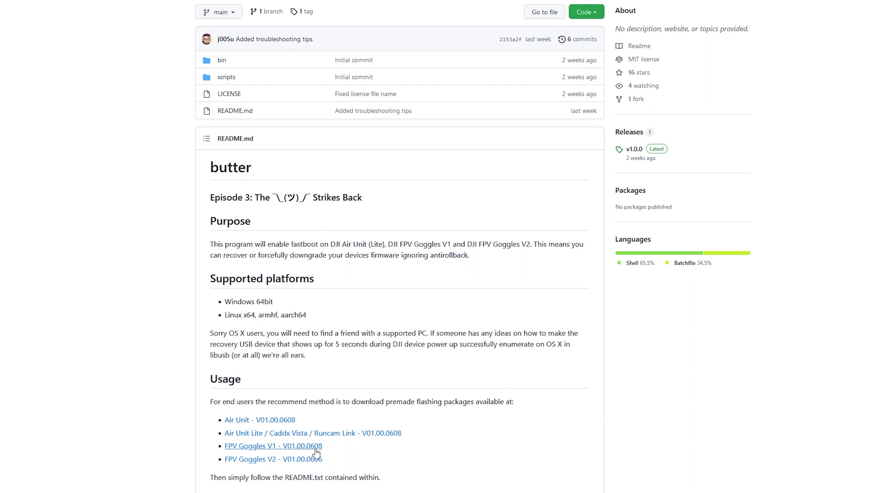
mouse_move(338, 459)
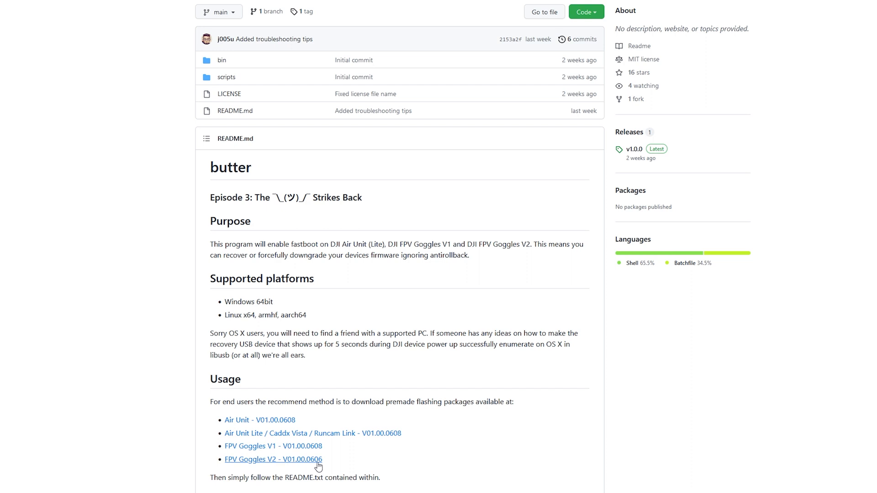
- Scroll the butter README to the Usage section's premade flashing package links
scroll("down", 3)
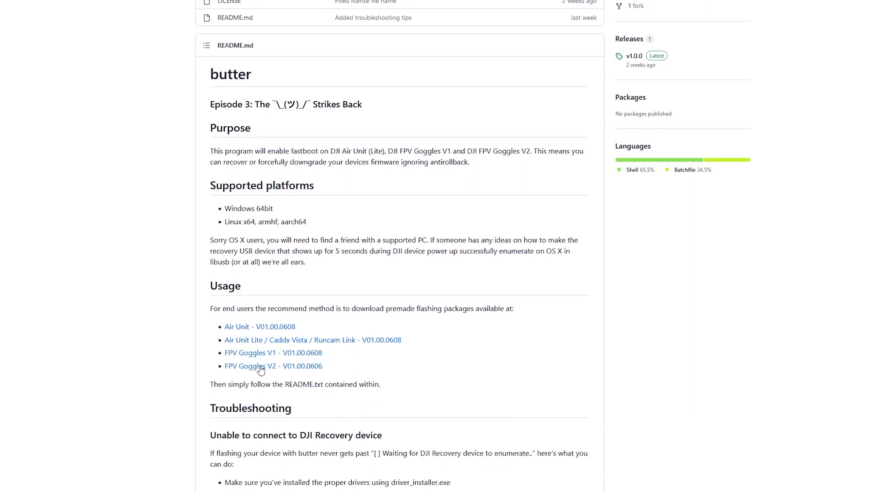
mouse_move(289, 373)
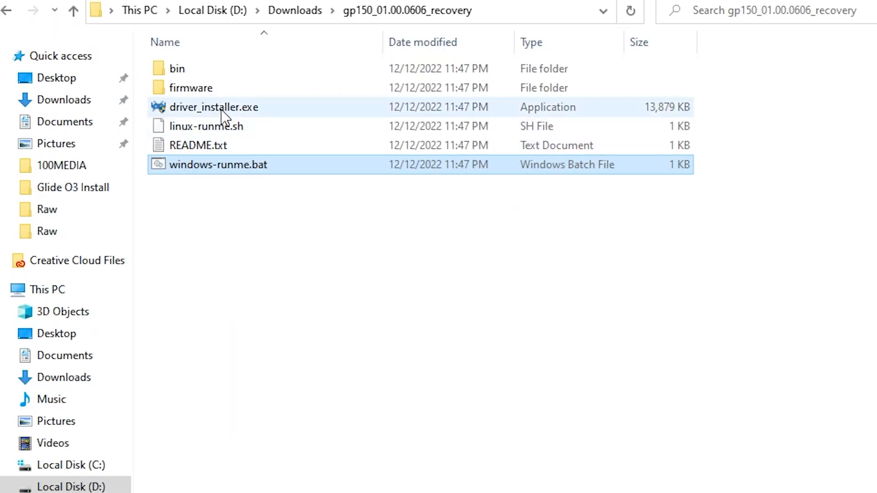
- Launch driver_installer.exe from the gp150_01.00.0606_recovery folder
double_click(214, 107)
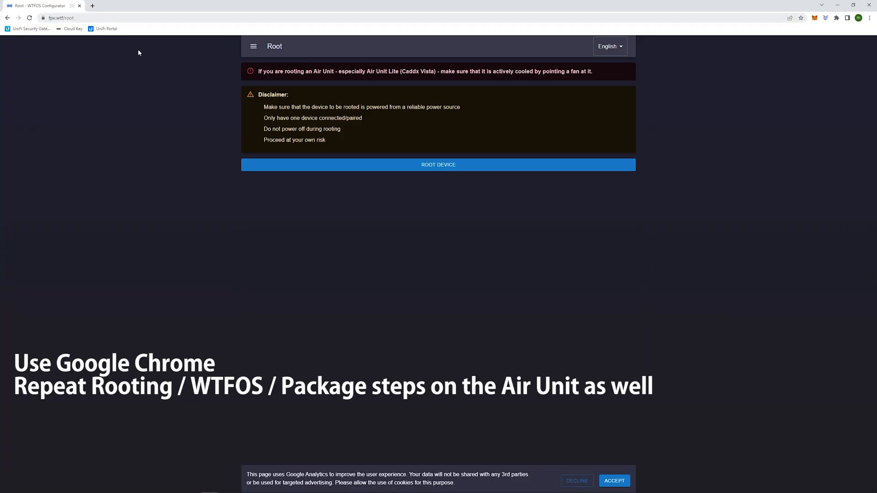
- Root the goggles over the CDC Serial (COM10) port and wait for success
left_click(438, 165)
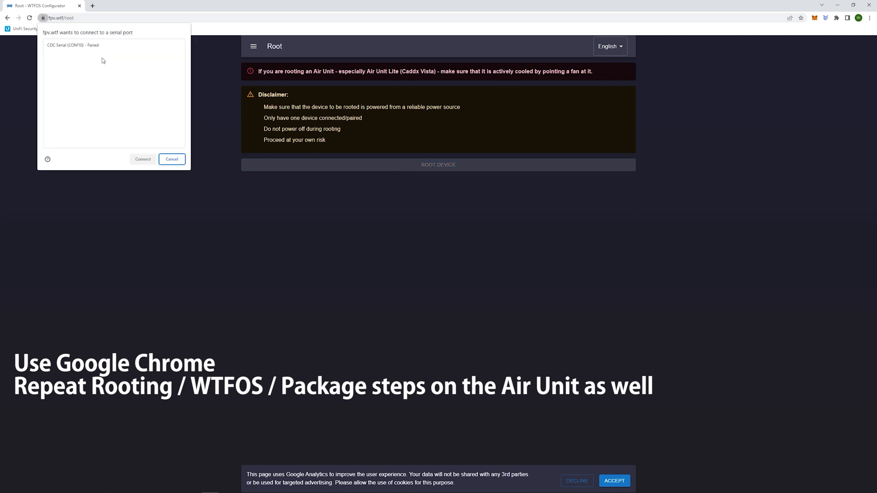
left_click(143, 159)
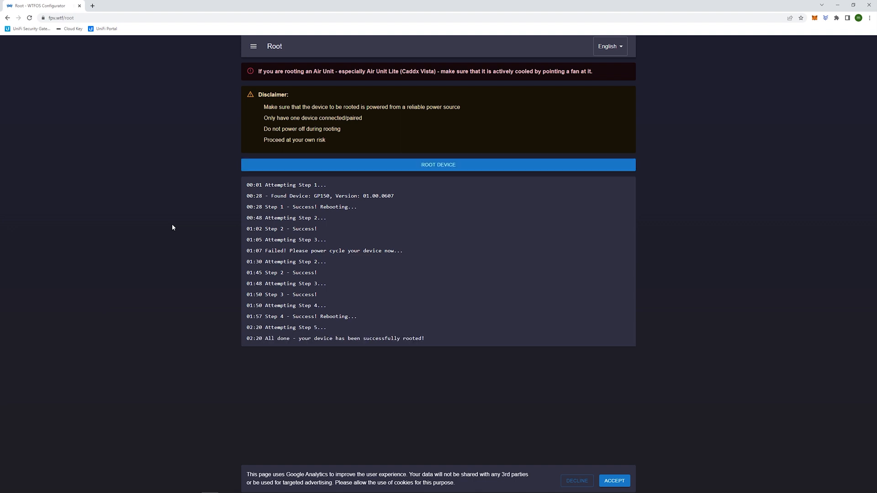
mouse_move(156, 170)
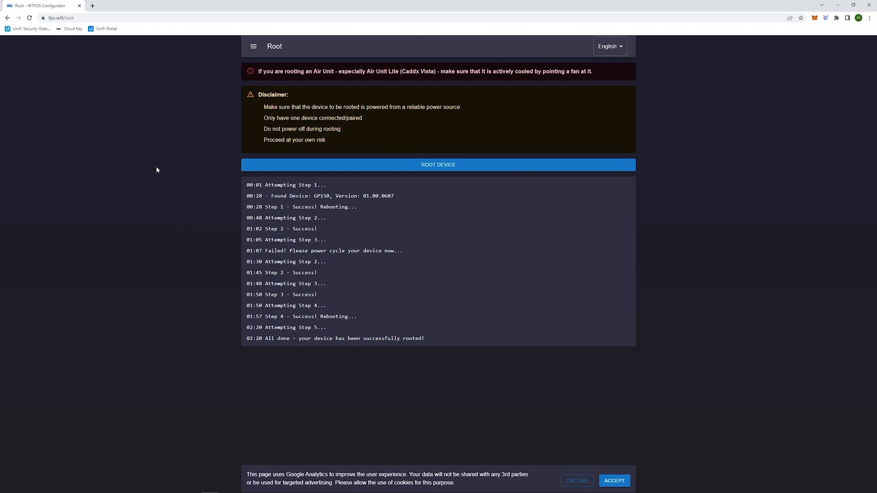
mouse_move(253, 46)
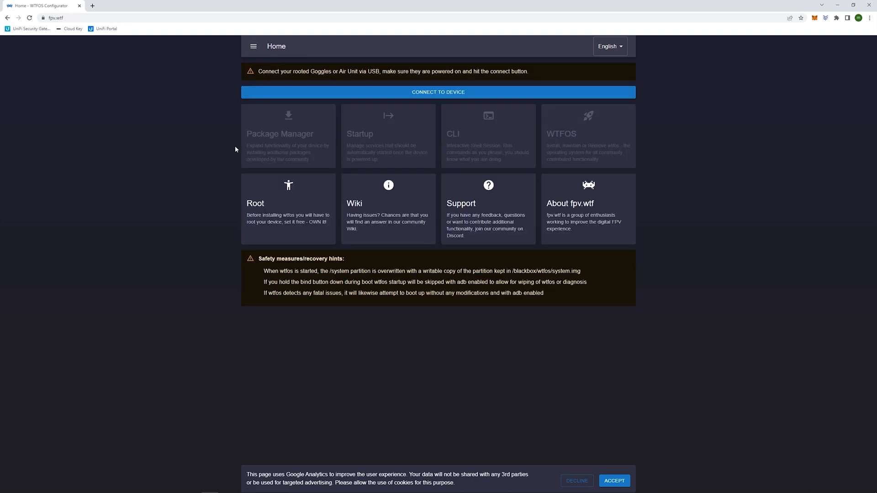
mouse_move(427, 93)
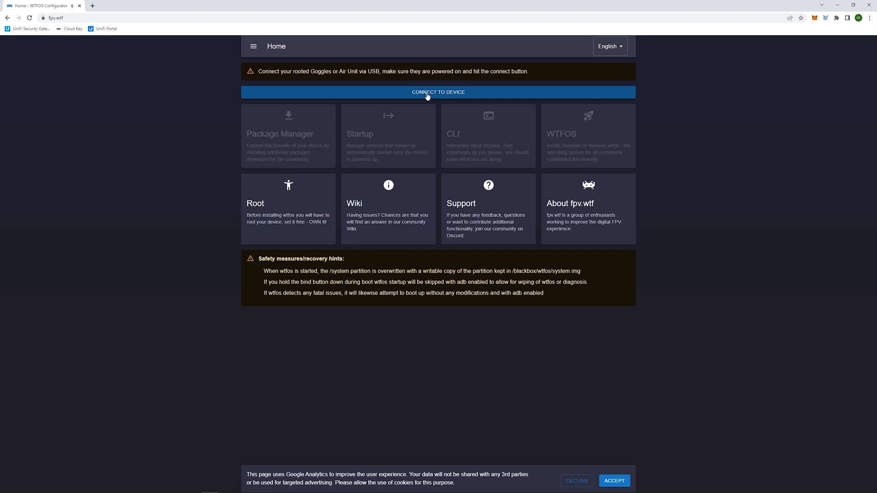
- Connect to the rooted pigeon device and attempt the automated fix for failed health checks
left_click(438, 92)
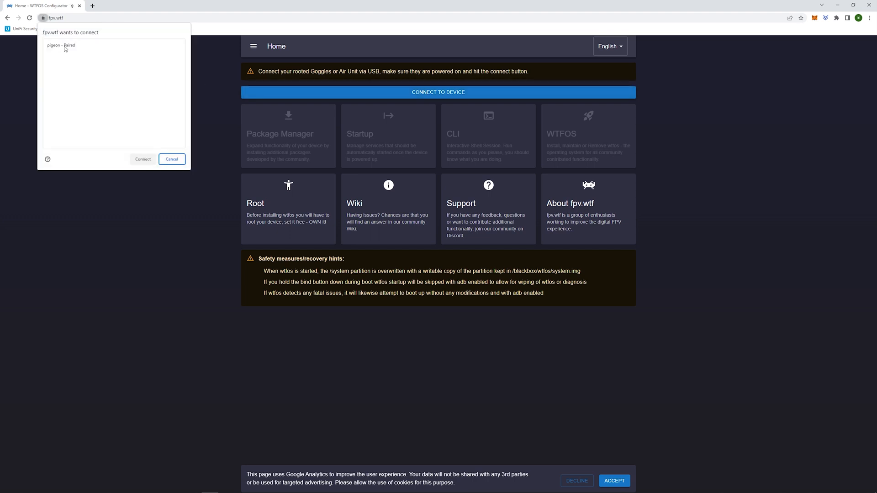
left_click(172, 159)
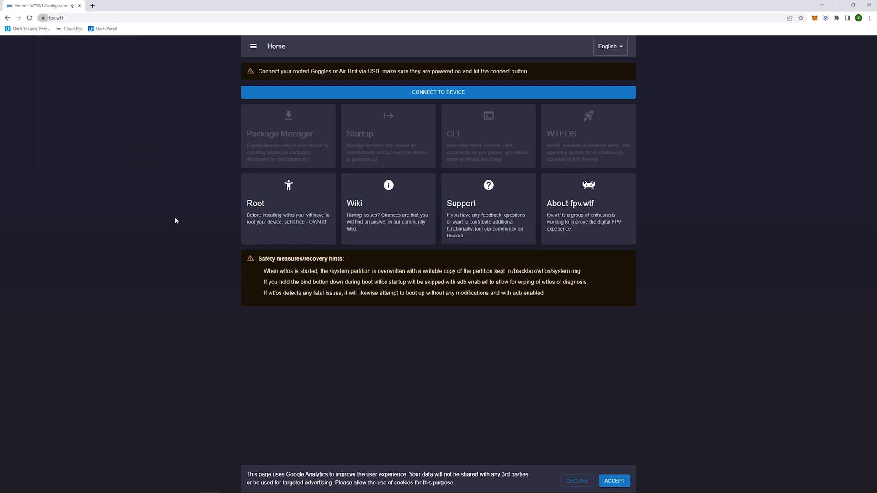
mouse_move(687, 196)
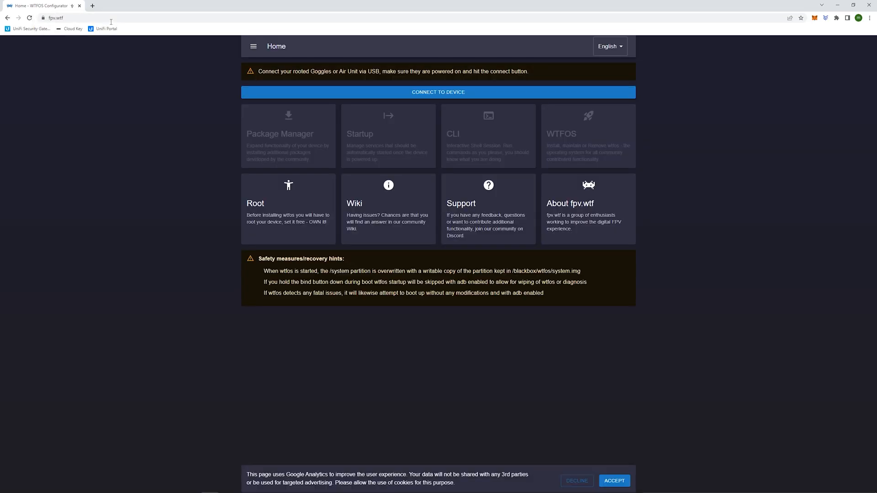
left_click(437, 92)
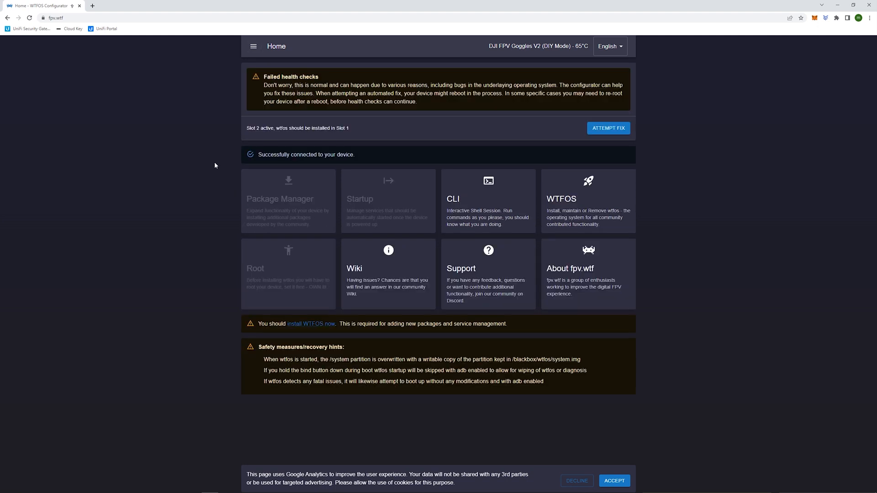
mouse_move(549, 94)
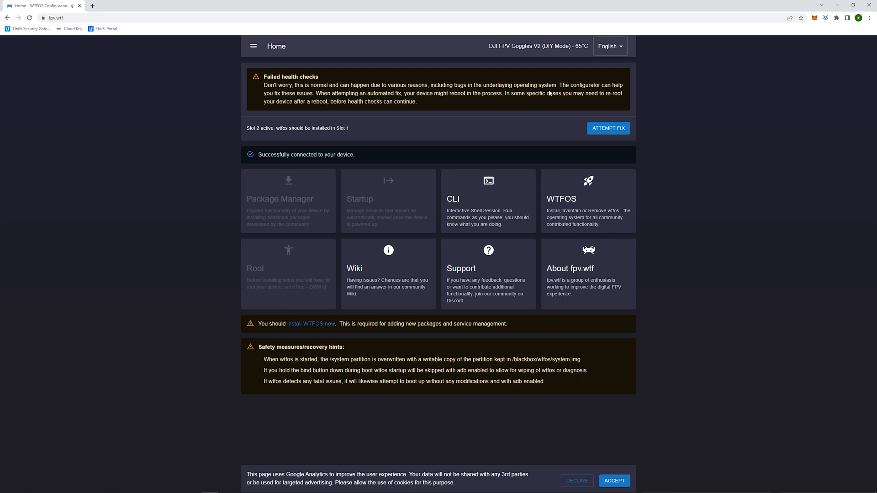
mouse_move(540, 126)
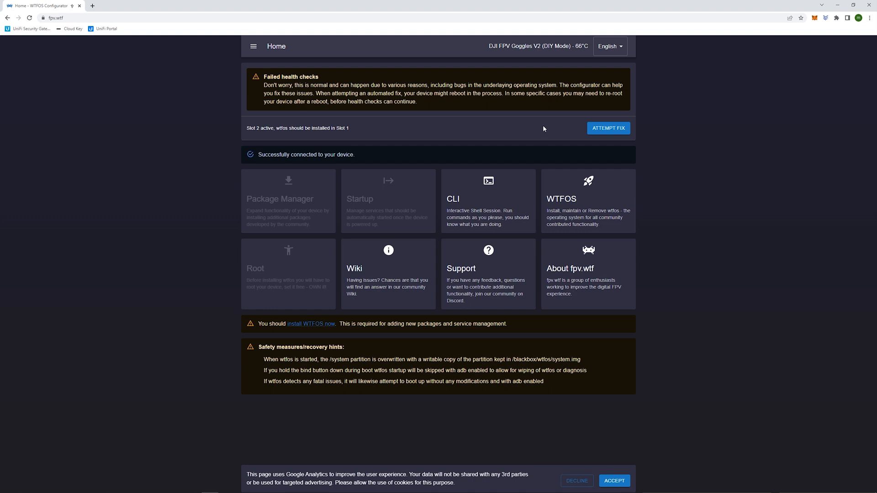
mouse_move(608, 132)
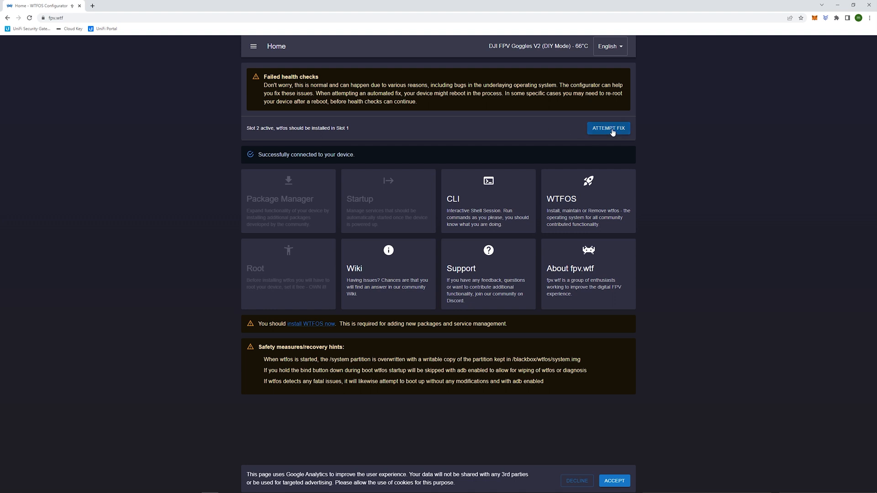
left_click(608, 128)
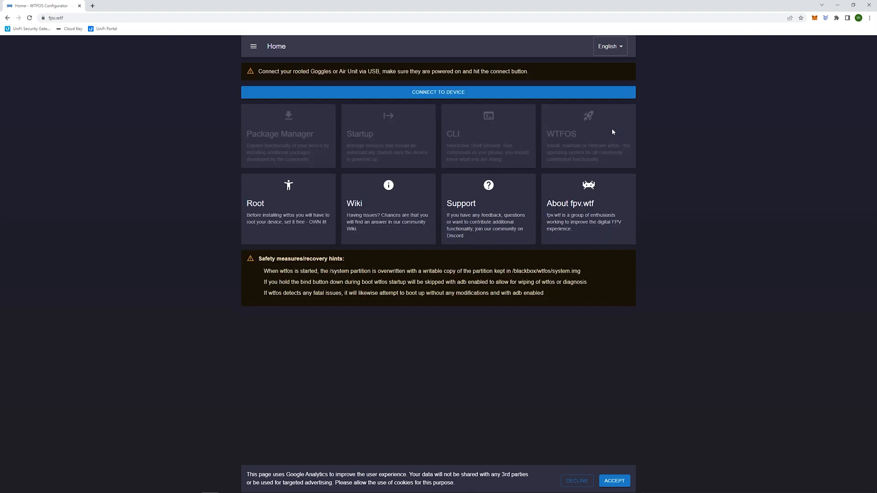
mouse_move(699, 161)
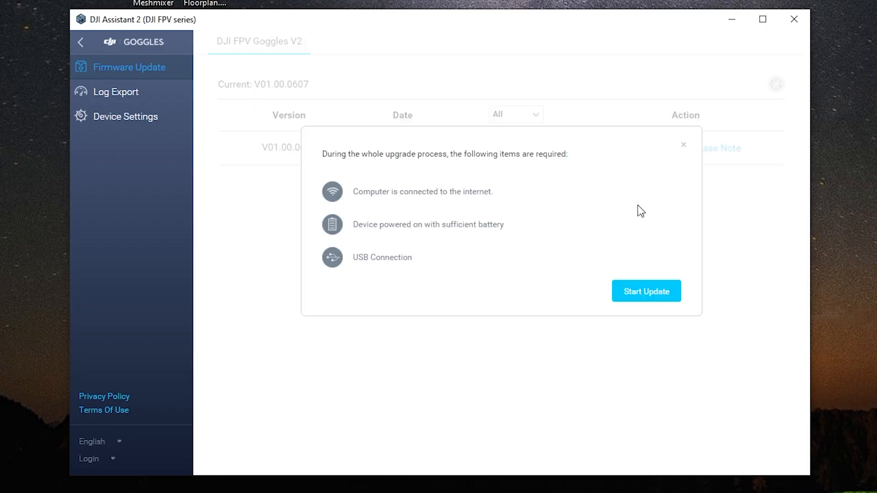
- Close the FPV-series assistant and start the goggles' upgrade to firmware V01.05.0000
left_click(646, 291)
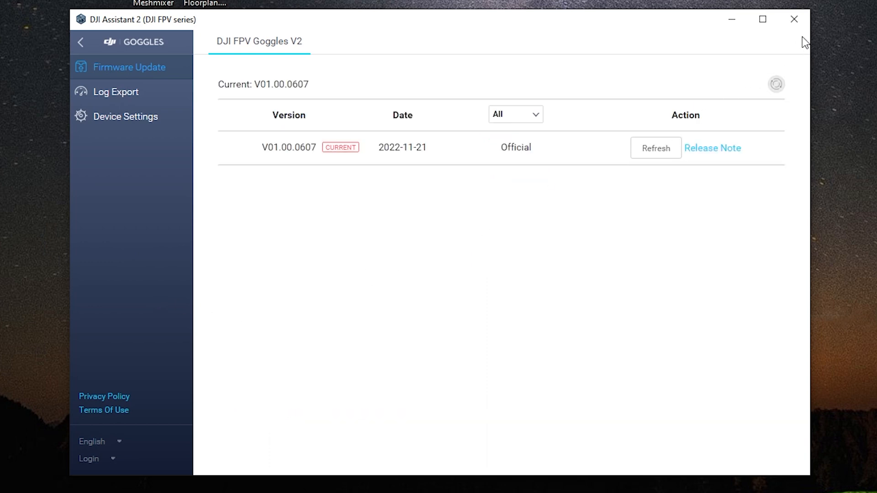
left_click(793, 19)
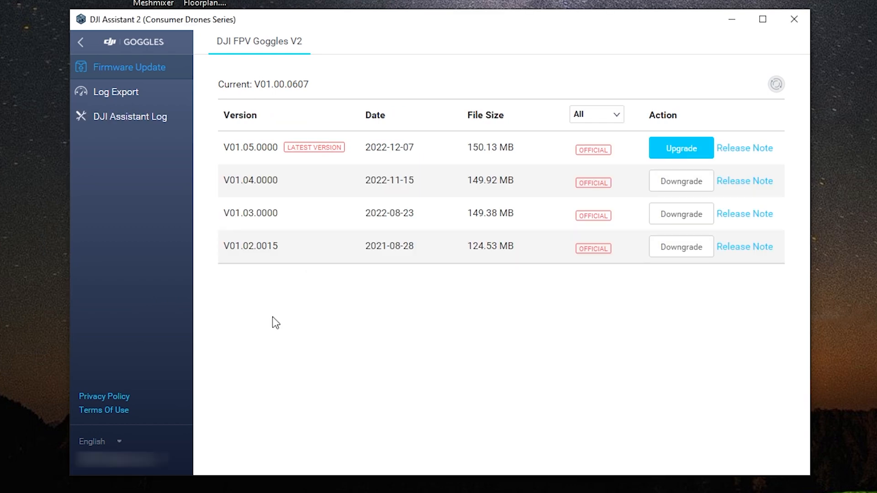
mouse_move(678, 151)
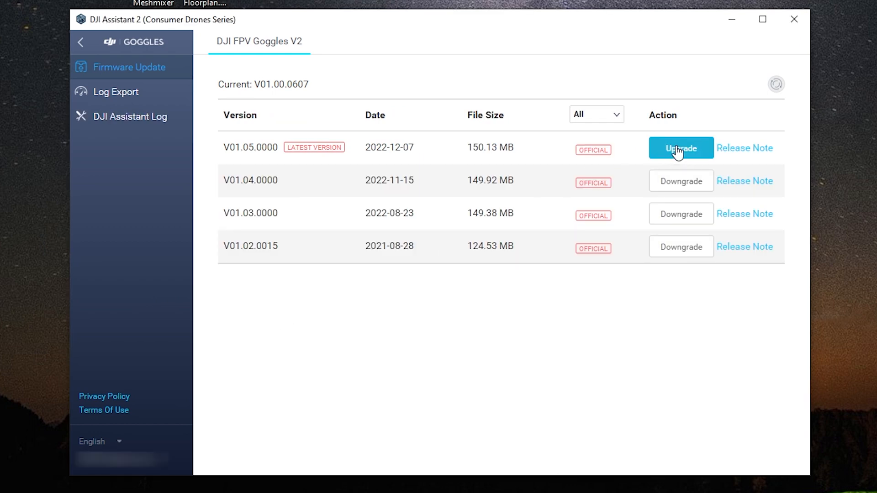
left_click(680, 148)
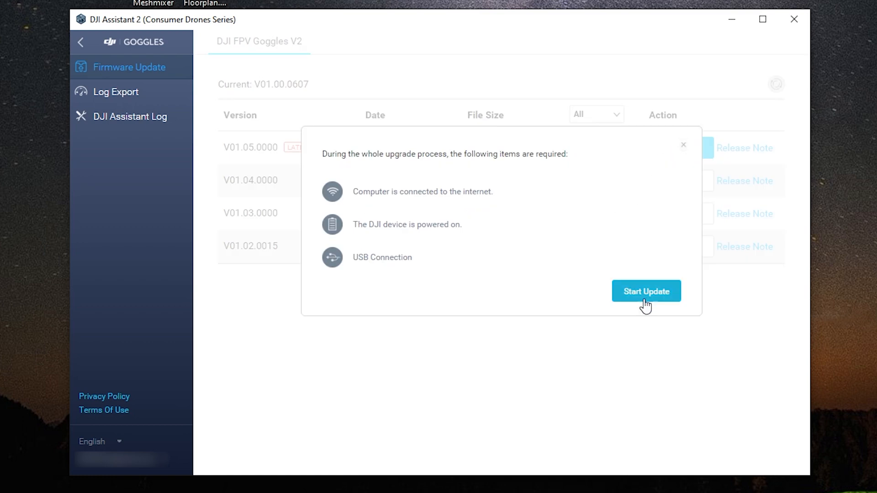
left_click(646, 291)
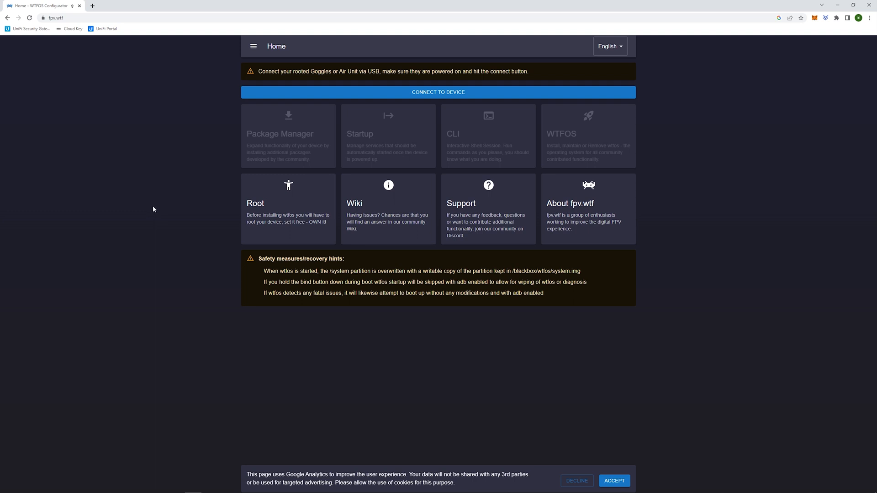
mouse_move(316, 93)
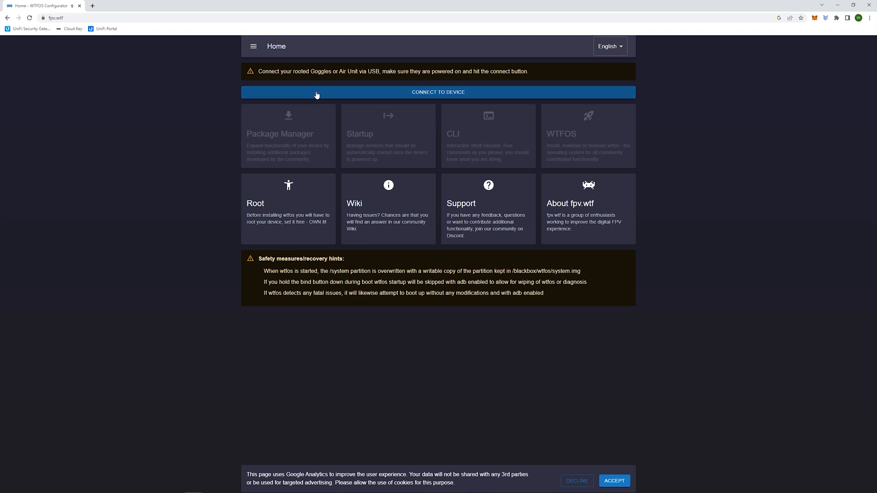
- Connect to the paired goggles and install WTFOS on them
left_click(437, 92)
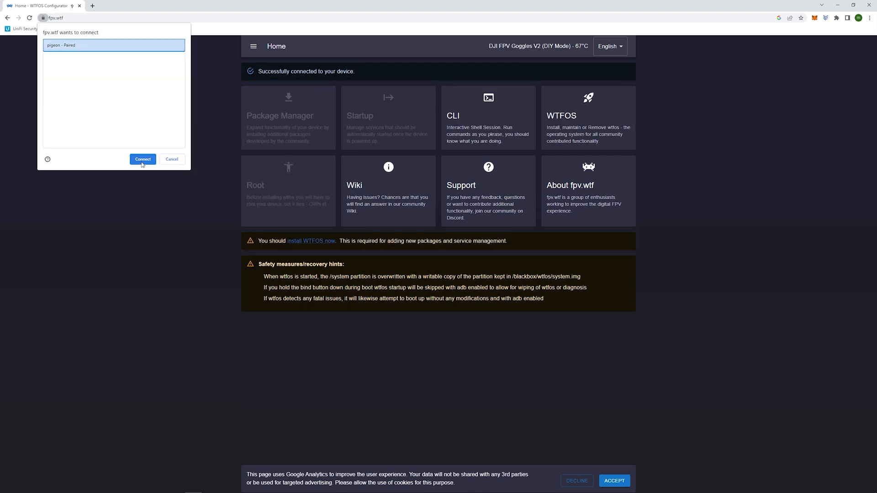
left_click(142, 159)
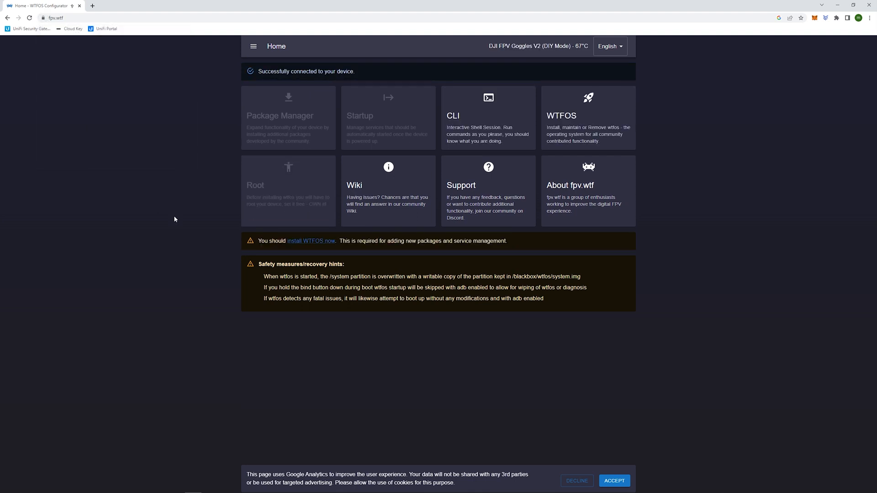
mouse_move(582, 126)
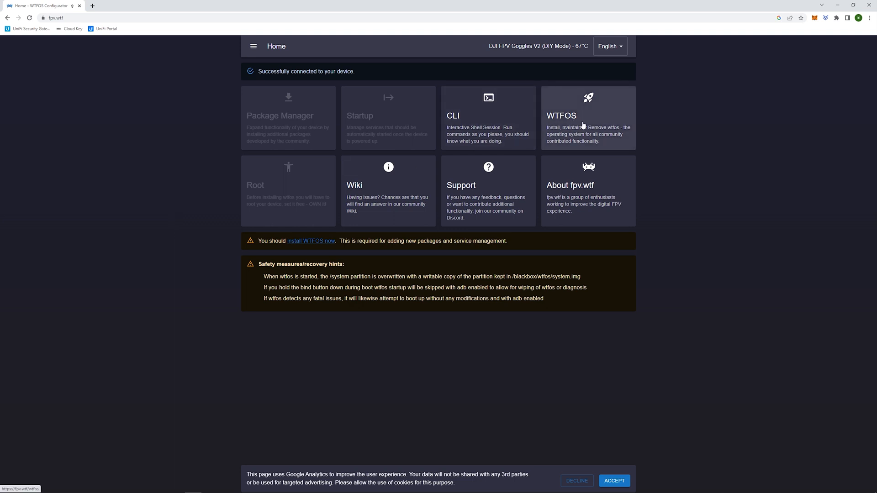
left_click(588, 118)
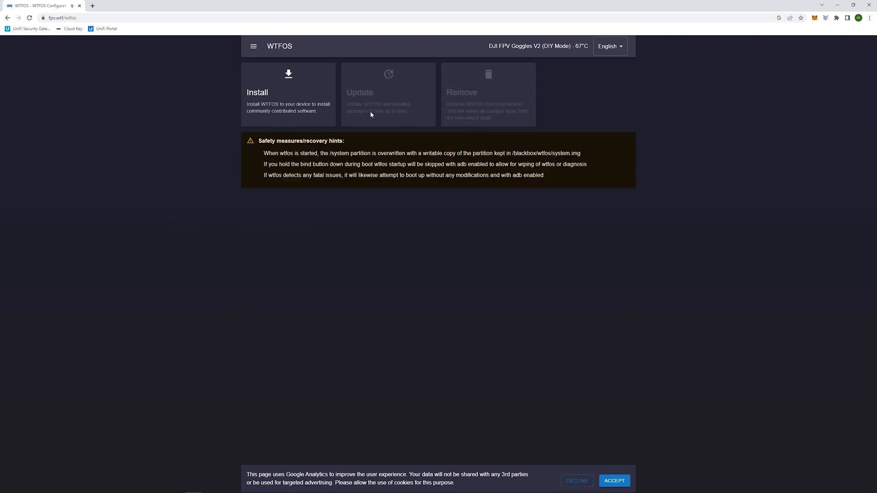
left_click(288, 94)
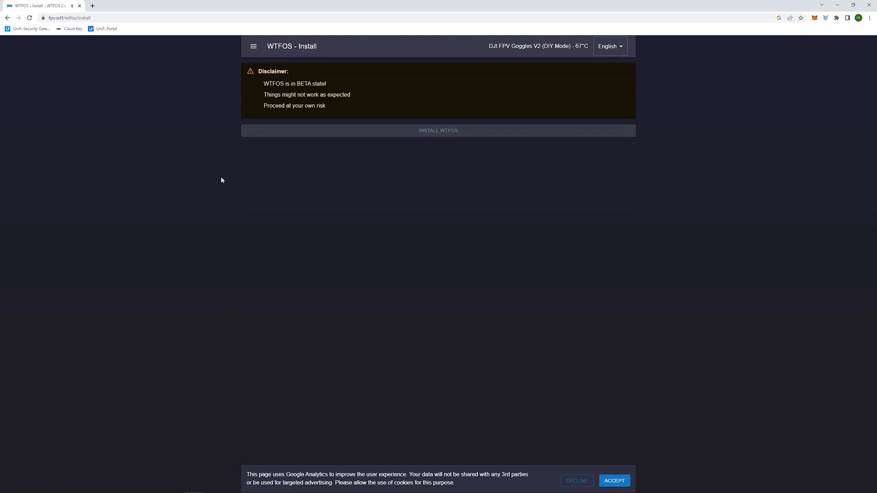
left_click(438, 130)
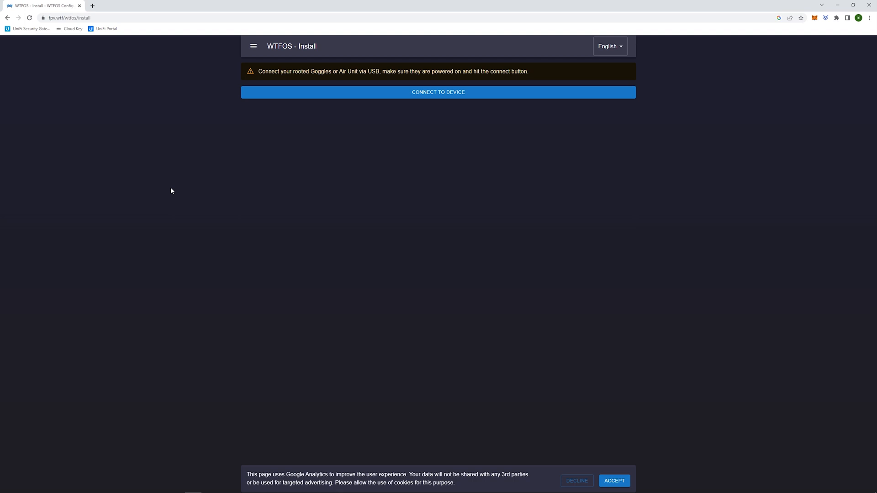
- Reconnect after installation and go to the Package Manager
left_click(437, 91)
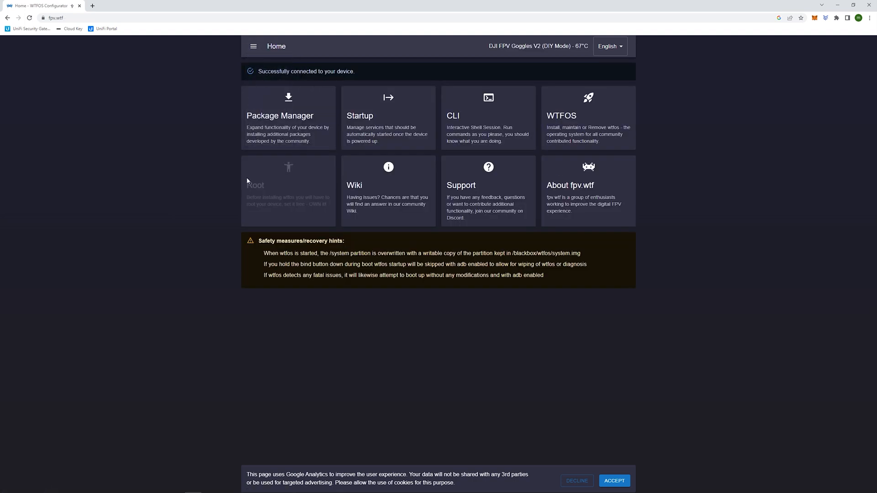
left_click(288, 118)
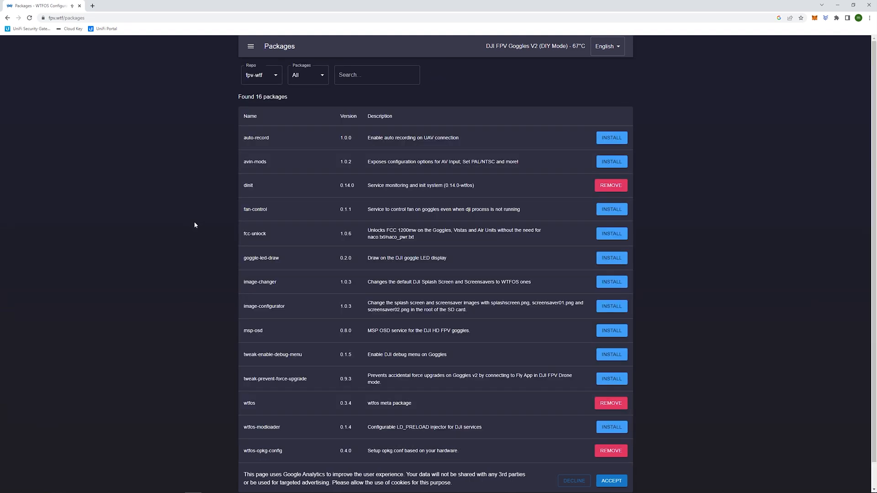
mouse_move(611, 138)
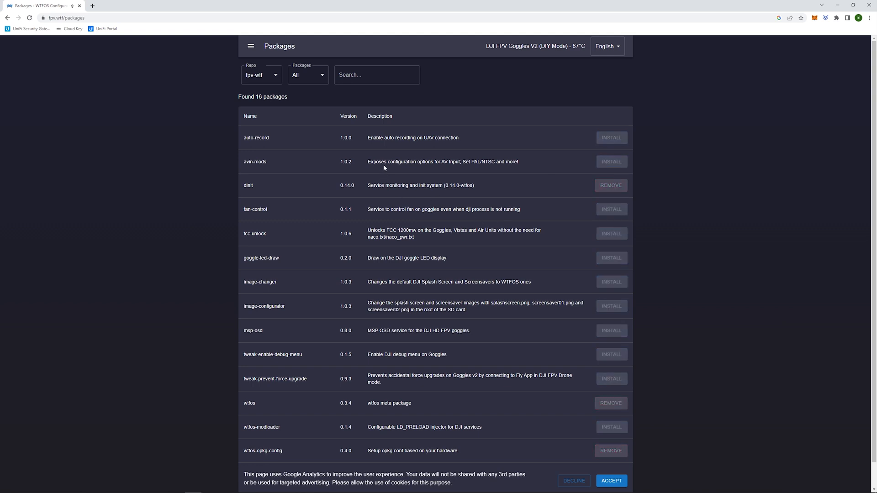
mouse_move(385, 168)
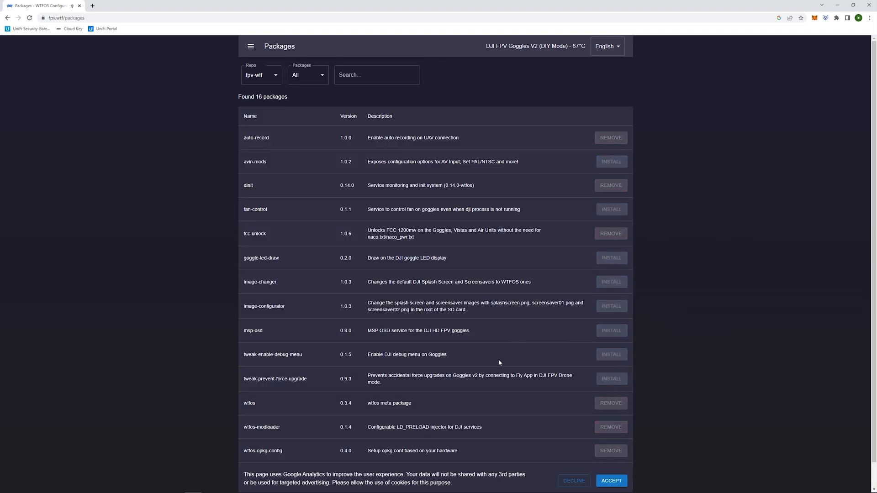
mouse_move(462, 366)
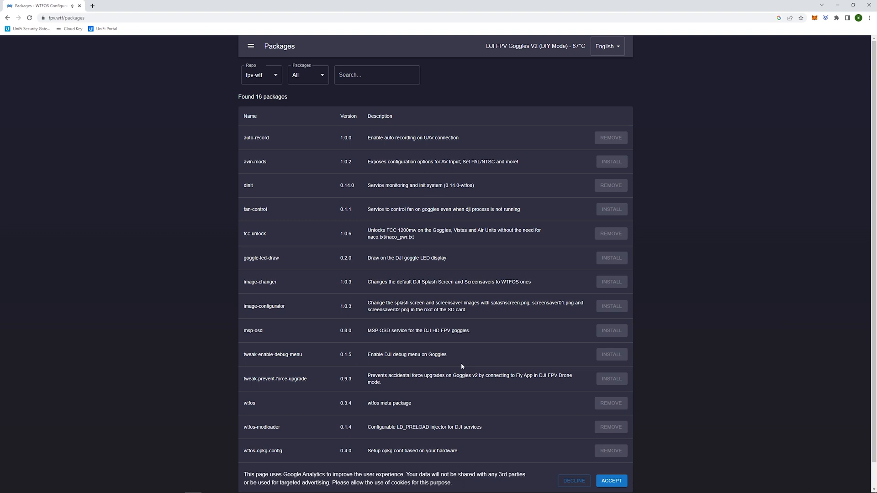
mouse_move(469, 361)
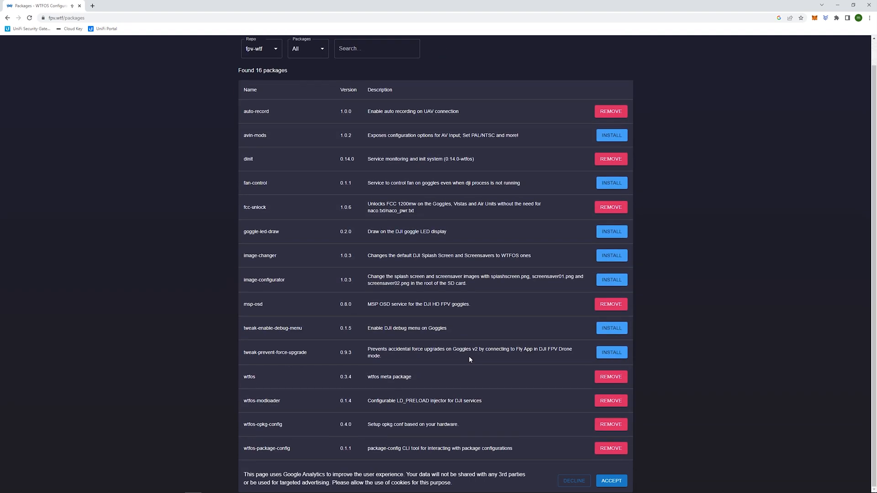
- Finish the auto-record, fcc-unlock and msp-osd installs and start an interactive shell session
scroll("up", 3)
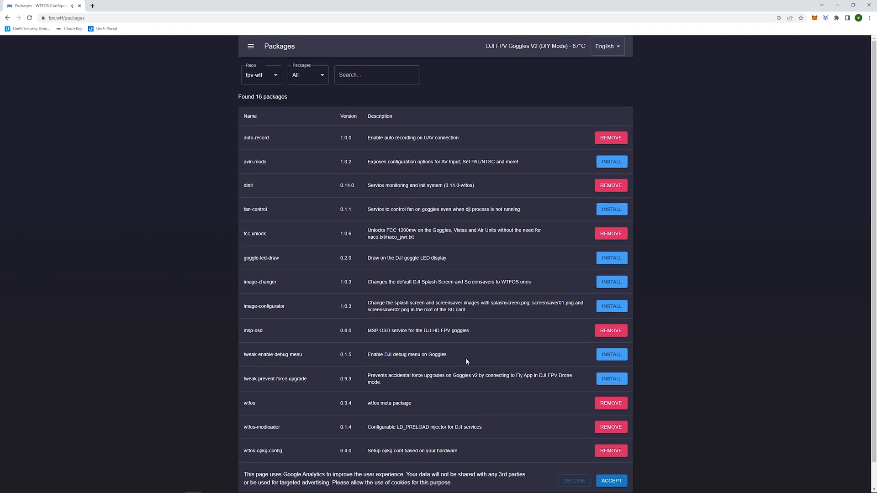
mouse_move(467, 361)
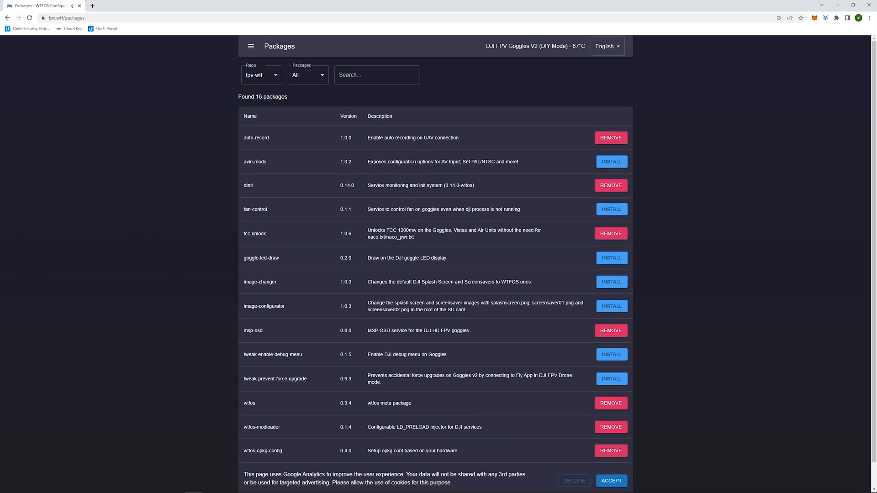
mouse_move(403, 225)
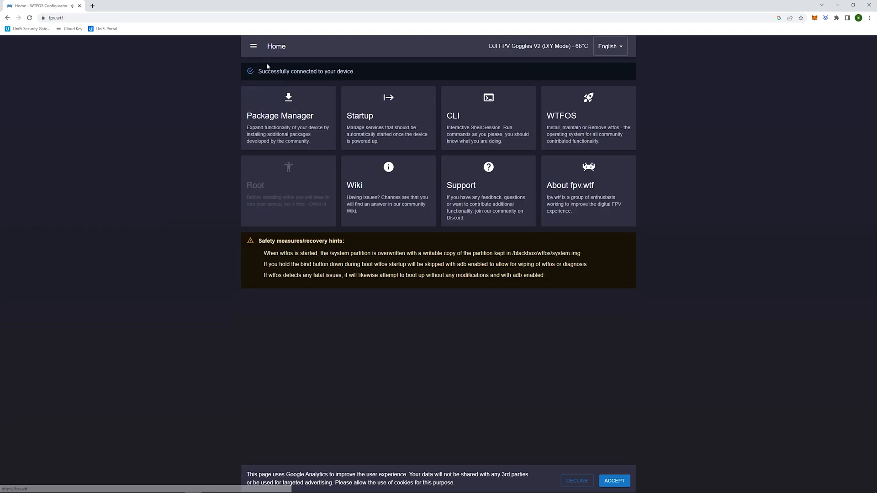
mouse_move(228, 108)
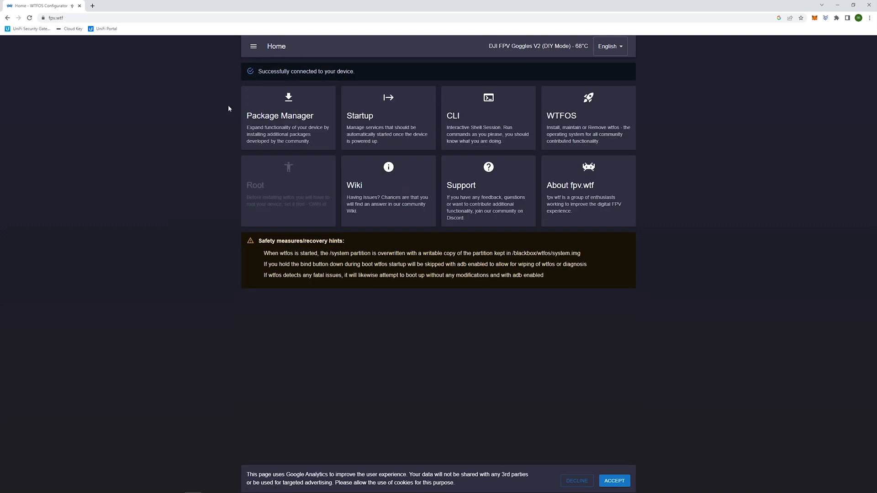
left_click(488, 118)
type("package-config apply msp-osd")
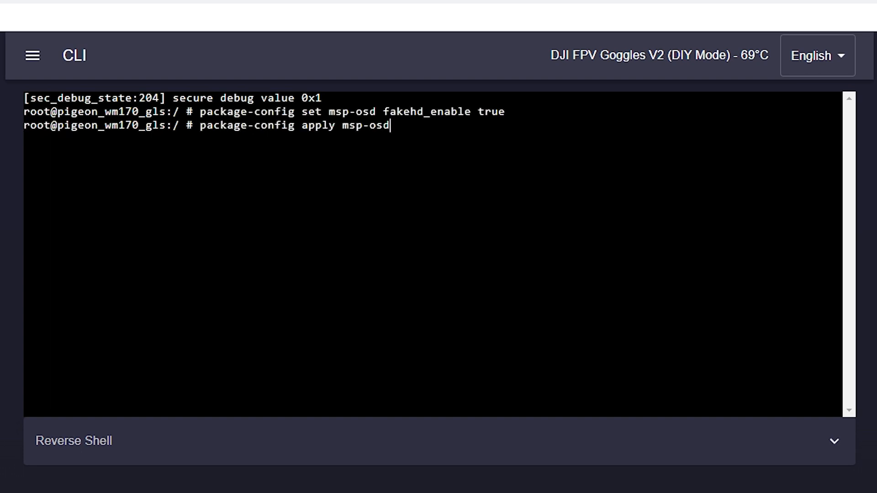
- Run the msp-osd fakehd_enable and fakehd_hide_menu_switch true commands and apply them in the CLI
key("Return")
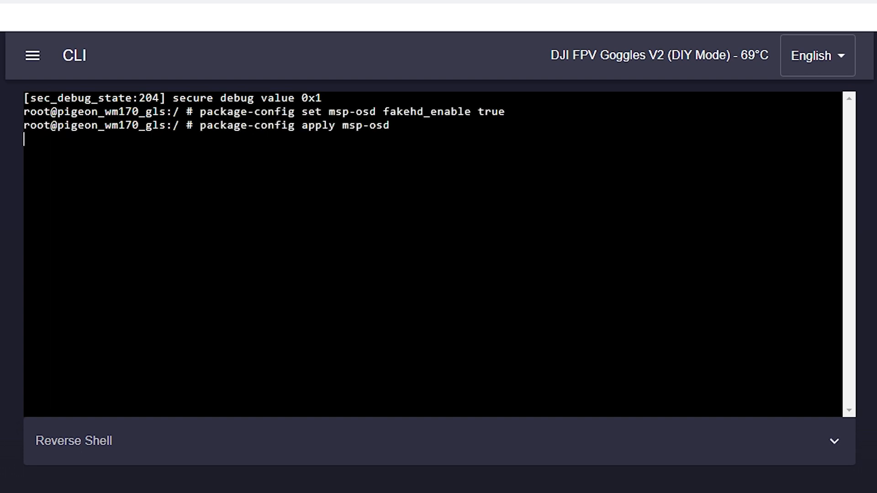
key("Return")
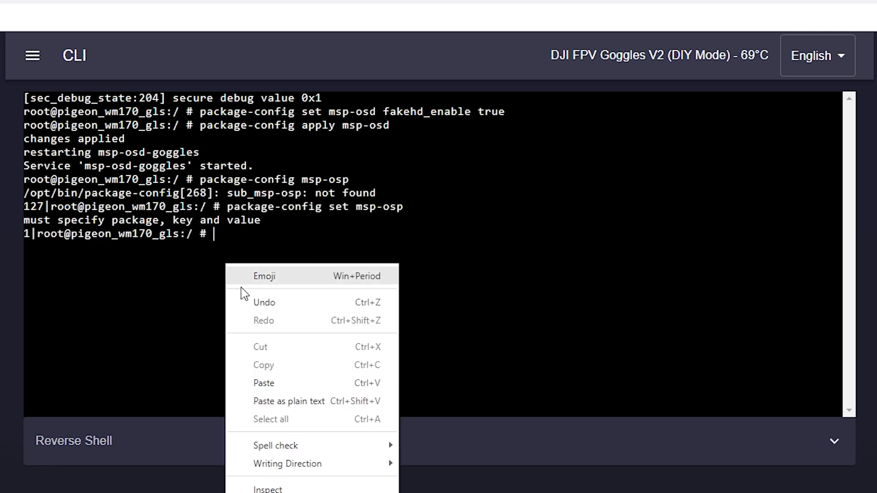
left_click(263, 383)
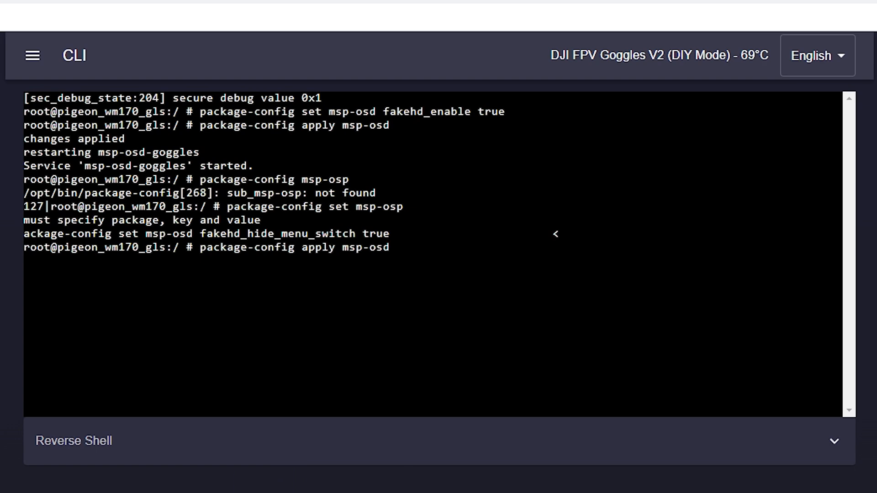
key("Return")
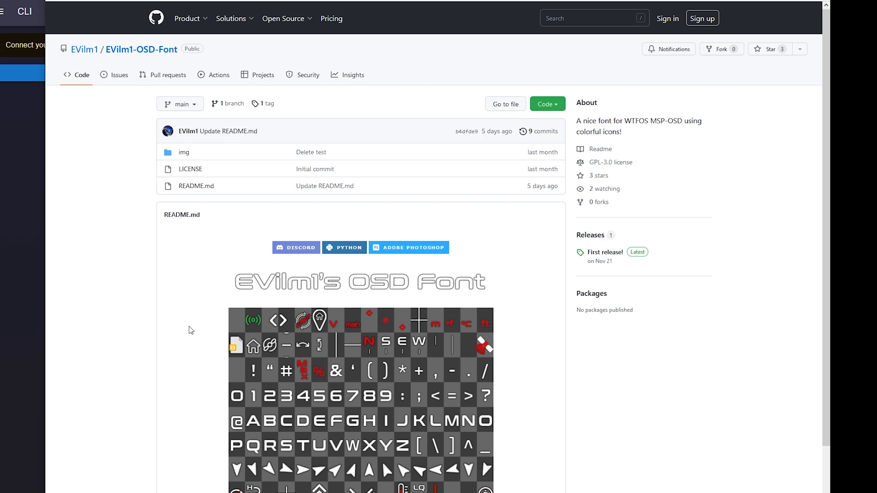
- Reach the EVilm1-OSD-Font releases page with the evilm1s-font-v1.0.zip asset from the README link
scroll("down", 3)
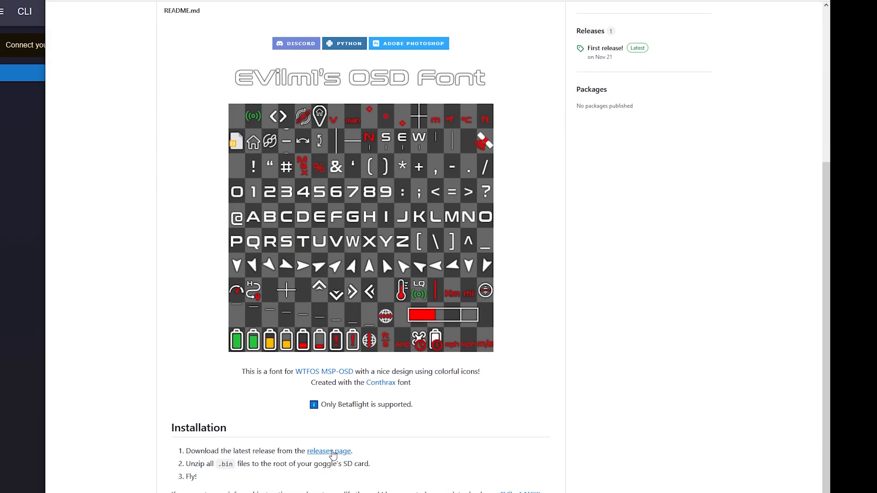
left_click(328, 451)
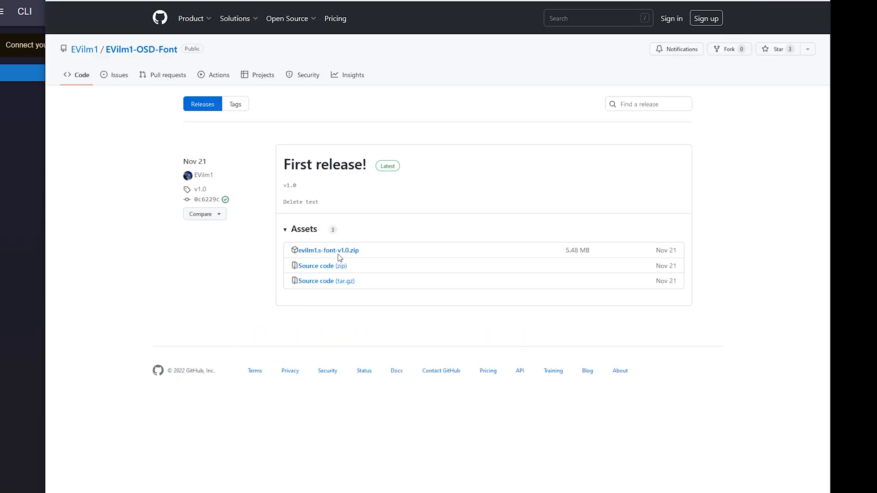
mouse_move(328, 250)
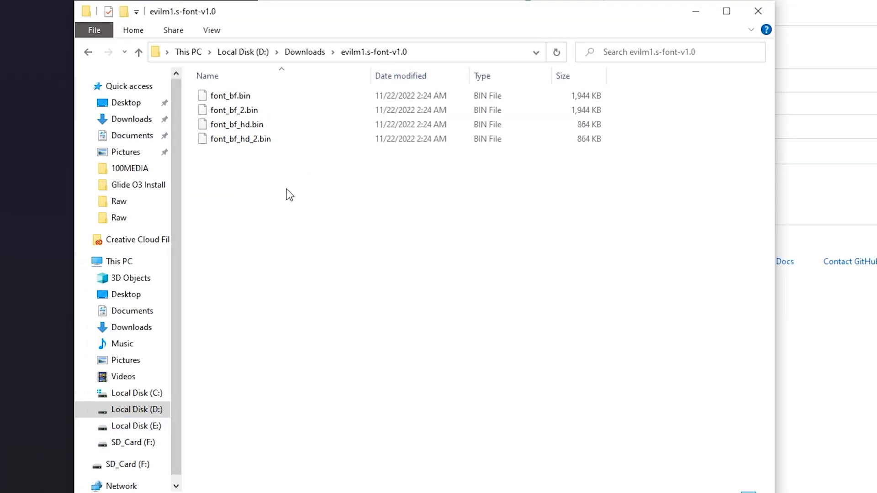
- Refresh the SD_Card (F:) root folder to show its current contents
right_click(235, 111)
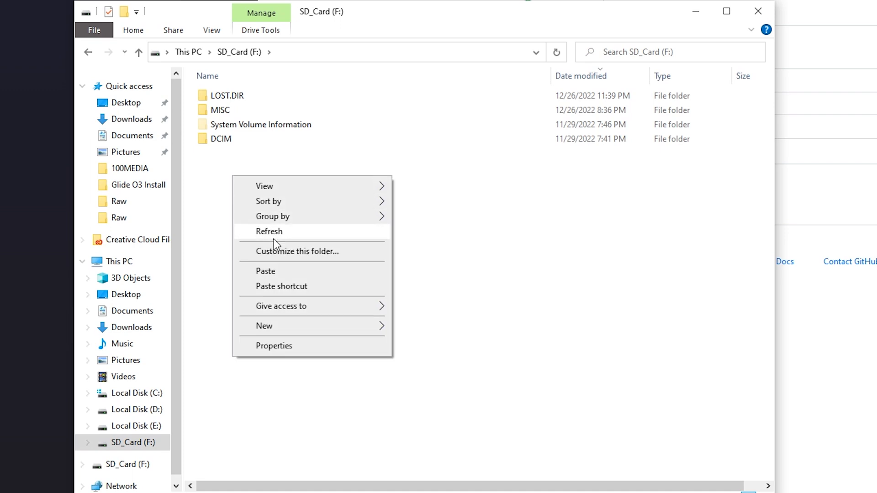
left_click(266, 270)
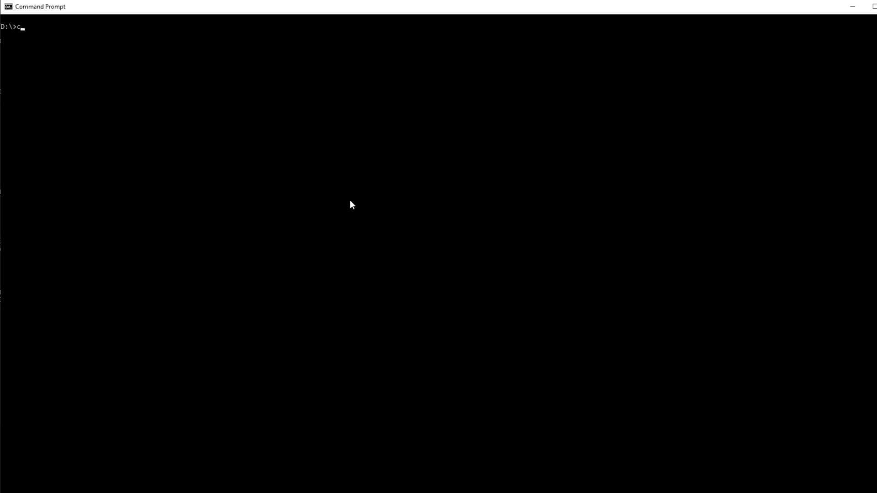
- In the adb folder, list its files, start the adb server and list the connected goggles
key("enter")
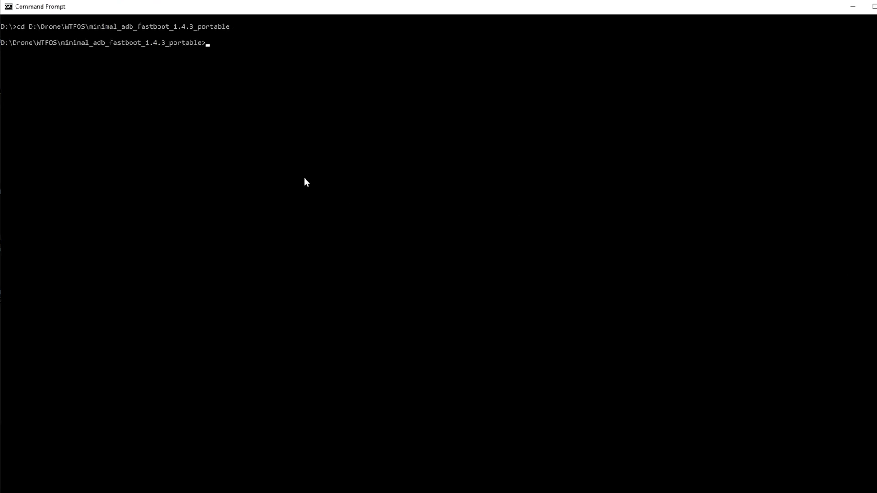
type("dir")
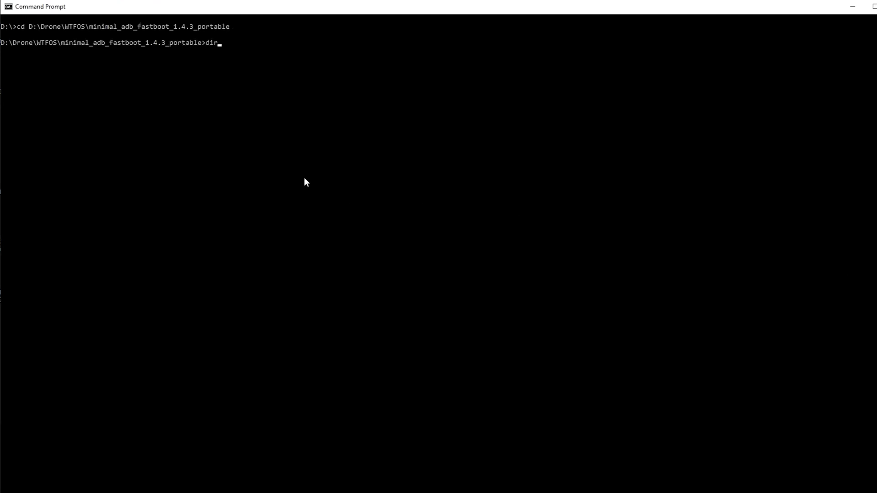
key("Return")
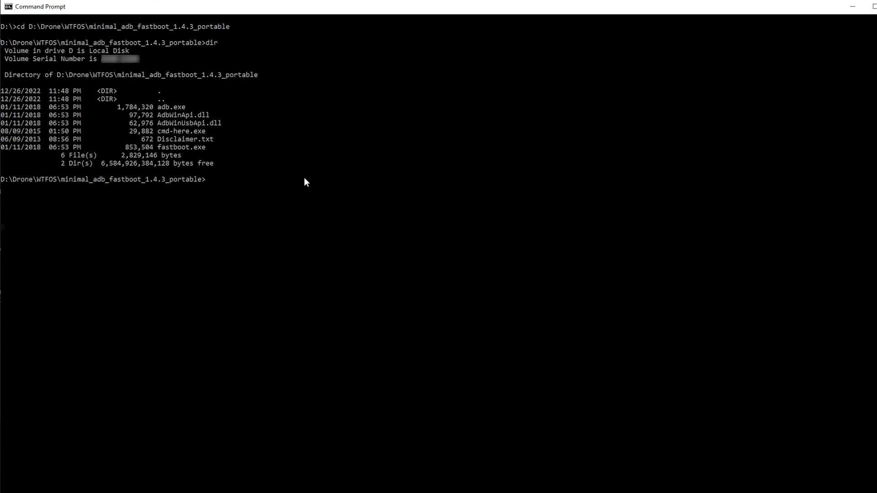
type("adb s")
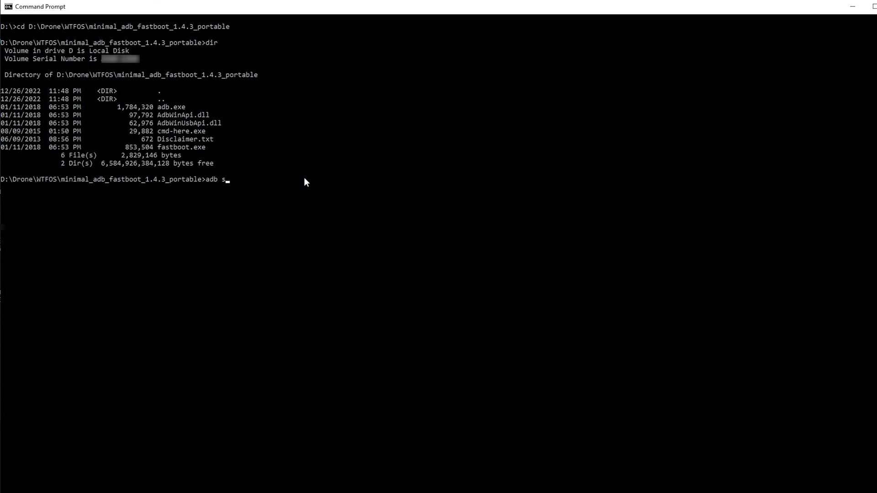
type("tart-server")
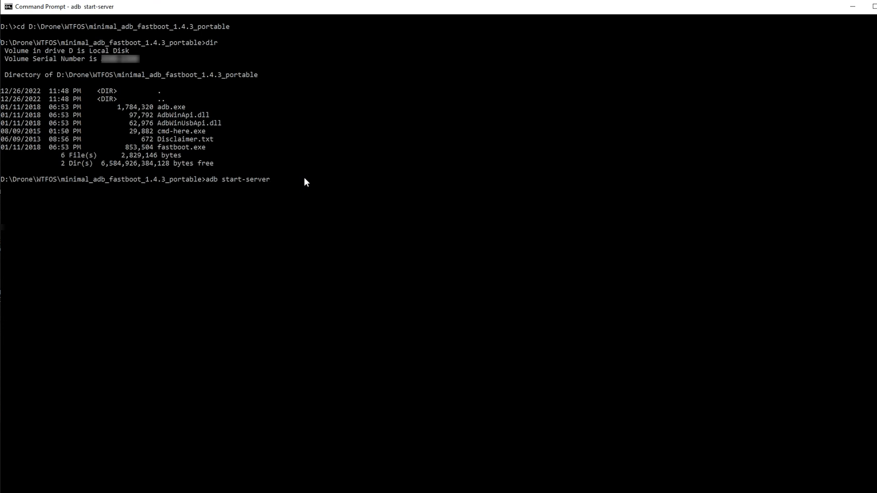
key("Return")
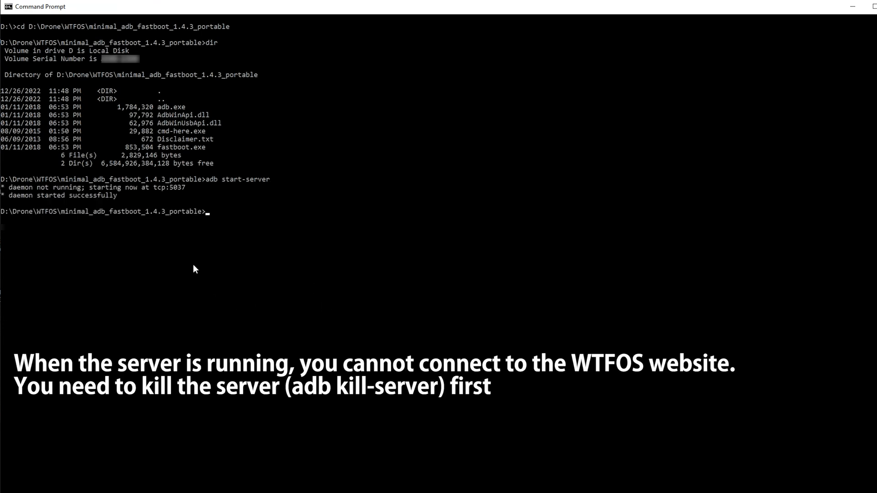
type("adb devi")
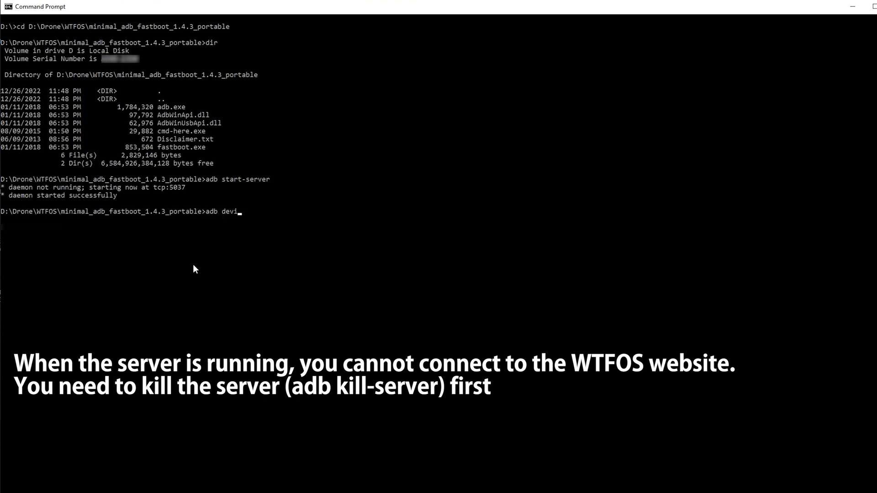
key("Return")
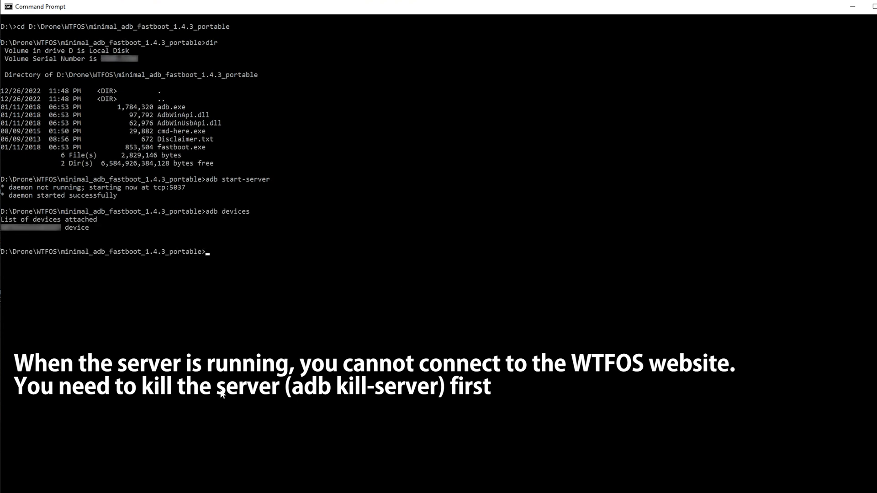
- Pull system/ and racing_chnl_osd_win.xml from the goggles and push conthrax-sb.ttf to /system/fonts
type("adb")
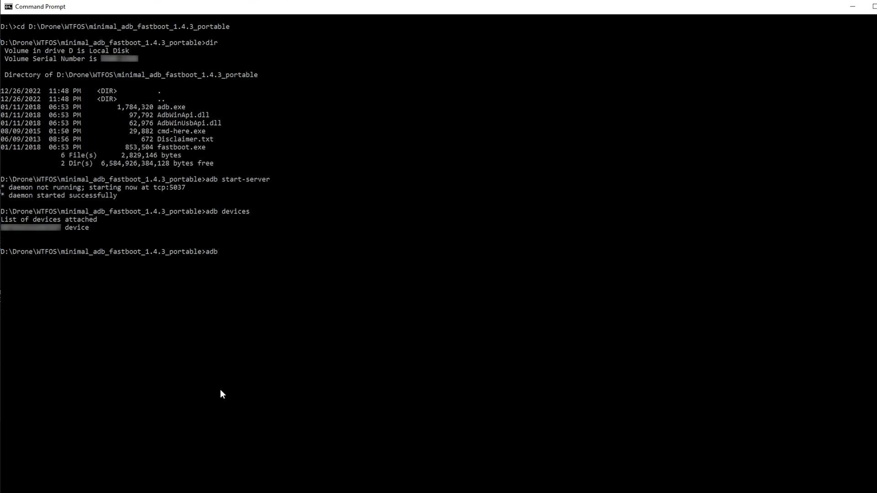
type("pull system/")
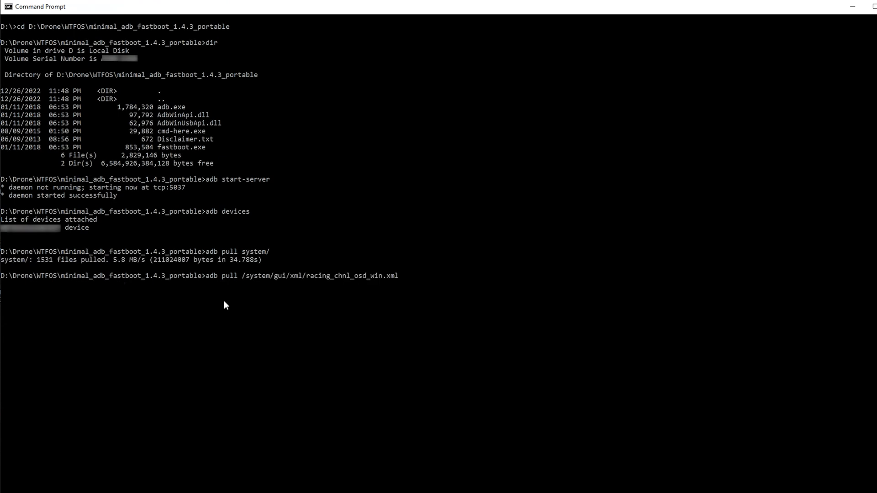
key("Return")
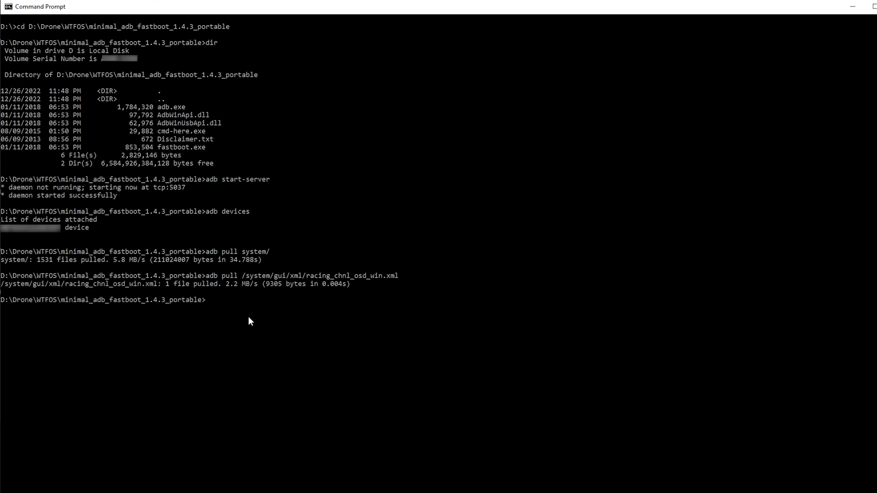
type("adb push conthrax-sb.ttf /system/fonts")
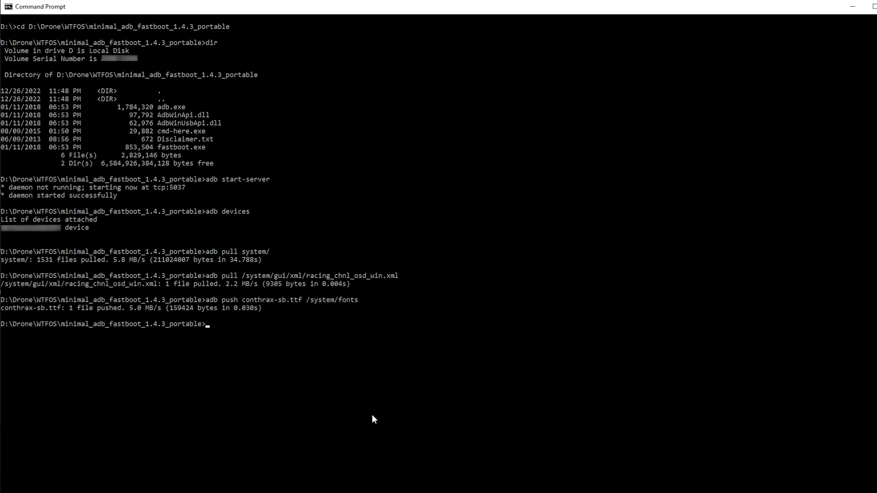
mouse_move(741, 399)
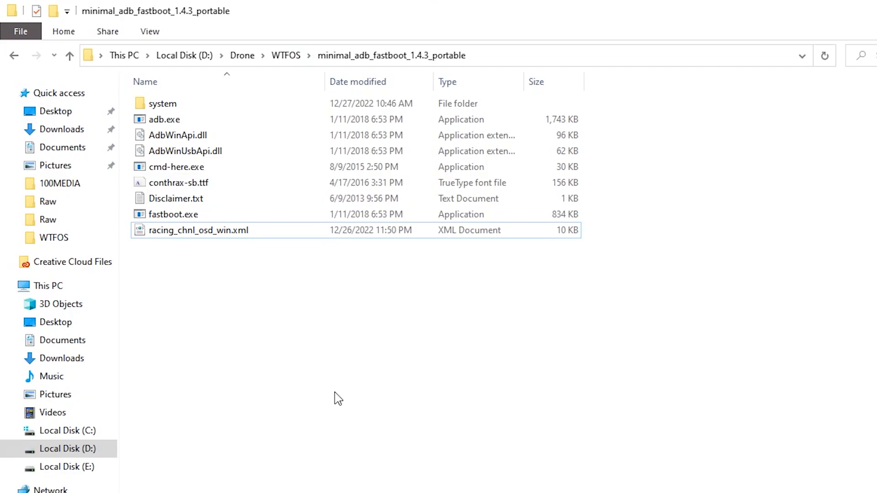
mouse_move(328, 321)
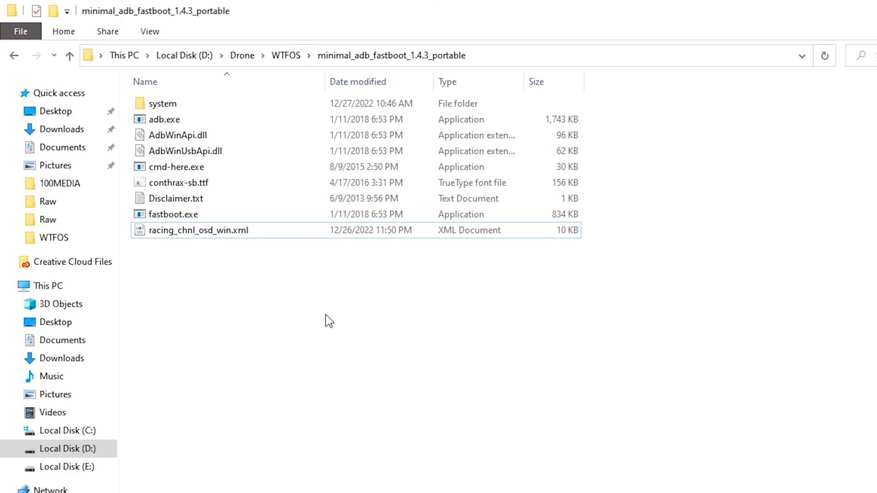
mouse_move(332, 318)
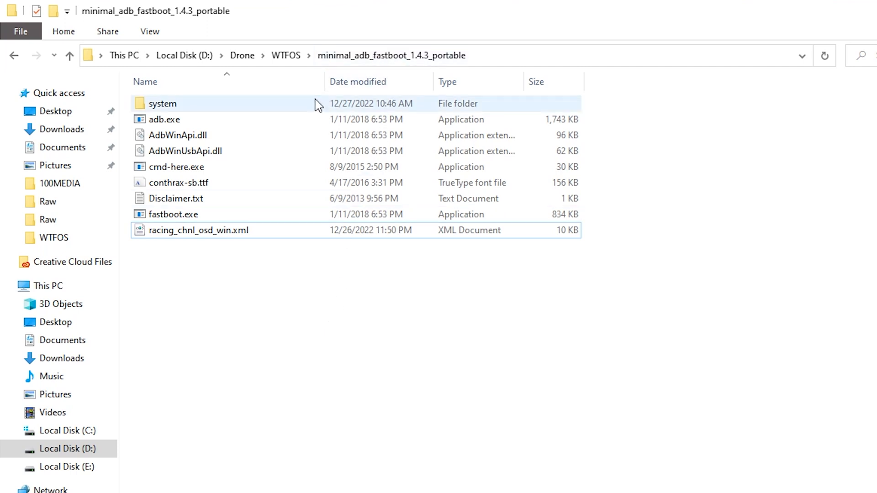
- Inspect the pulled system folder, then bring up racing_chnl_osd_win.xml for opening in Notepad
double_click(163, 103)
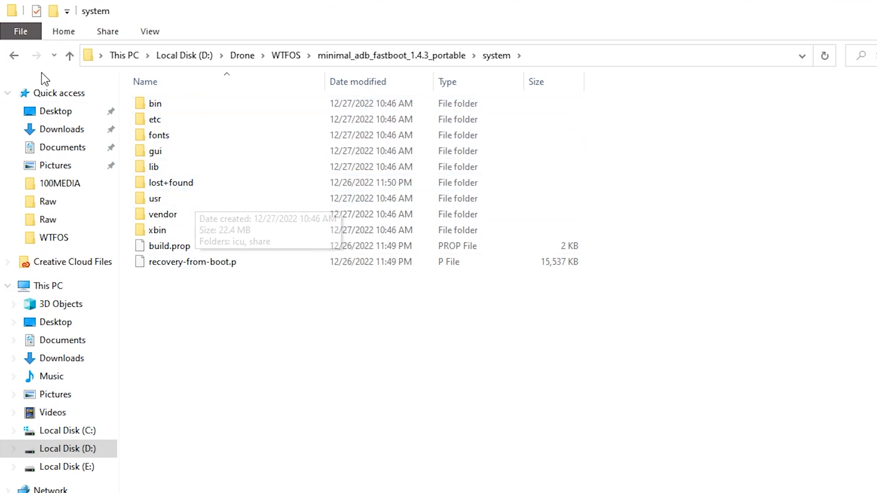
left_click(70, 56)
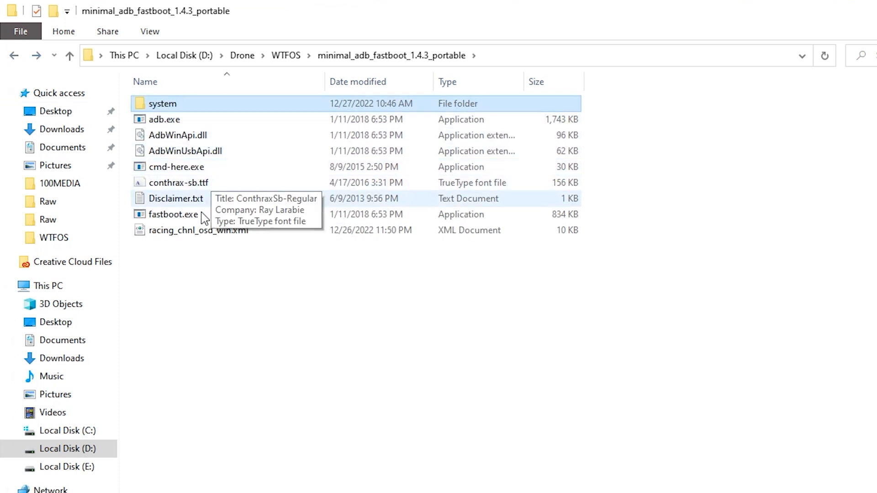
mouse_move(201, 240)
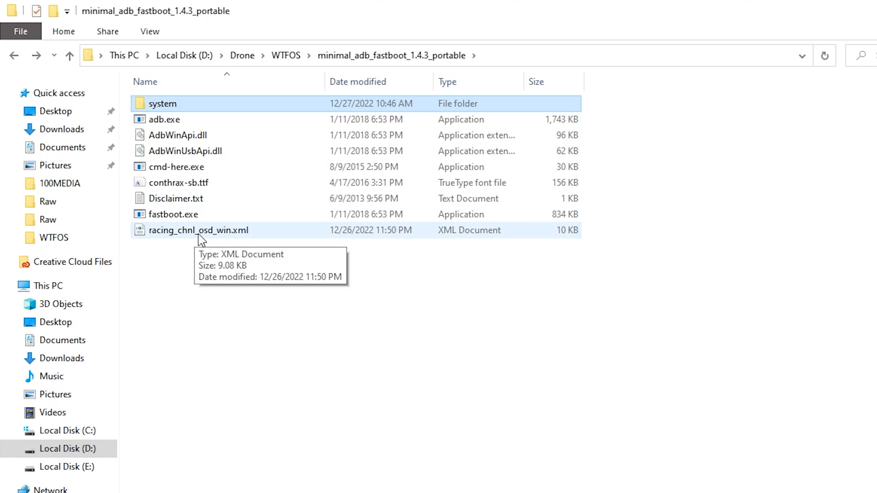
mouse_move(246, 232)
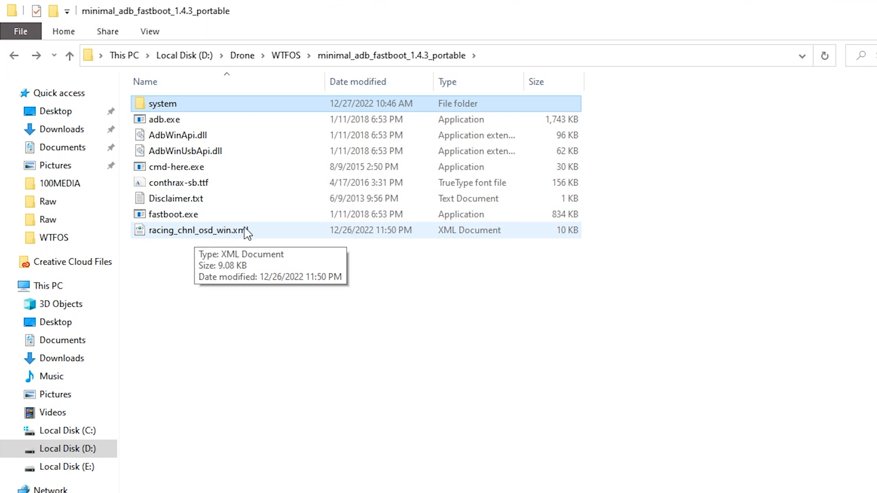
mouse_move(248, 231)
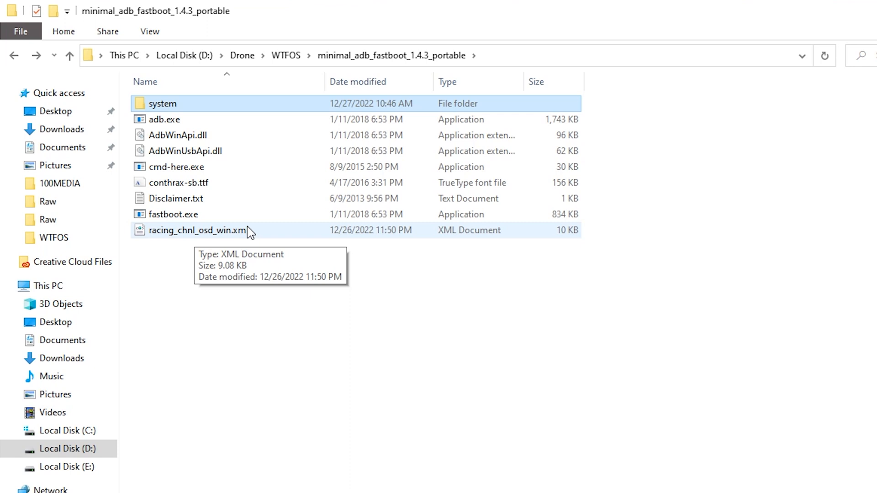
right_click(197, 230)
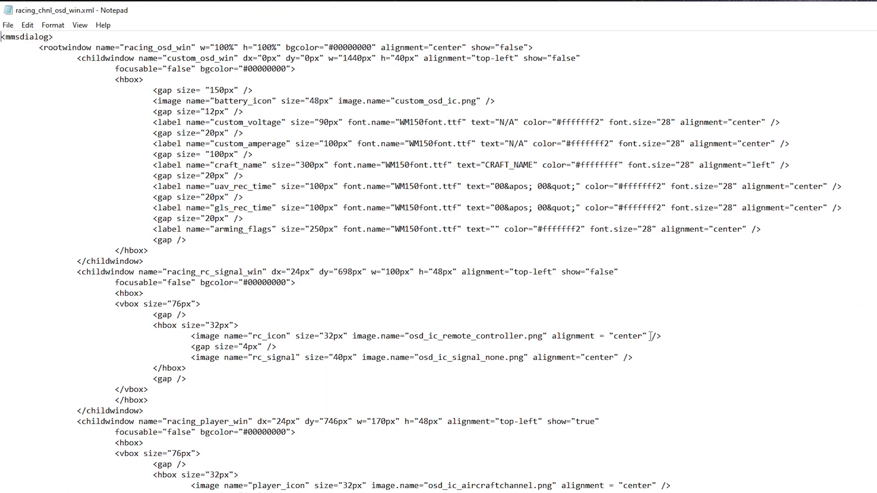
mouse_move(410, 165)
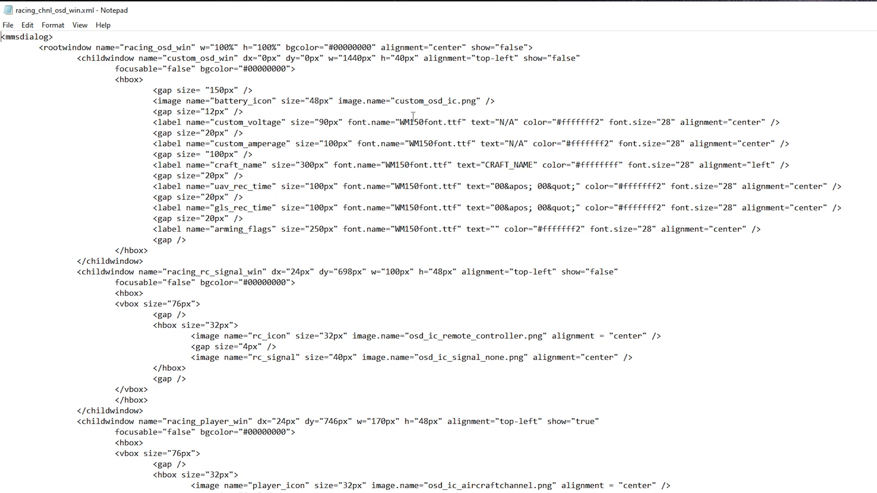
- Replace every WM150font.ttf reference with conthrax-sb.ttf via Replace All
double_click(419, 122)
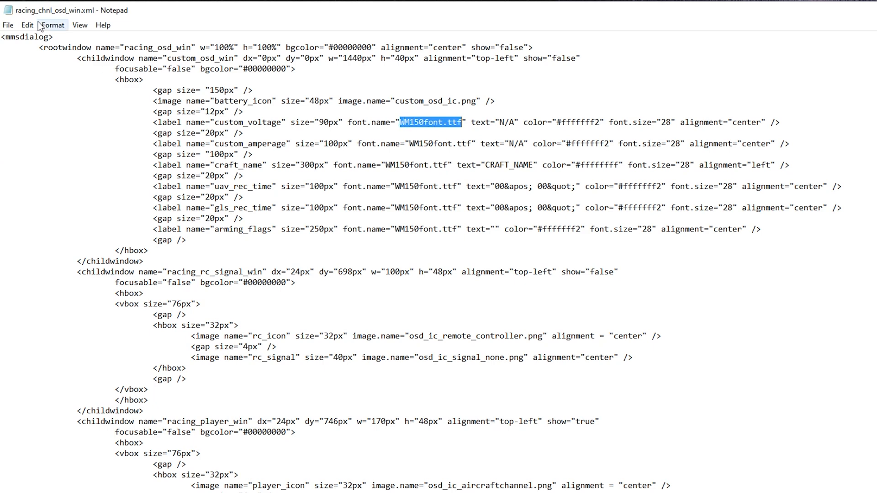
left_click(27, 25)
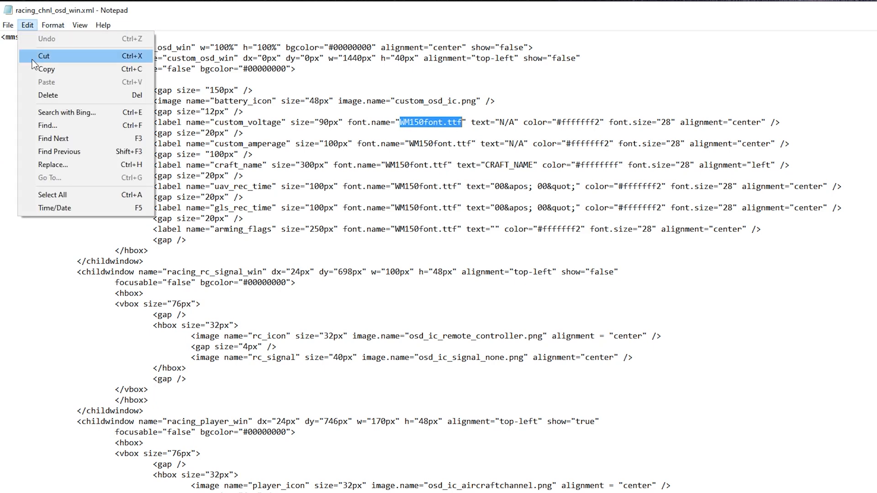
left_click(53, 164)
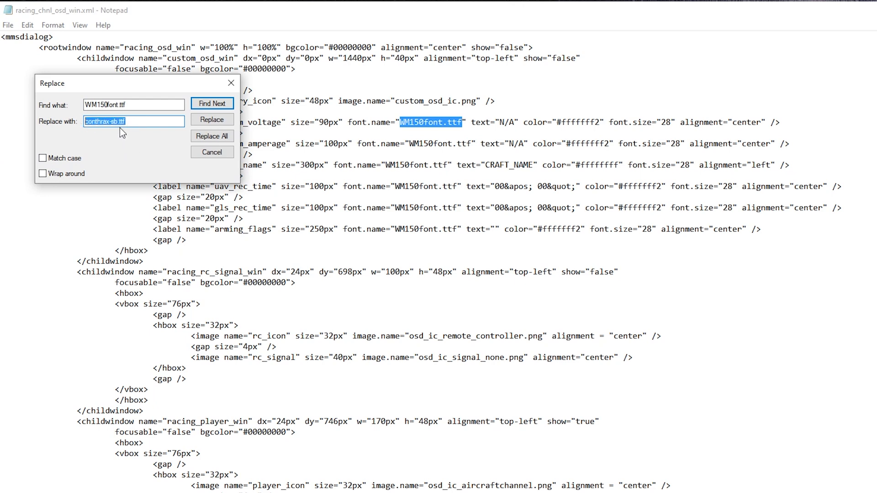
mouse_move(89, 136)
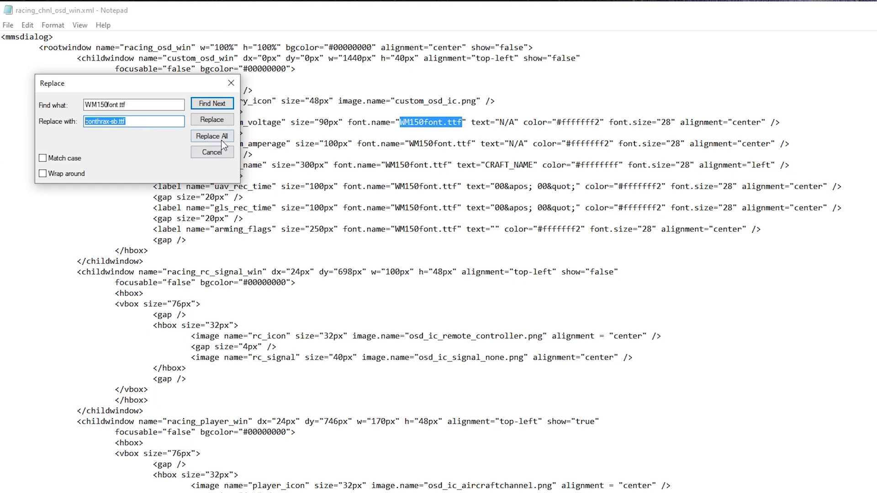
left_click(211, 135)
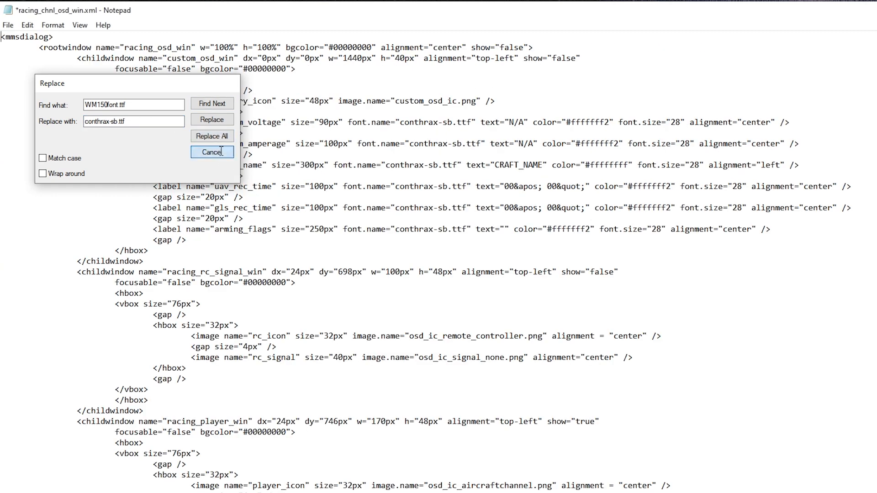
left_click(212, 152)
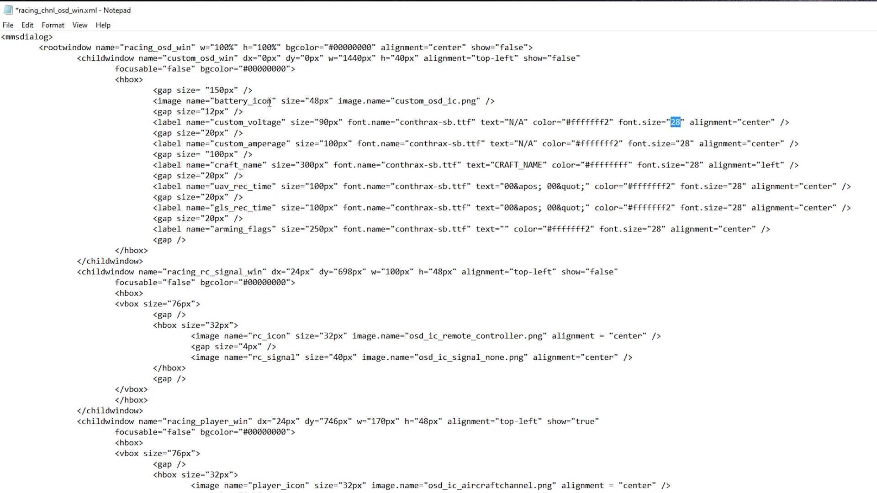
mouse_move(266, 125)
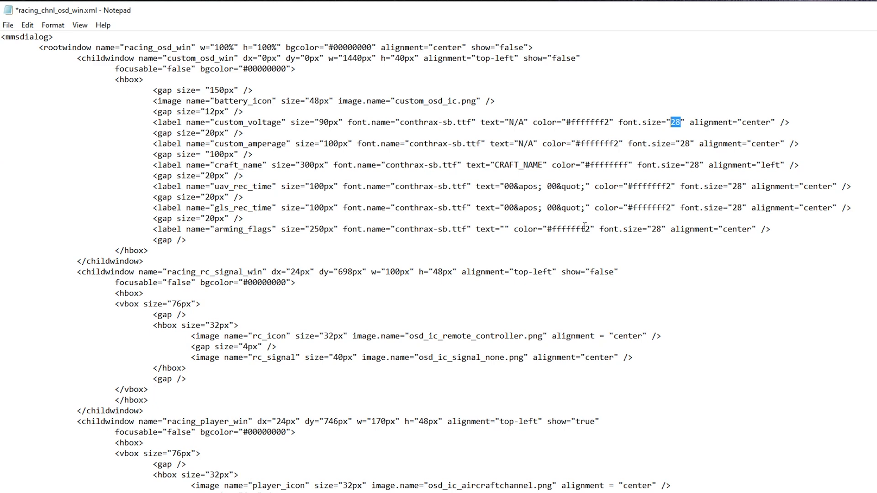
mouse_move(437, 236)
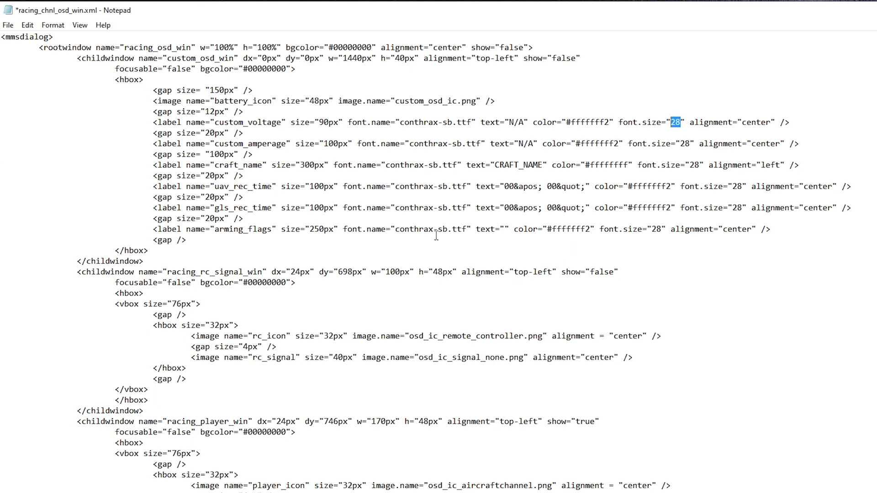
mouse_move(235, 100)
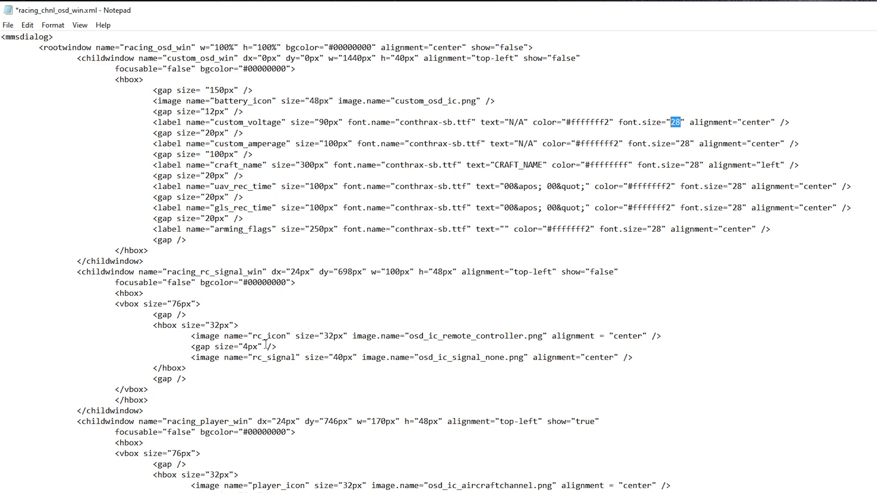
mouse_move(265, 364)
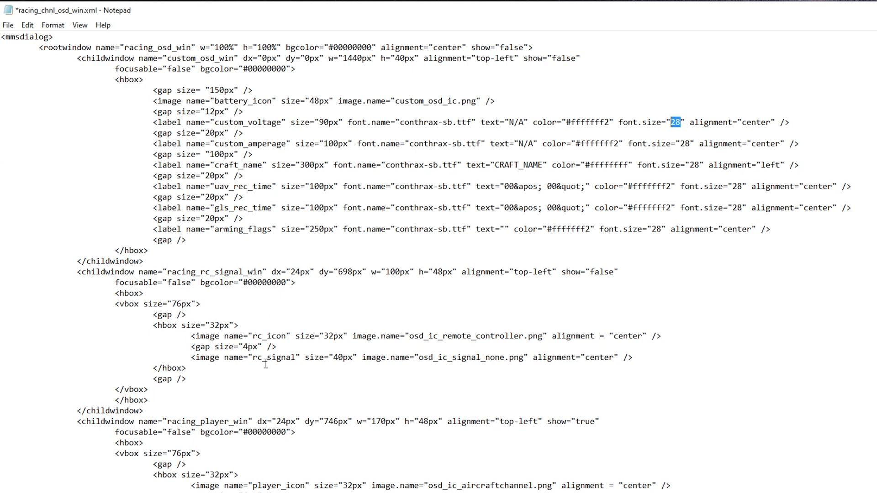
- Review the rc_signal image and the delay window's name and horizontal offset in the XML
double_click(274, 358)
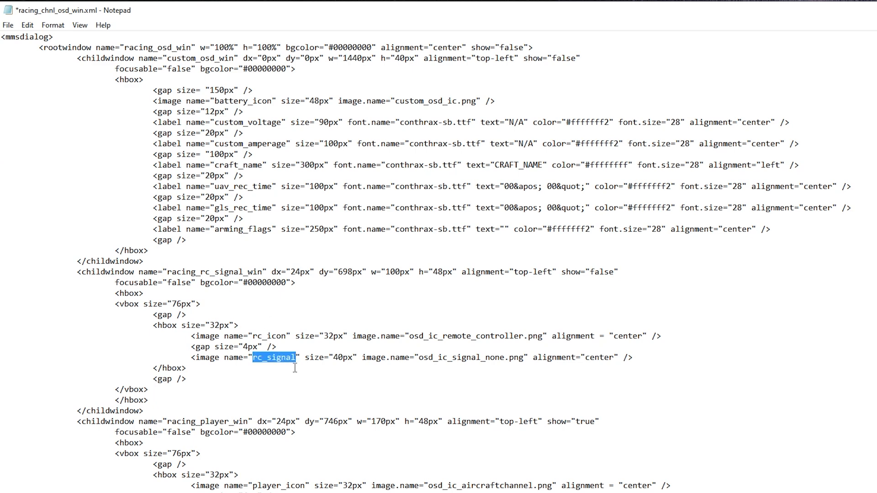
scroll("down", 3)
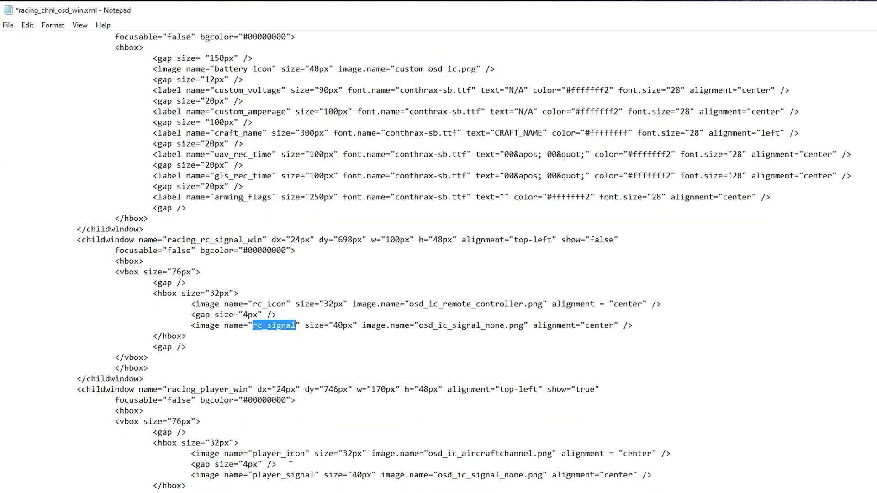
scroll("down", 3)
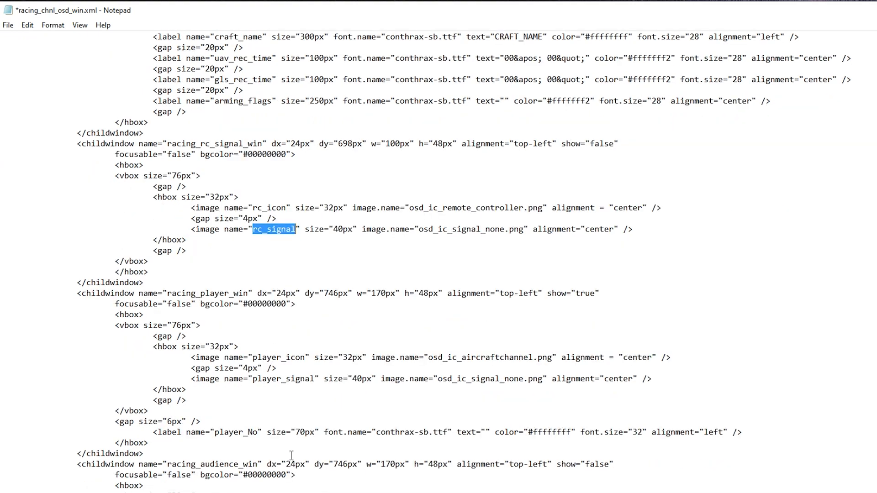
scroll("down", 3)
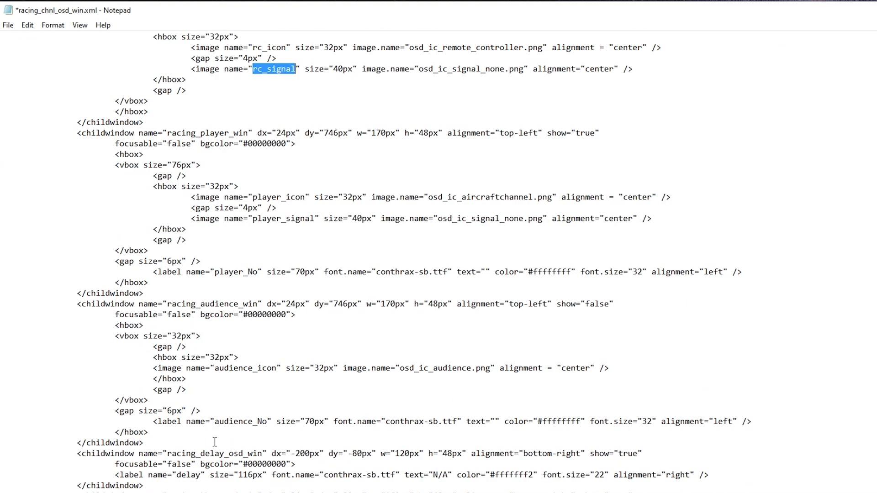
double_click(211, 454)
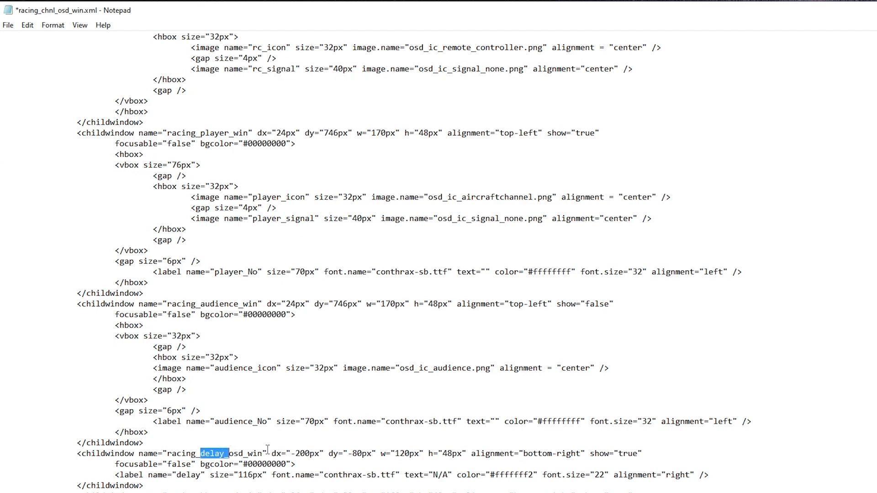
mouse_move(347, 457)
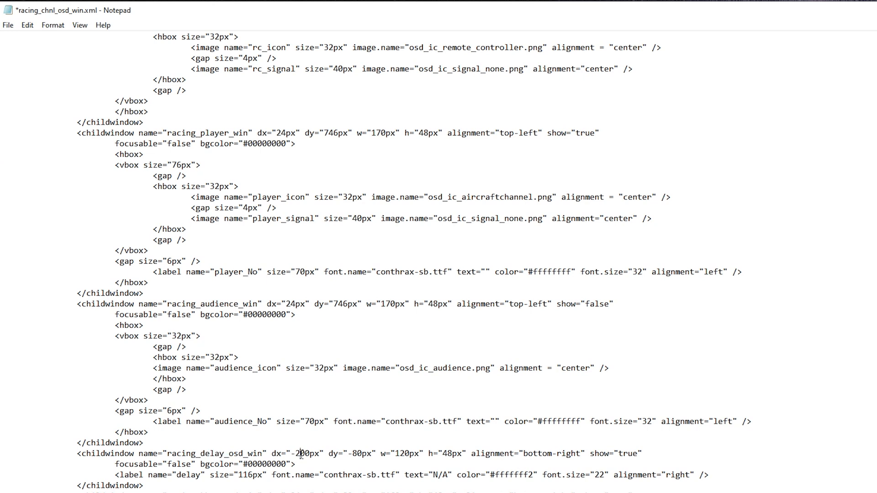
double_click(274, 453)
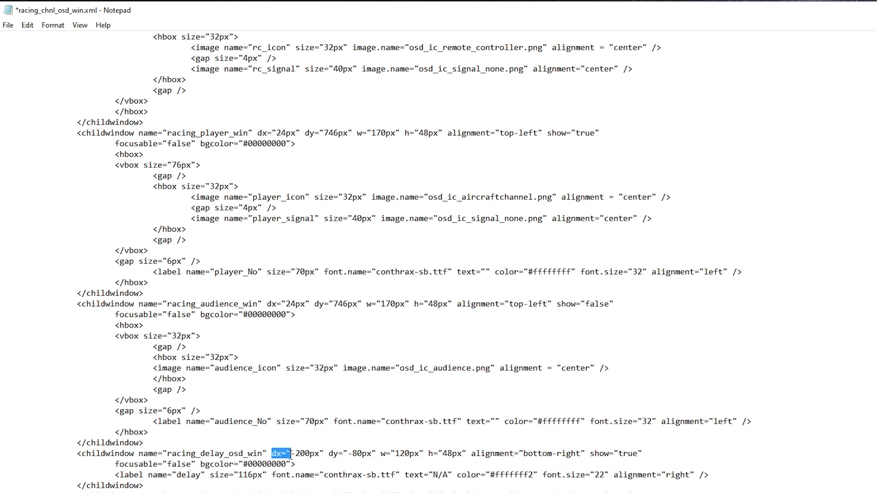
left_click(330, 454)
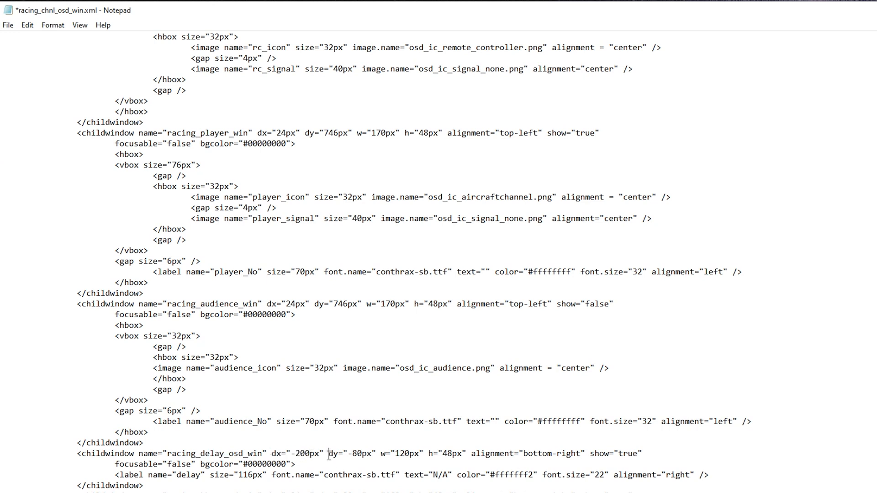
- Change the delay label's font size from 22 to 18 and check its visibility setting
double_click(344, 453)
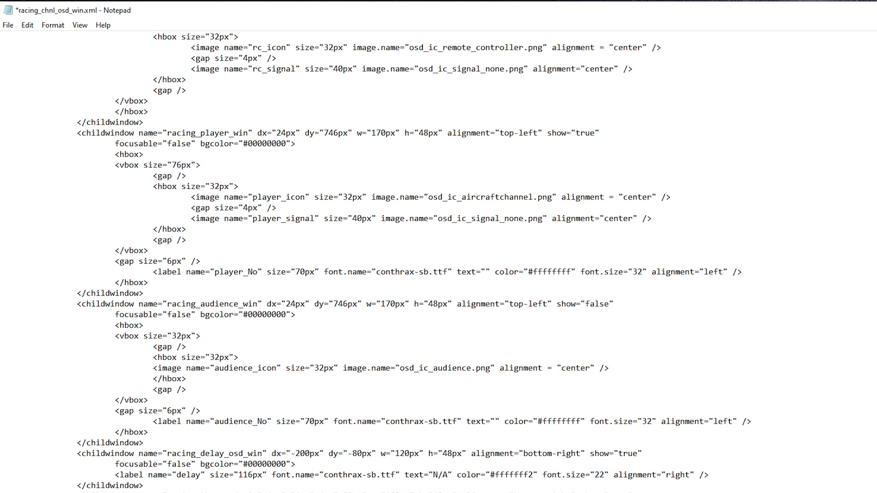
type("18")
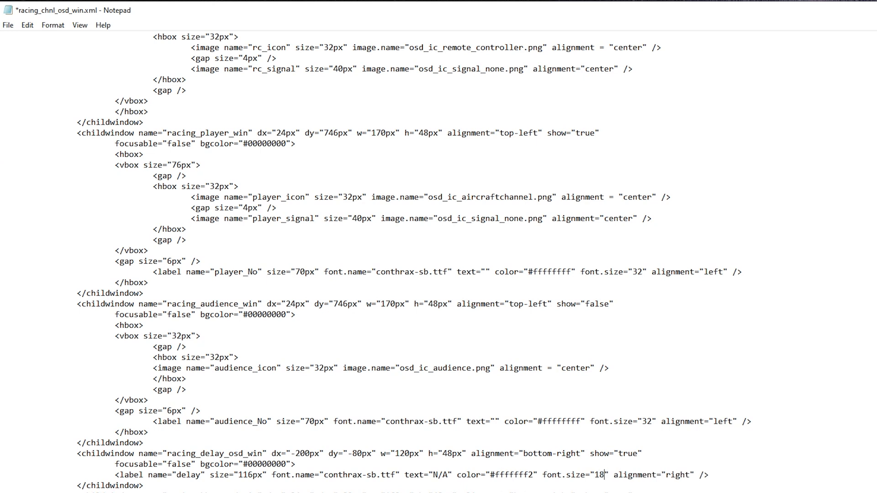
mouse_move(646, 482)
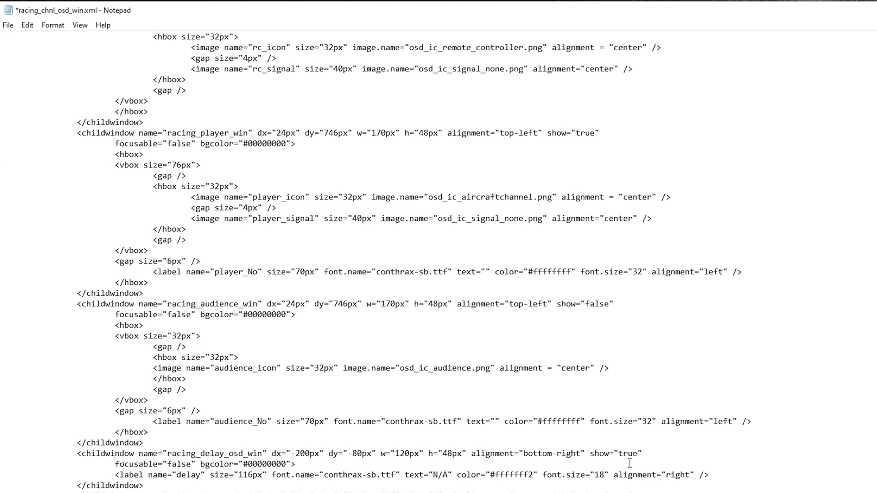
double_click(627, 453)
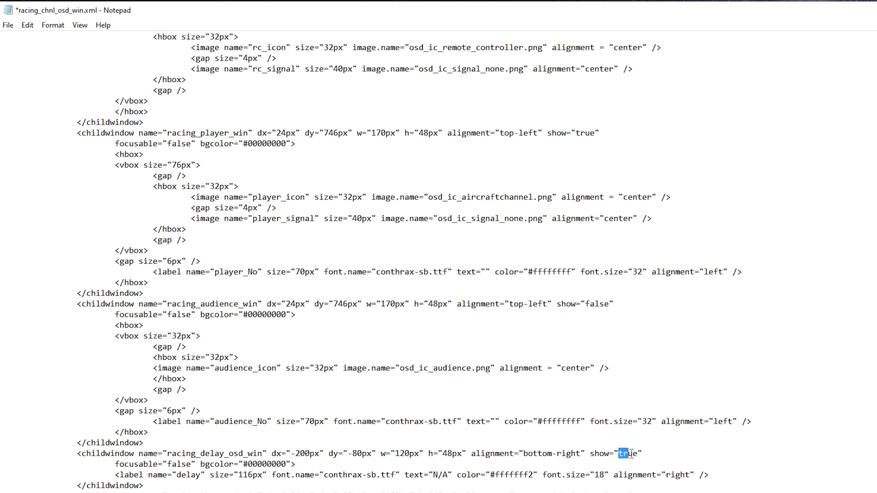
double_click(627, 454)
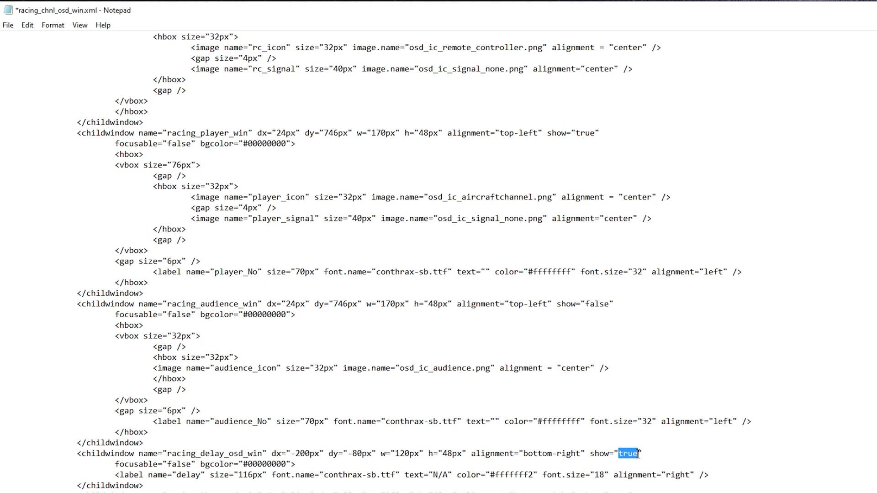
mouse_move(612, 450)
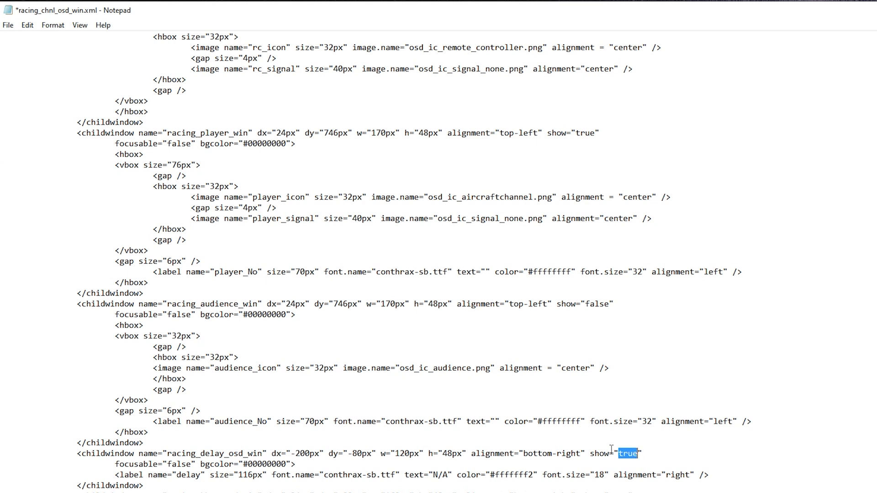
mouse_move(649, 463)
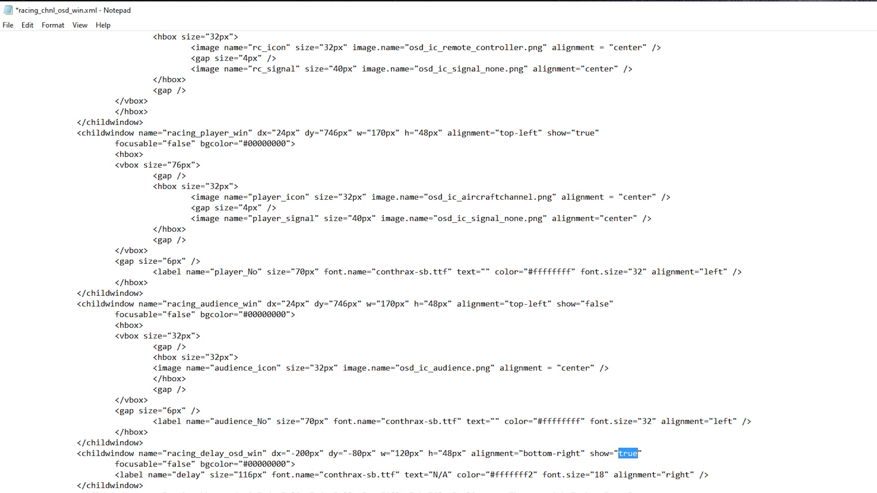
- Save racing_chnl_osd_win.xml with the delay font-size change
left_click(8, 24)
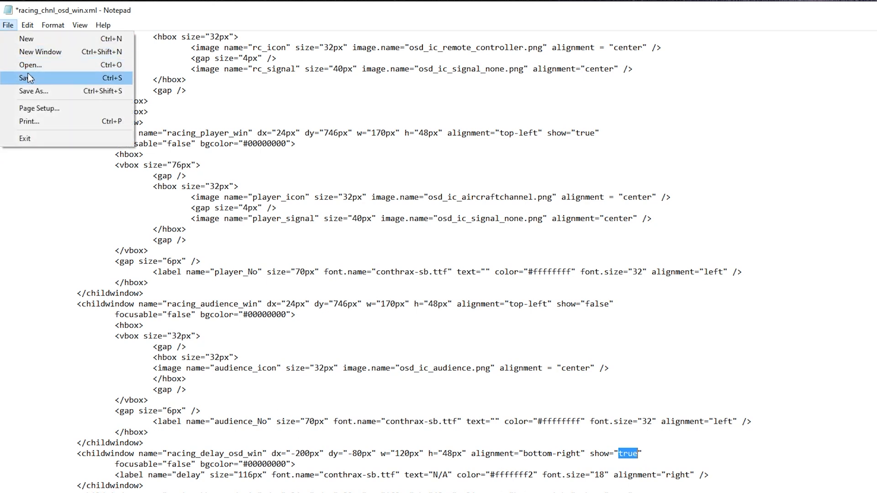
left_click(25, 77)
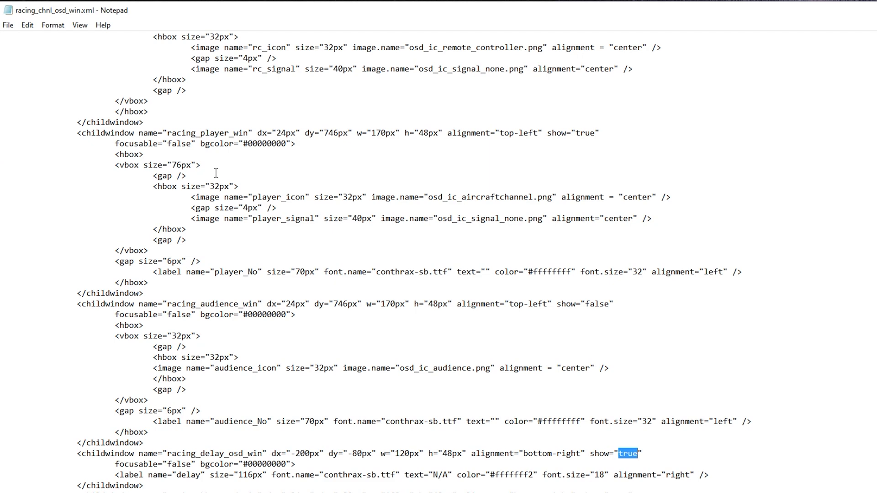
scroll("down", 3)
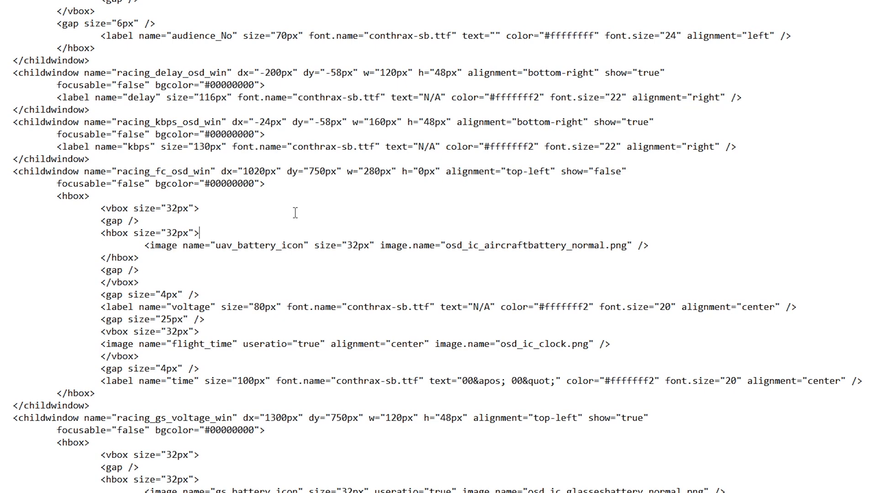
mouse_move(612, 173)
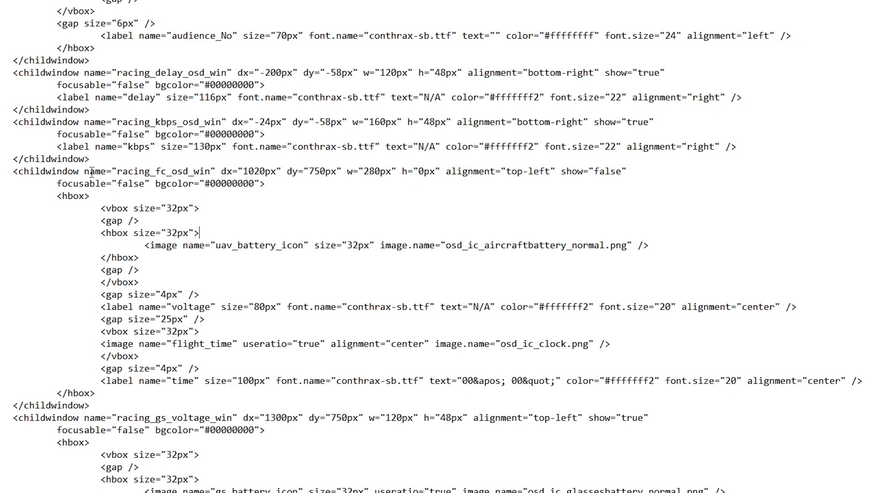
mouse_move(178, 226)
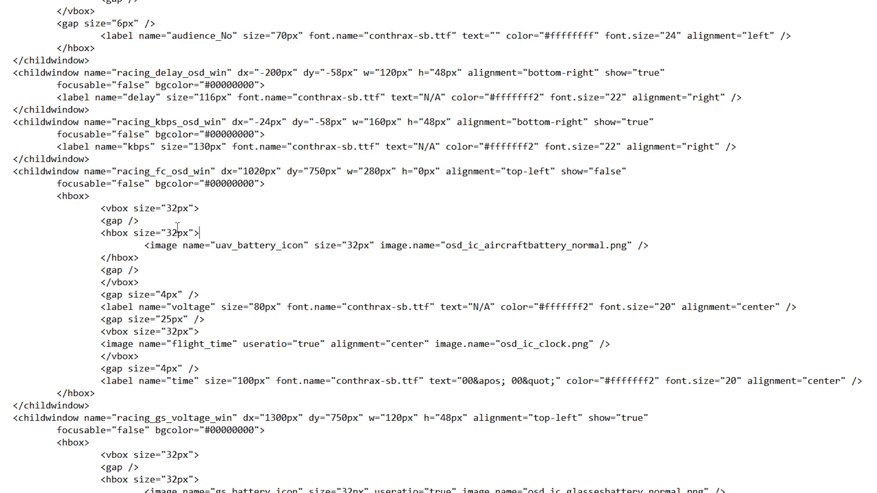
mouse_move(259, 256)
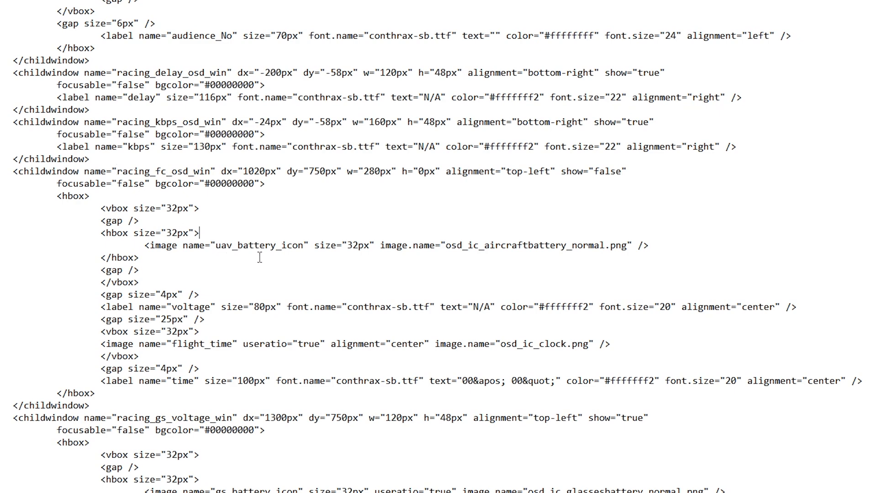
mouse_move(605, 175)
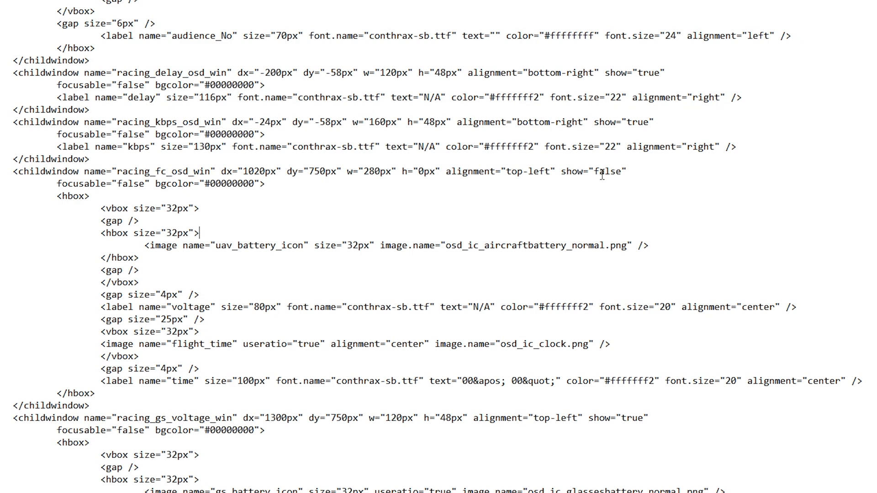
mouse_move(536, 175)
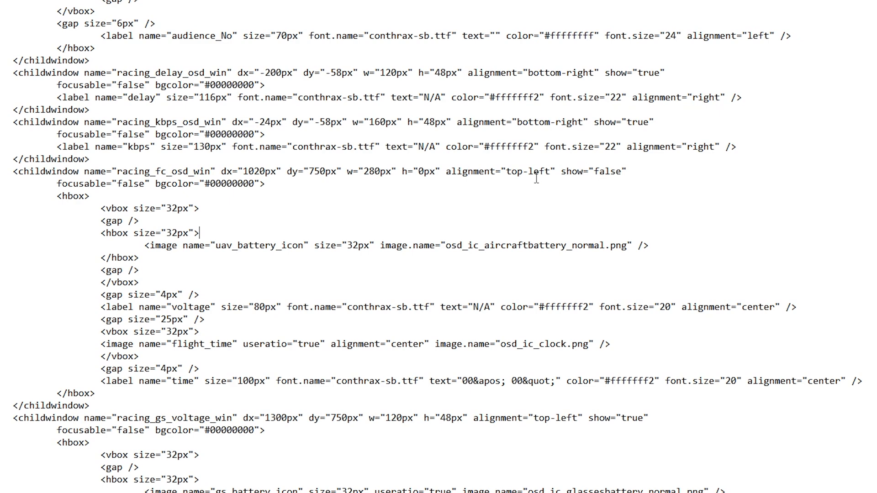
double_click(408, 171)
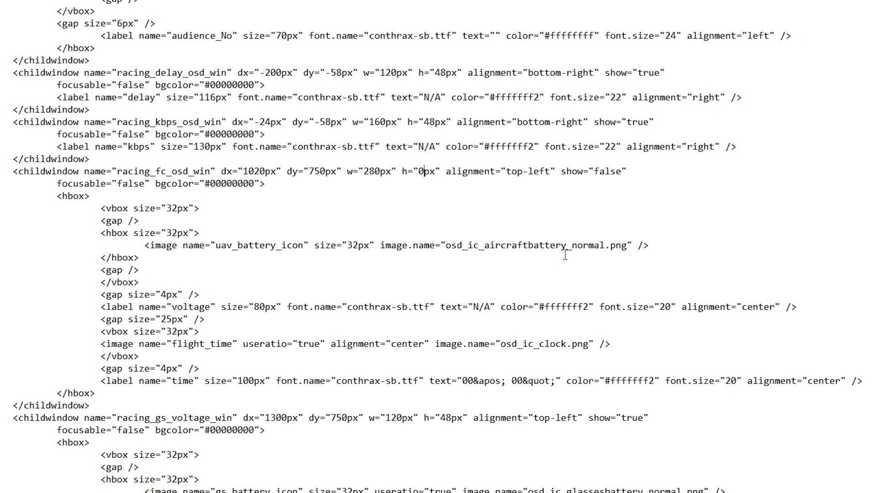
mouse_move(54, 174)
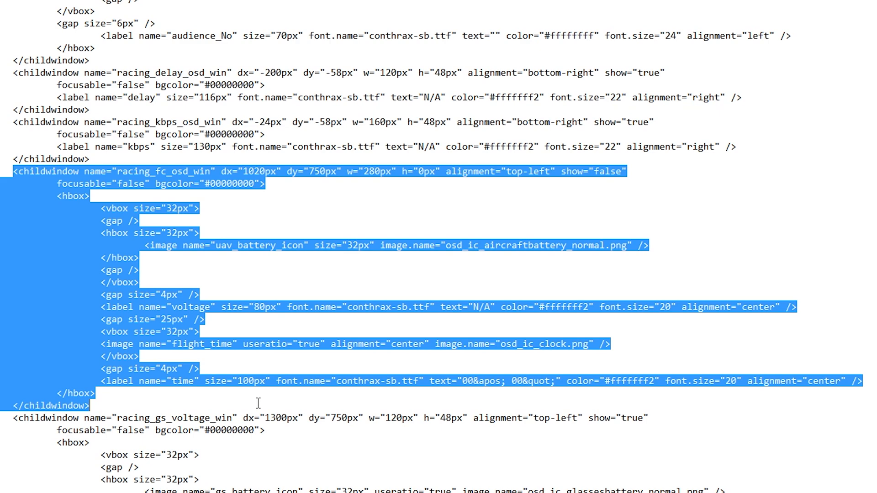
mouse_move(255, 310)
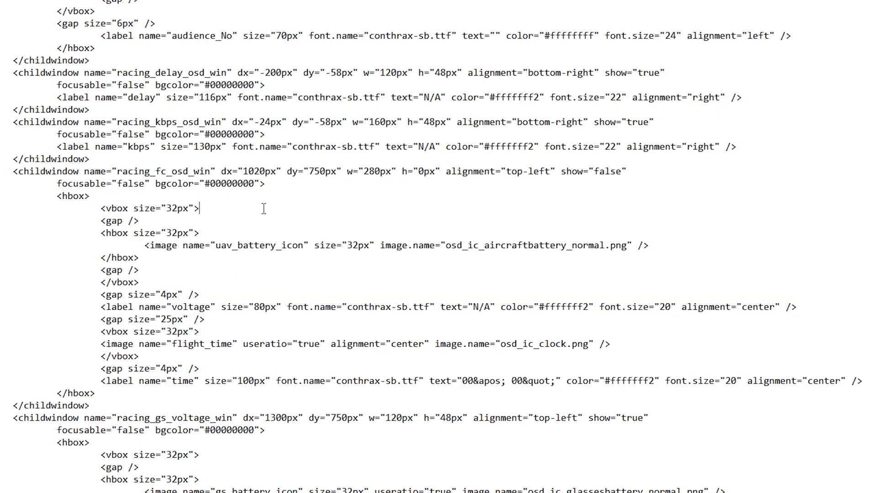
mouse_move(400, 168)
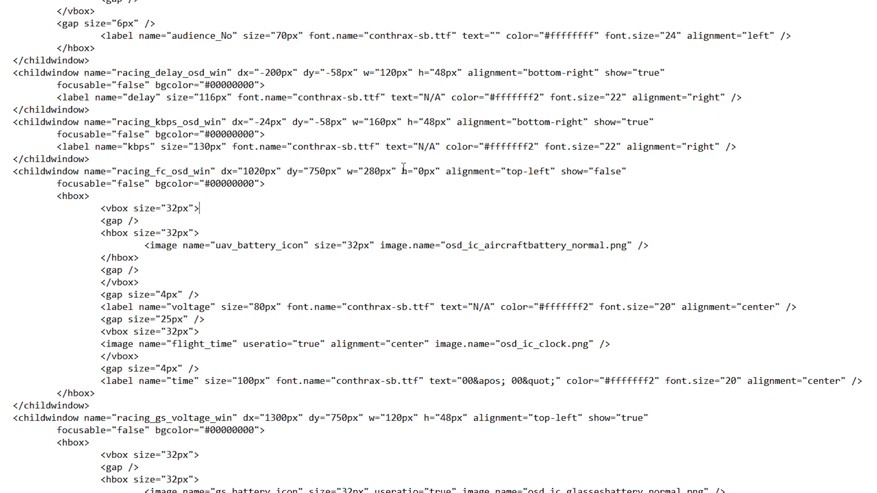
double_click(420, 171)
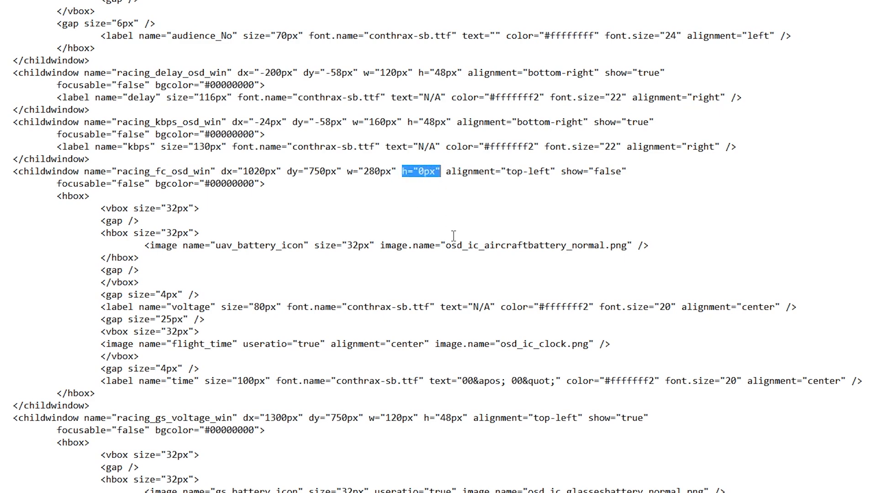
scroll("up", 3)
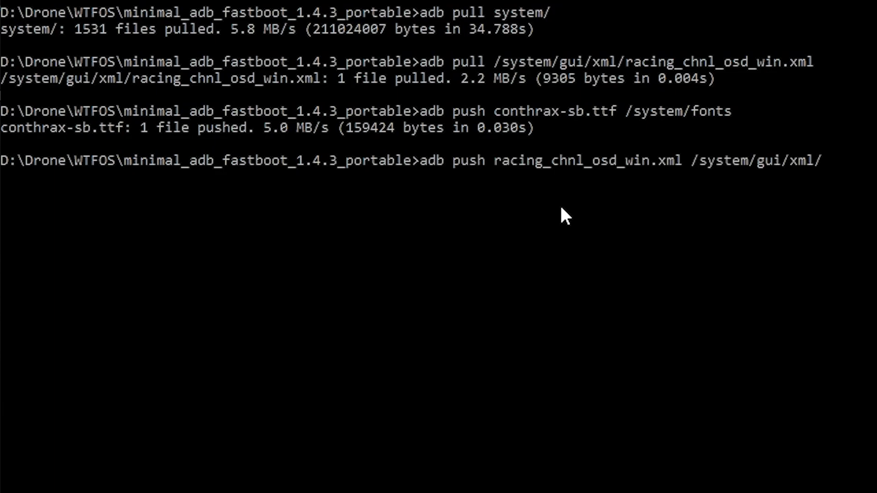
- Push the edited XML to /system/gui/xml/ and reboot the goggles with adb reboot
key("Return")
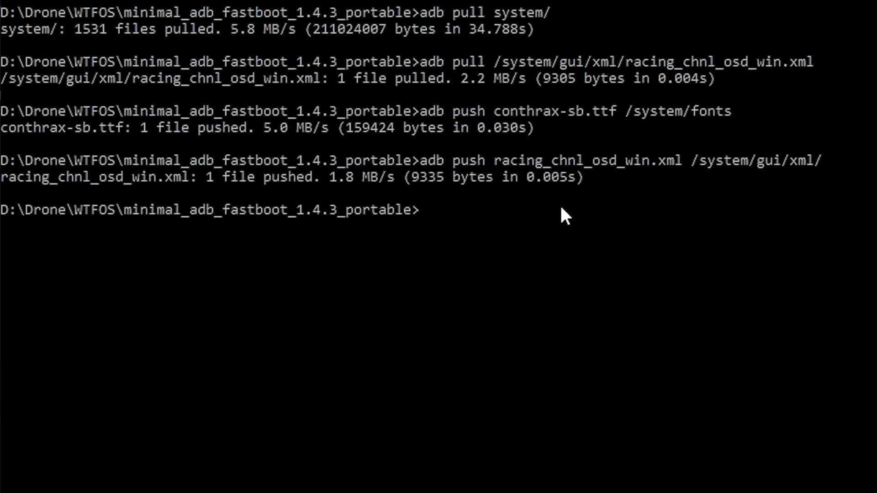
type("adb re")
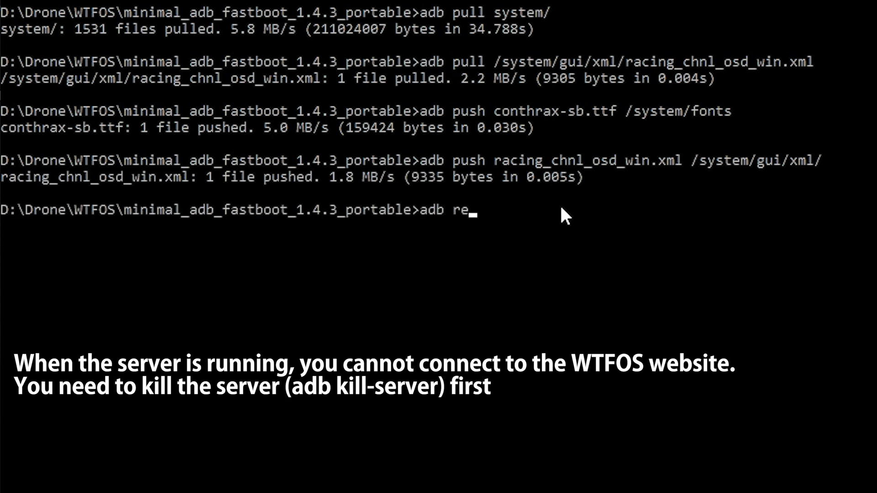
type("boot")
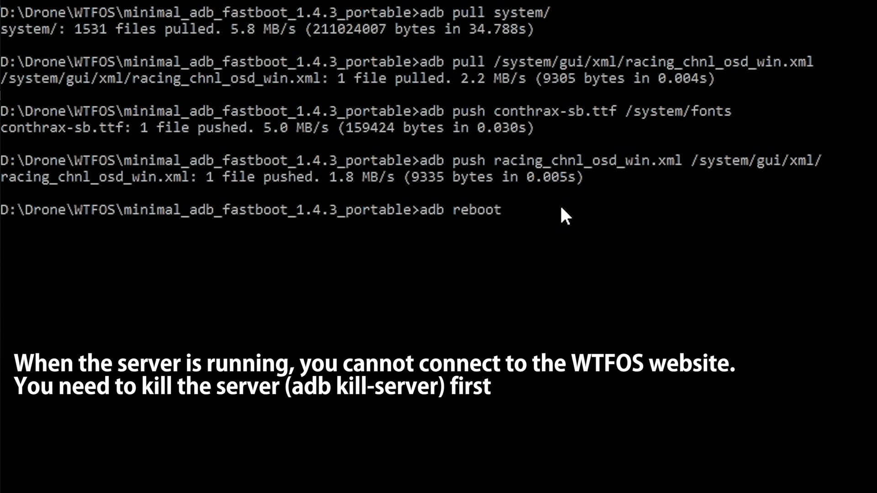
key("Return")
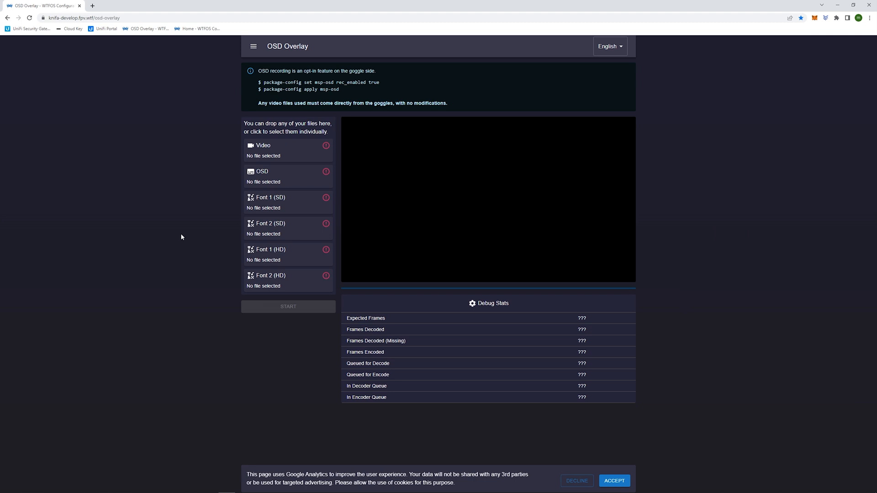
mouse_move(186, 233)
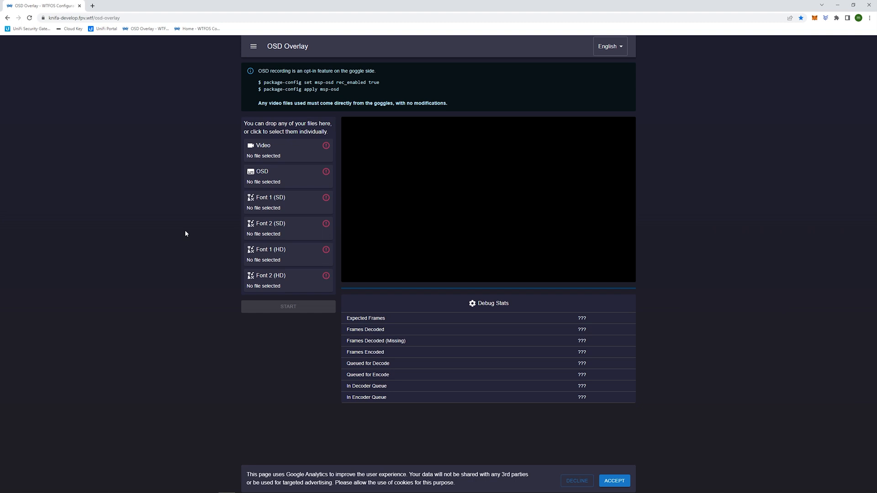
mouse_move(127, 136)
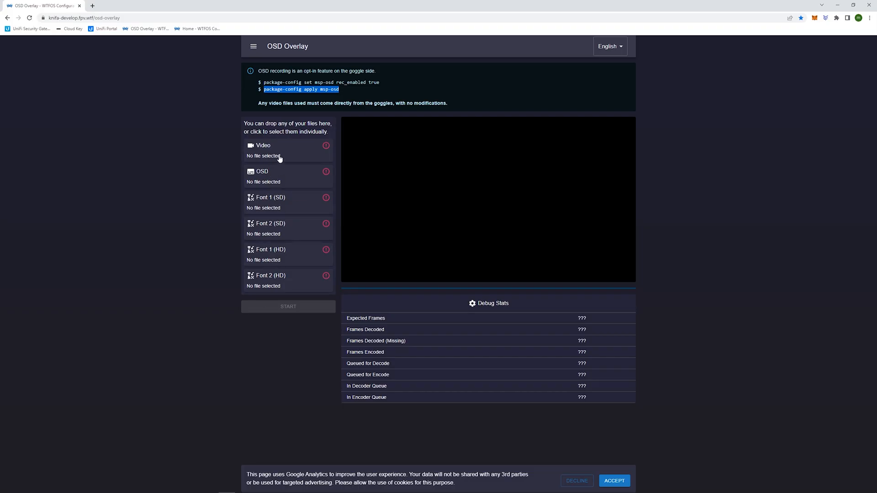
- Load DJIG0002.mp4 and DJIG0002.osd from SD_Card > DCIM > 100MEDIA as the overlay video and OSD
left_click(279, 151)
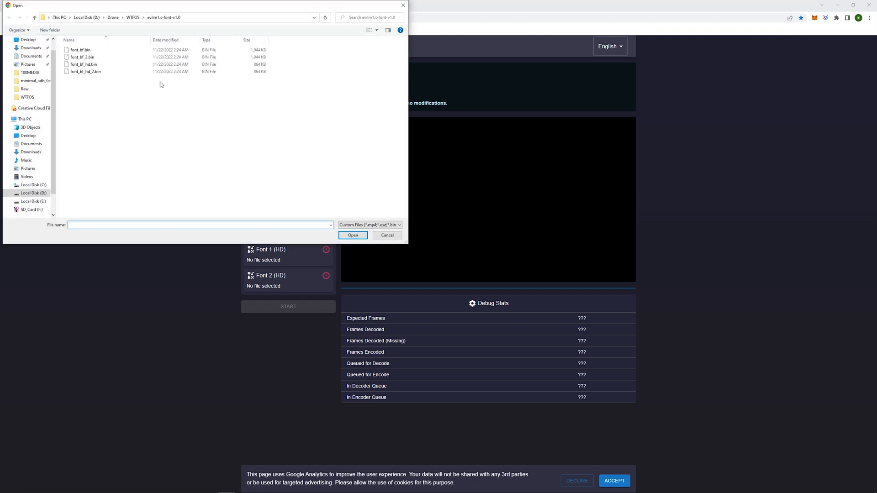
left_click(32, 209)
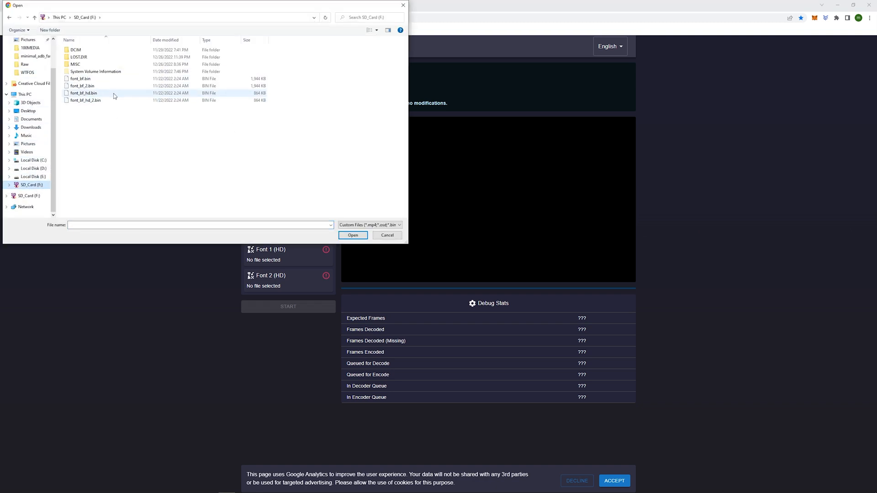
double_click(75, 50)
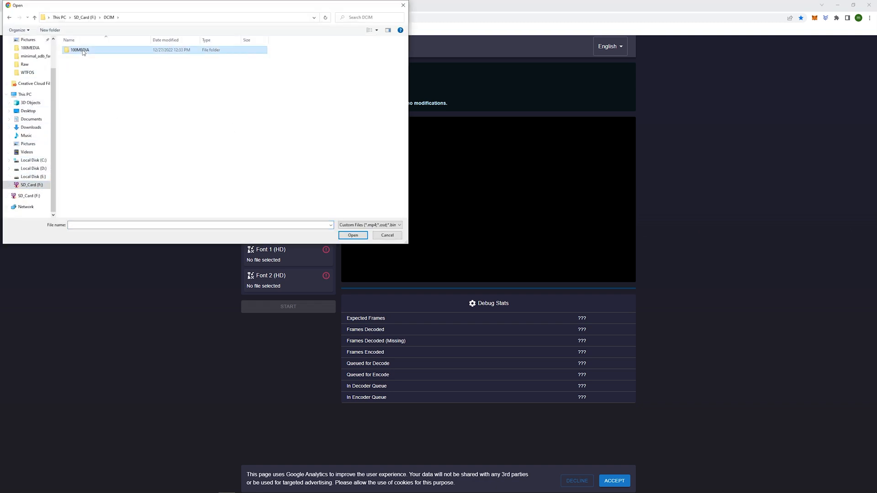
double_click(78, 49)
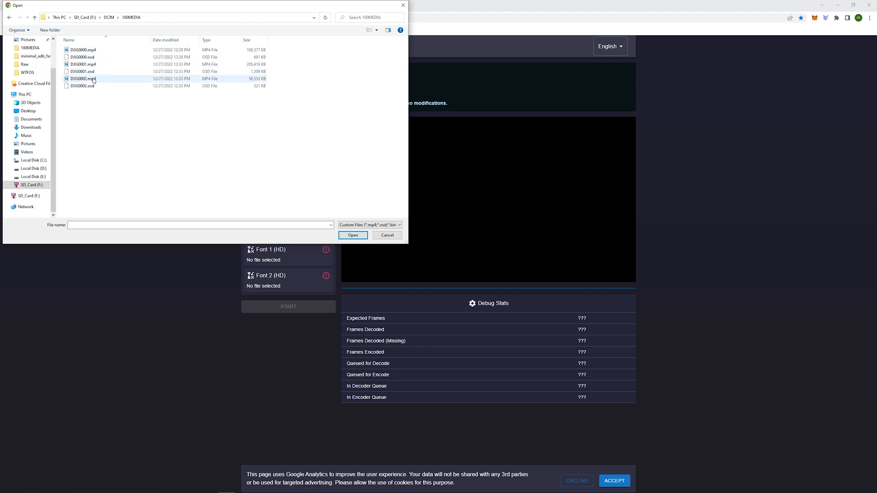
left_click(82, 79)
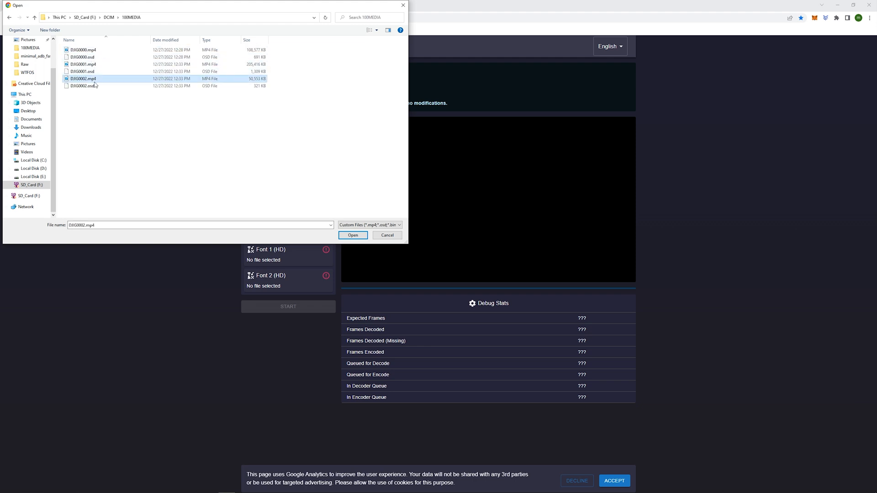
left_click(83, 86)
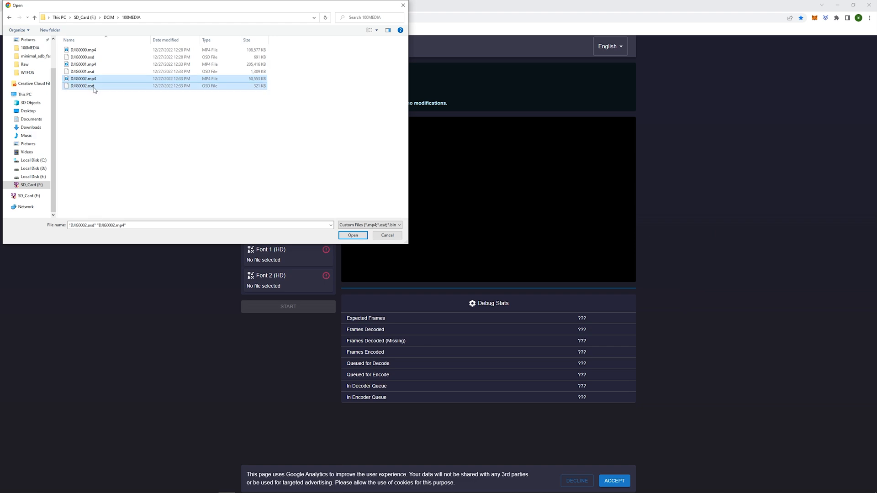
left_click(353, 235)
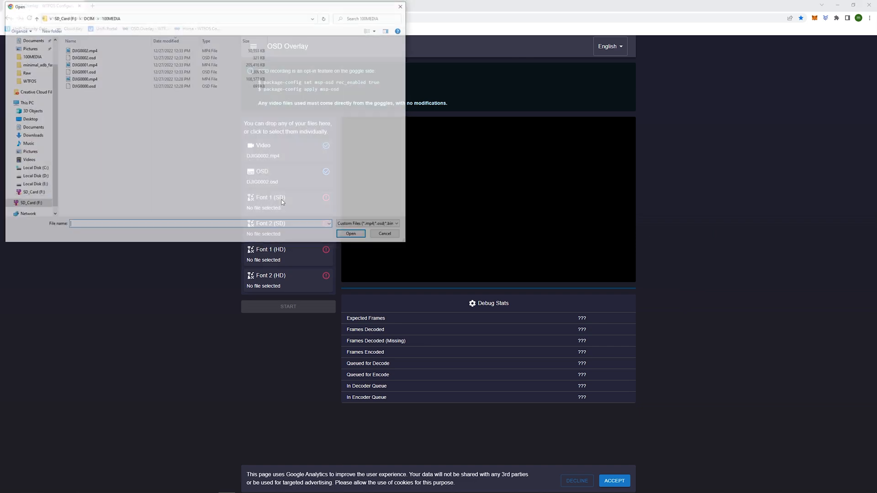
- Load the four font_bf .bin files from the SD card as the overlay font
left_click(87, 18)
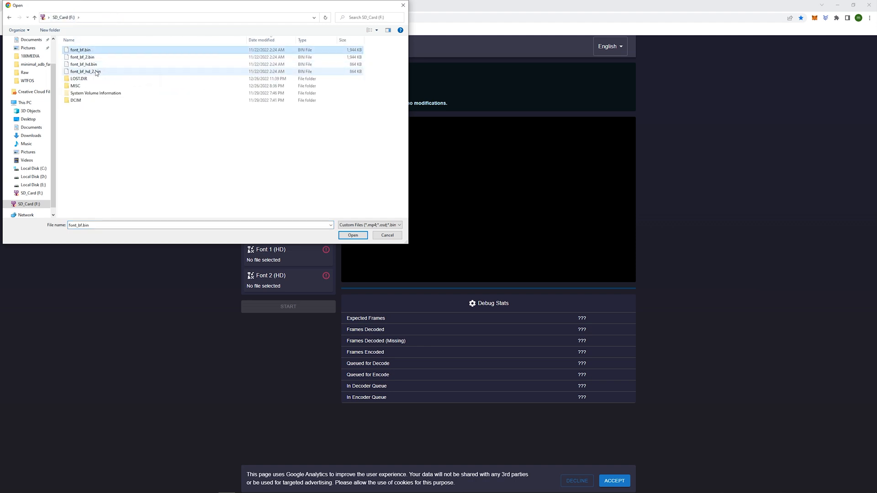
left_click(353, 234)
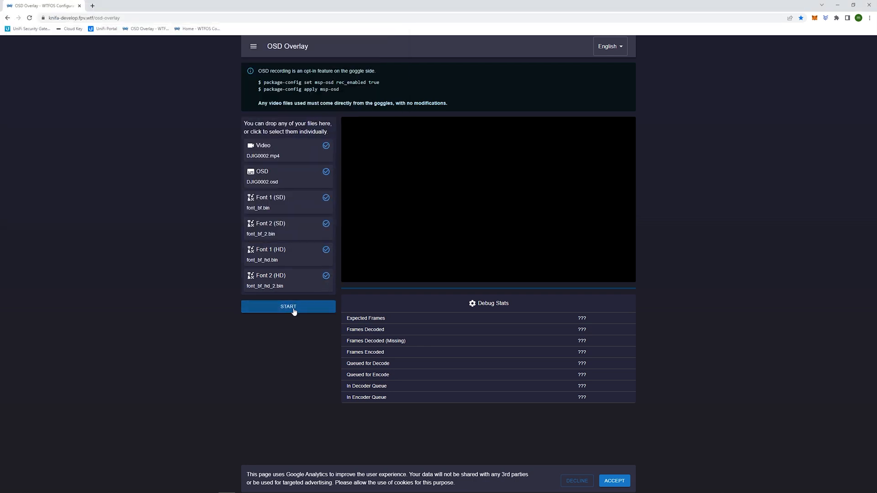
- Start the overlay render and save the resulting MP4 to the Desktop
left_click(288, 307)
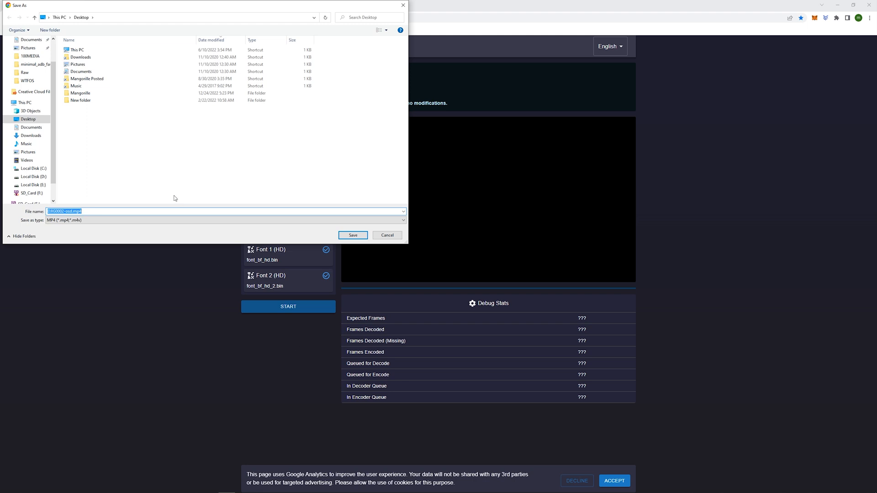
mouse_move(217, 201)
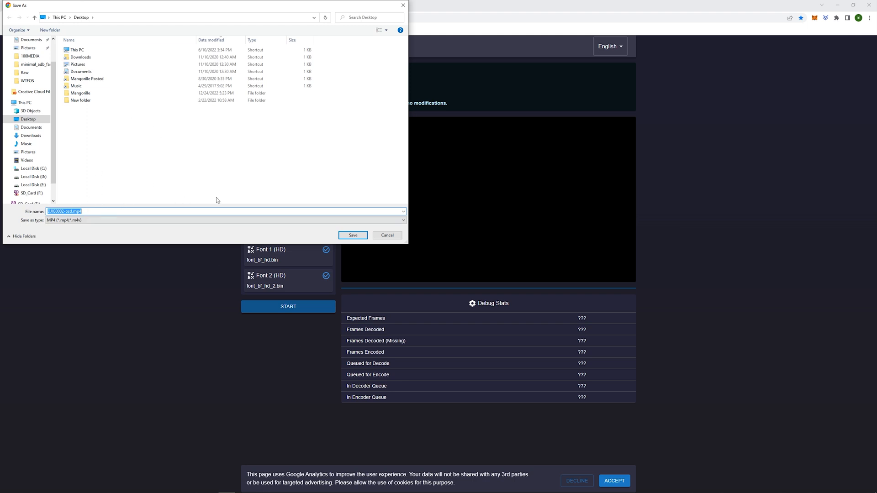
left_click(352, 234)
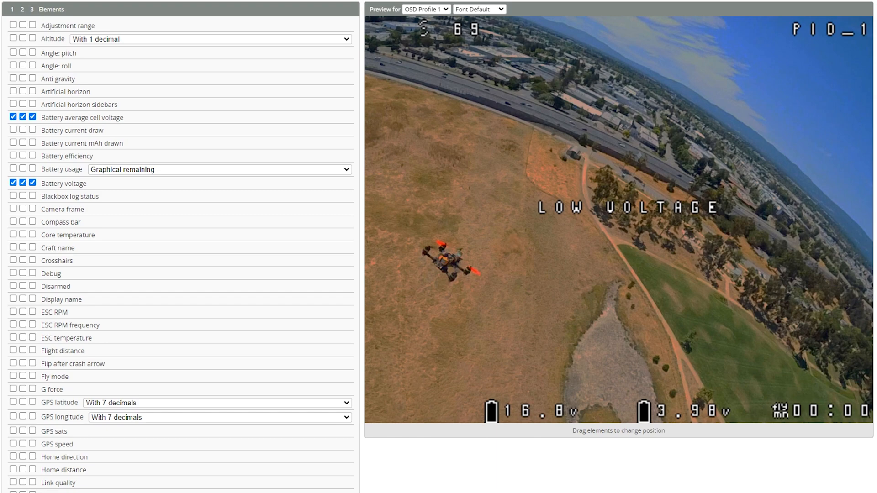
mouse_move(425, 30)
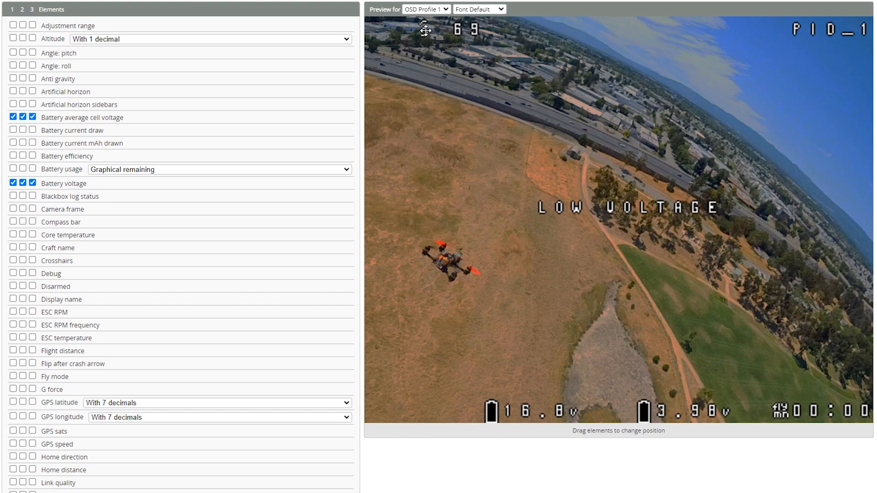
- Scroll the OSD Elements list to reveal PID profile name, throttle position and Timer 2 enabled
scroll("down", 3)
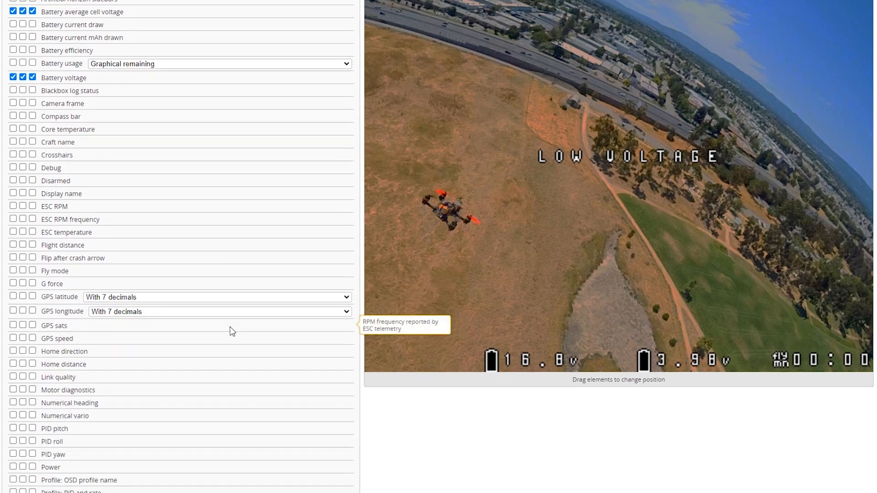
scroll("down", 3)
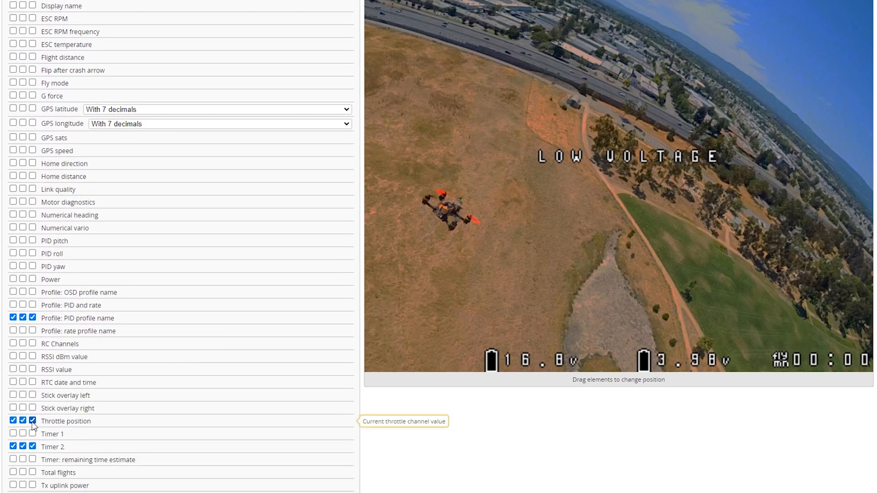
scroll("up", 3)
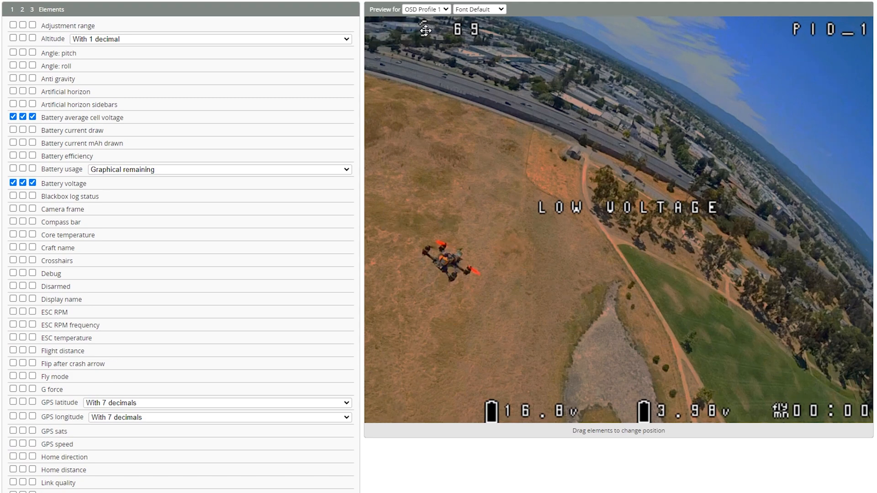
mouse_move(431, 22)
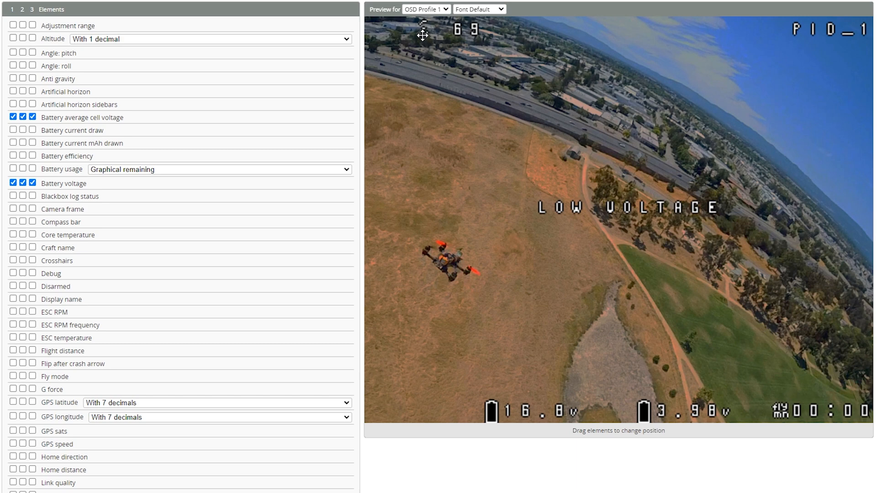
mouse_move(436, 51)
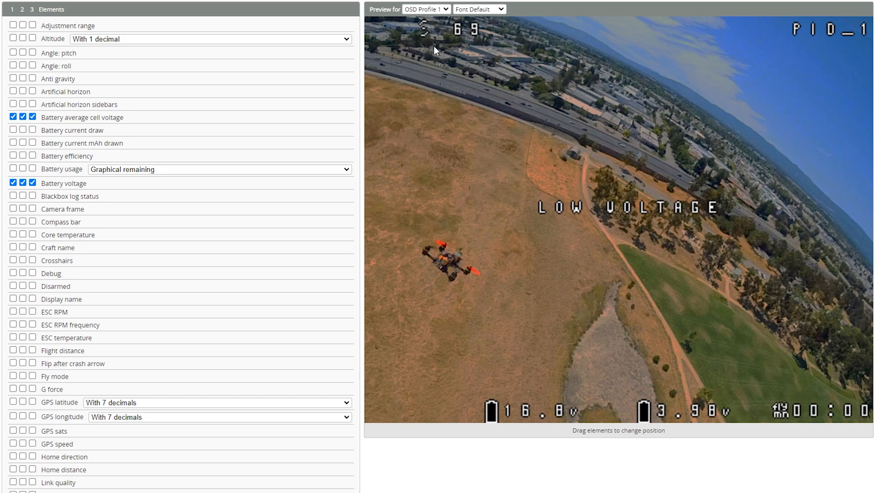
mouse_move(374, 34)
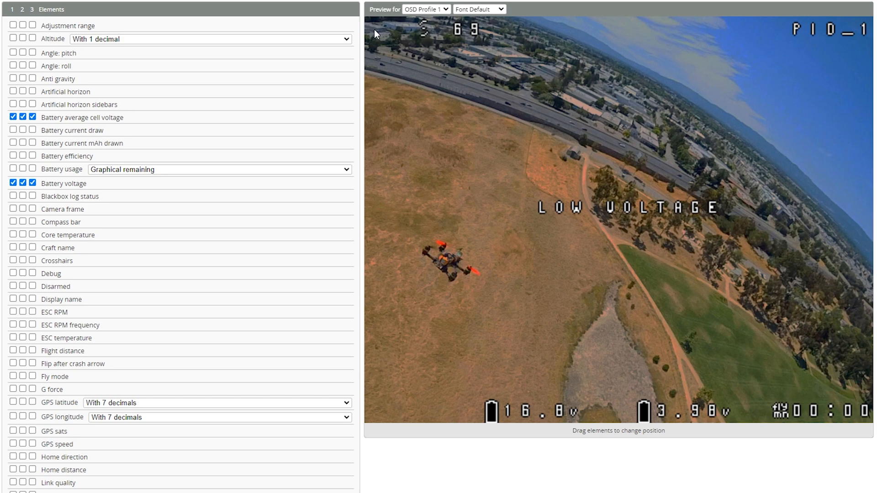
mouse_move(374, 28)
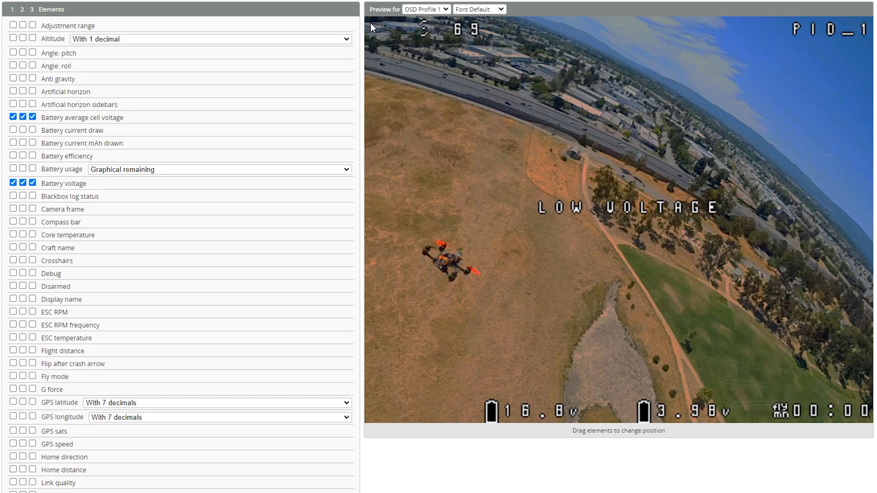
mouse_move(418, 19)
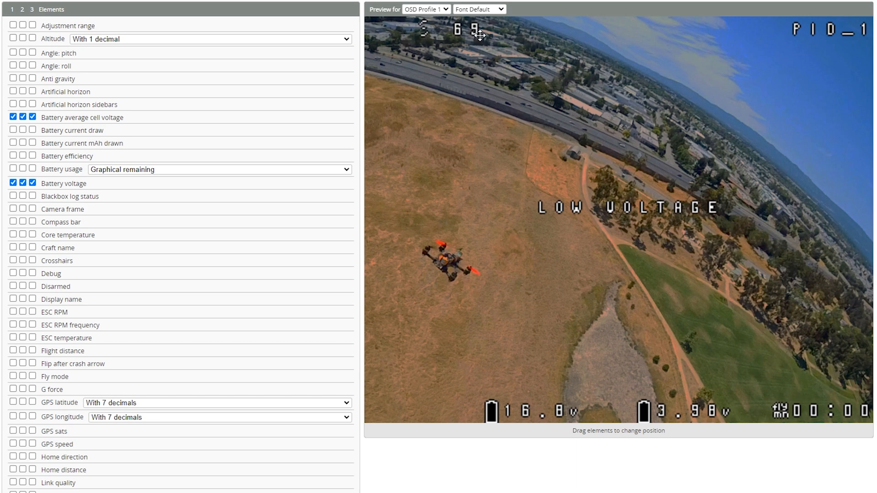
mouse_move(490, 24)
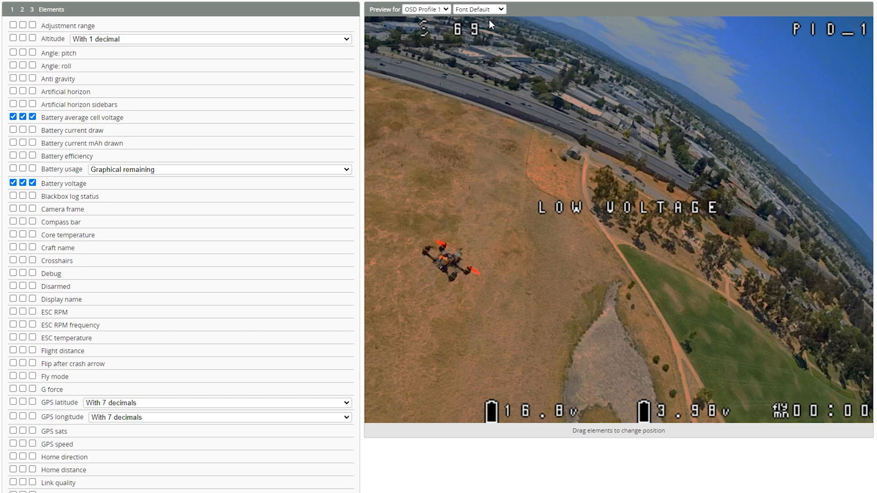
mouse_move(484, 71)
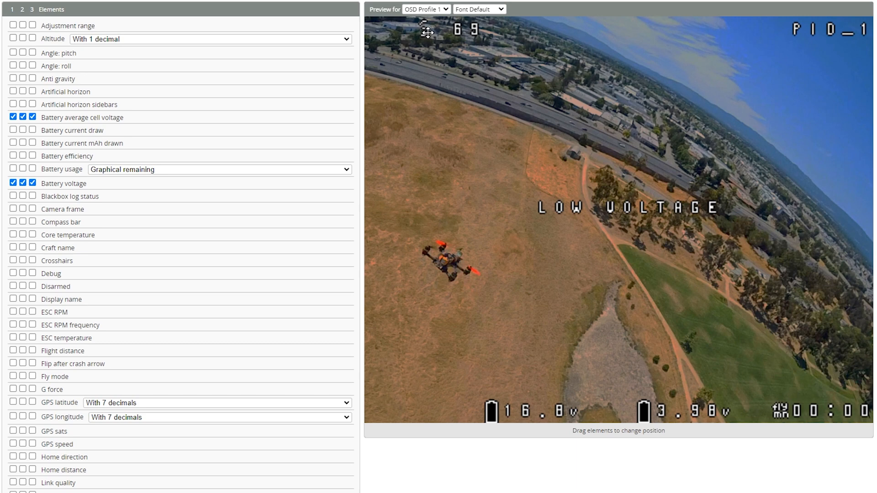
mouse_move(460, 236)
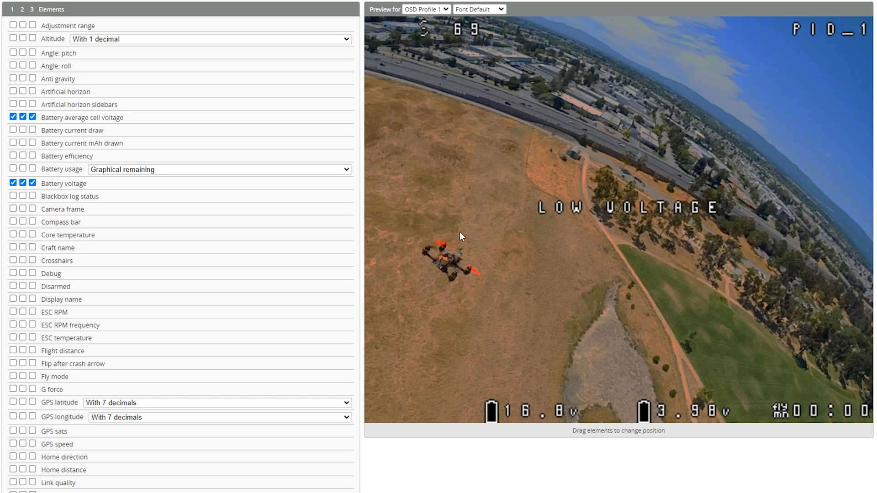
mouse_move(440, 151)
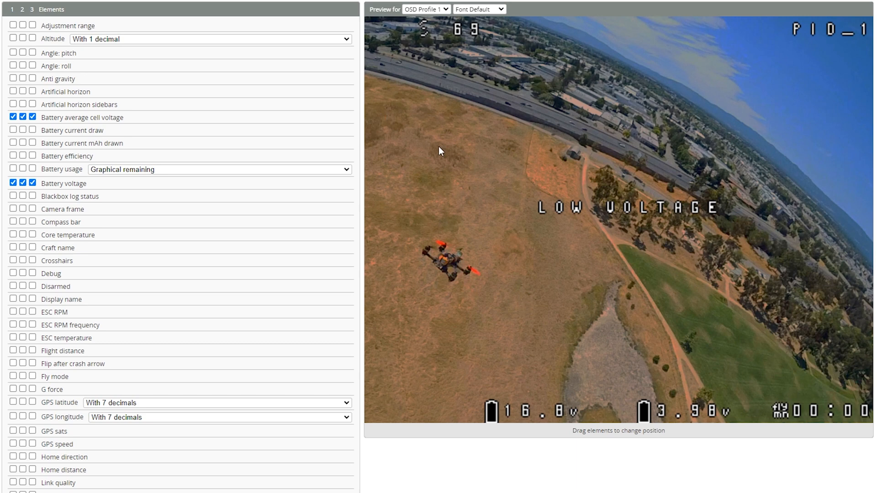
mouse_move(773, 193)
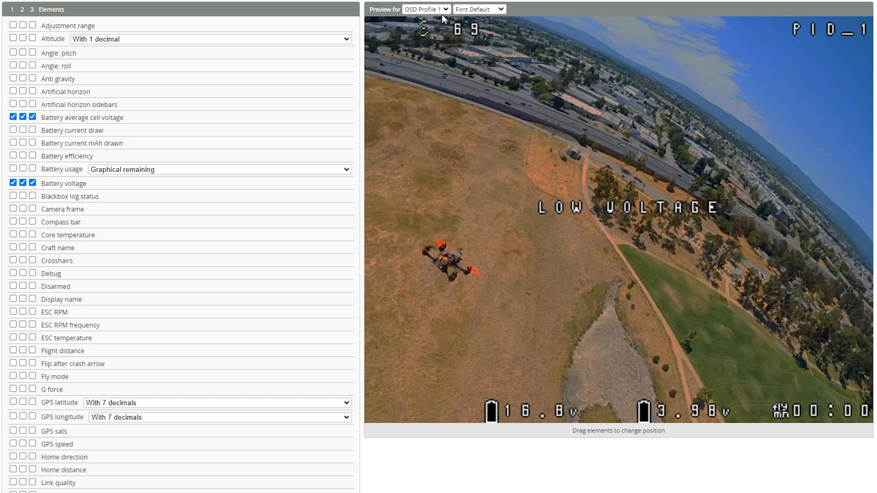
mouse_move(688, 490)
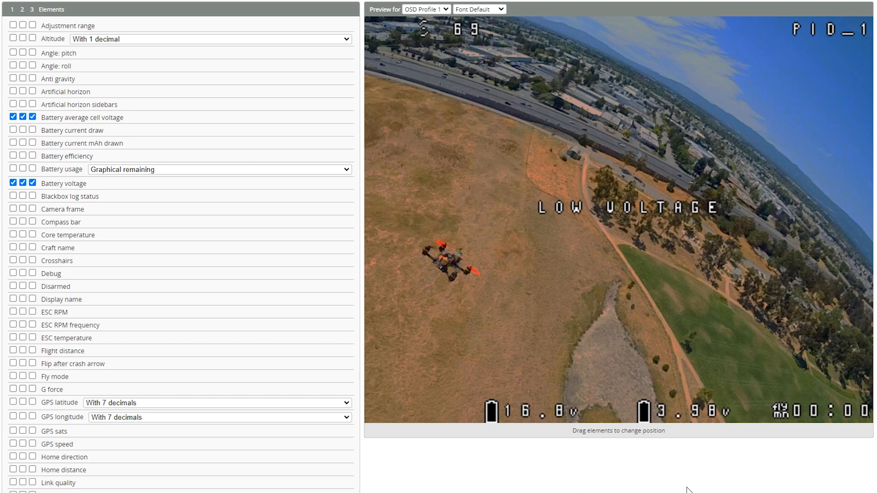